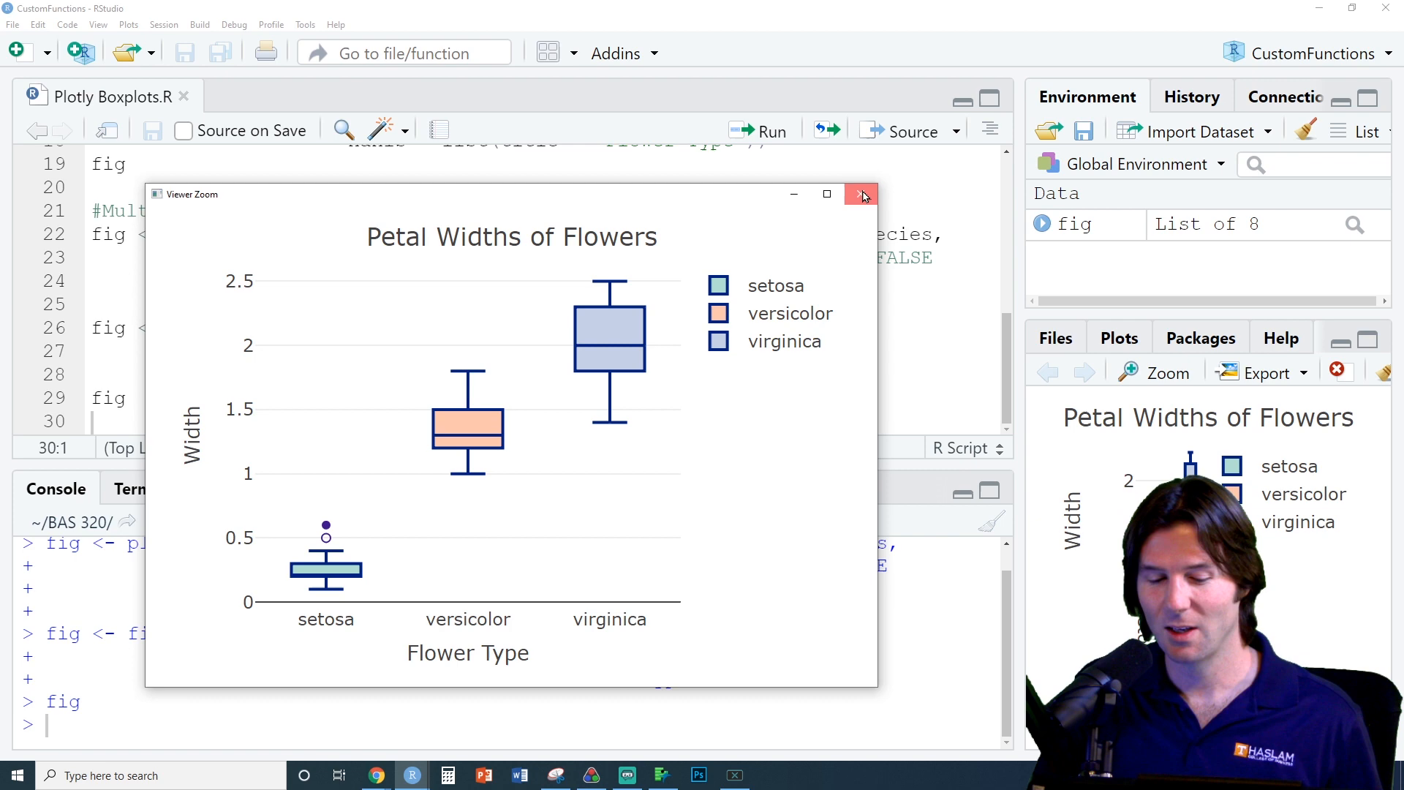
Close the enlarged boxplot, clear all plots, and return the script to its opening lines
left_click(863, 194)
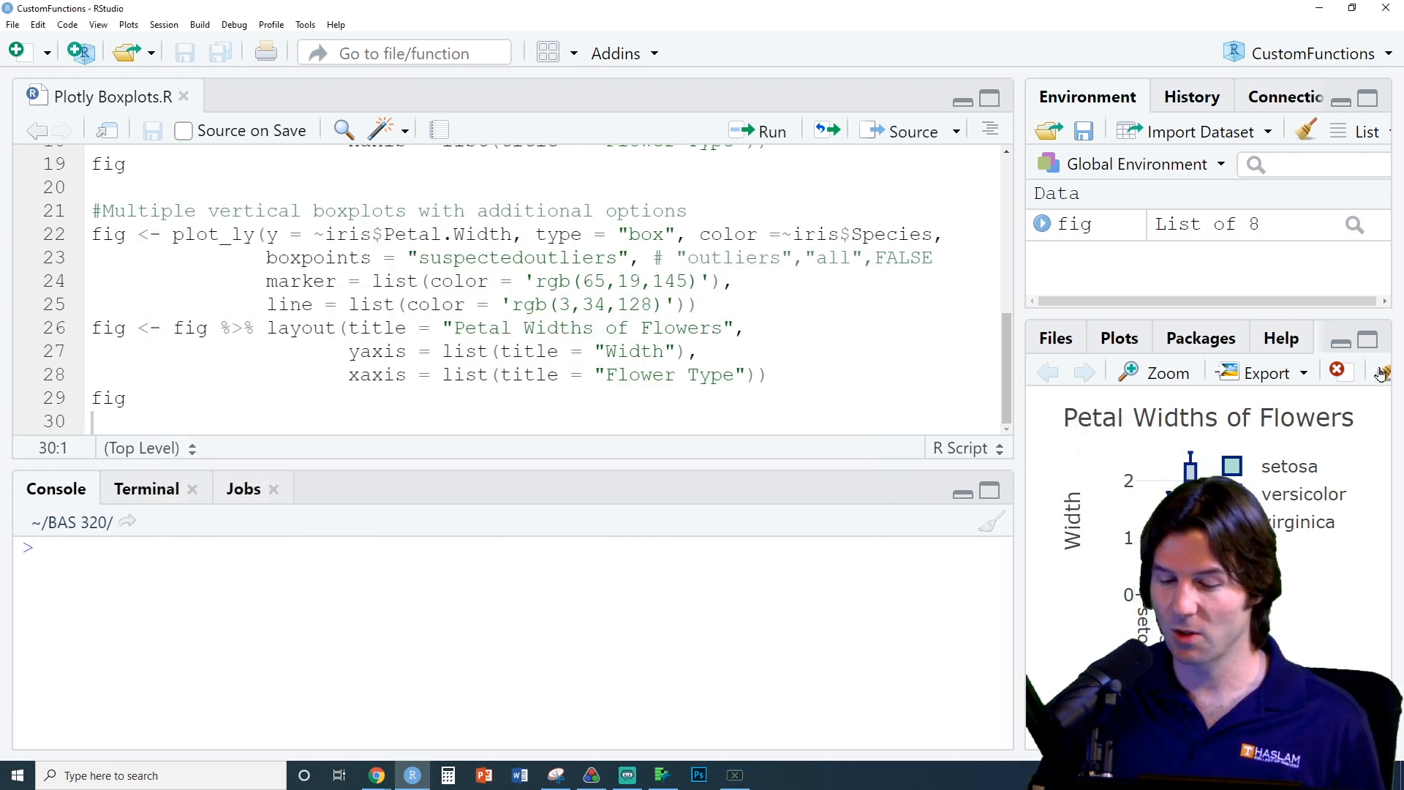
left_click(1378, 370)
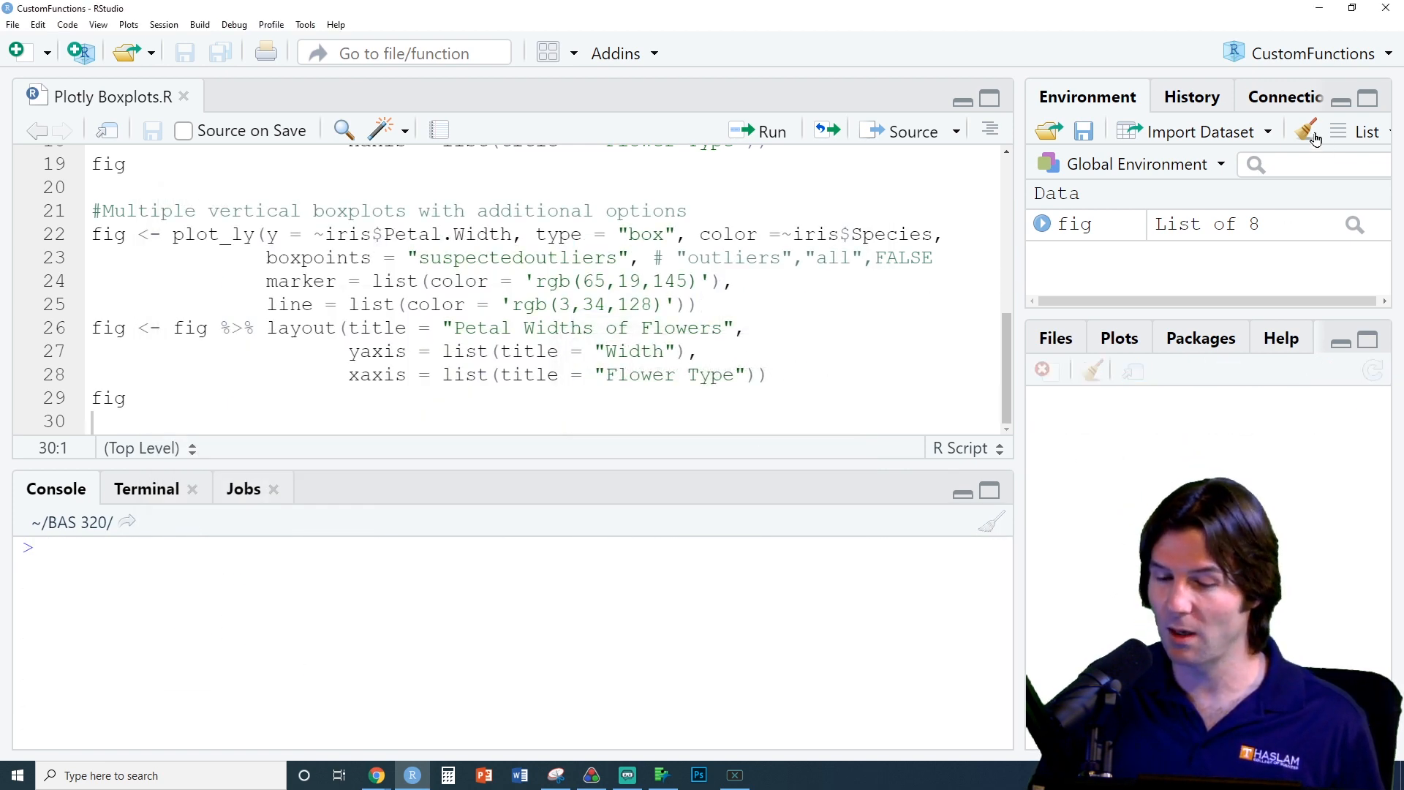
scroll("up", 3)
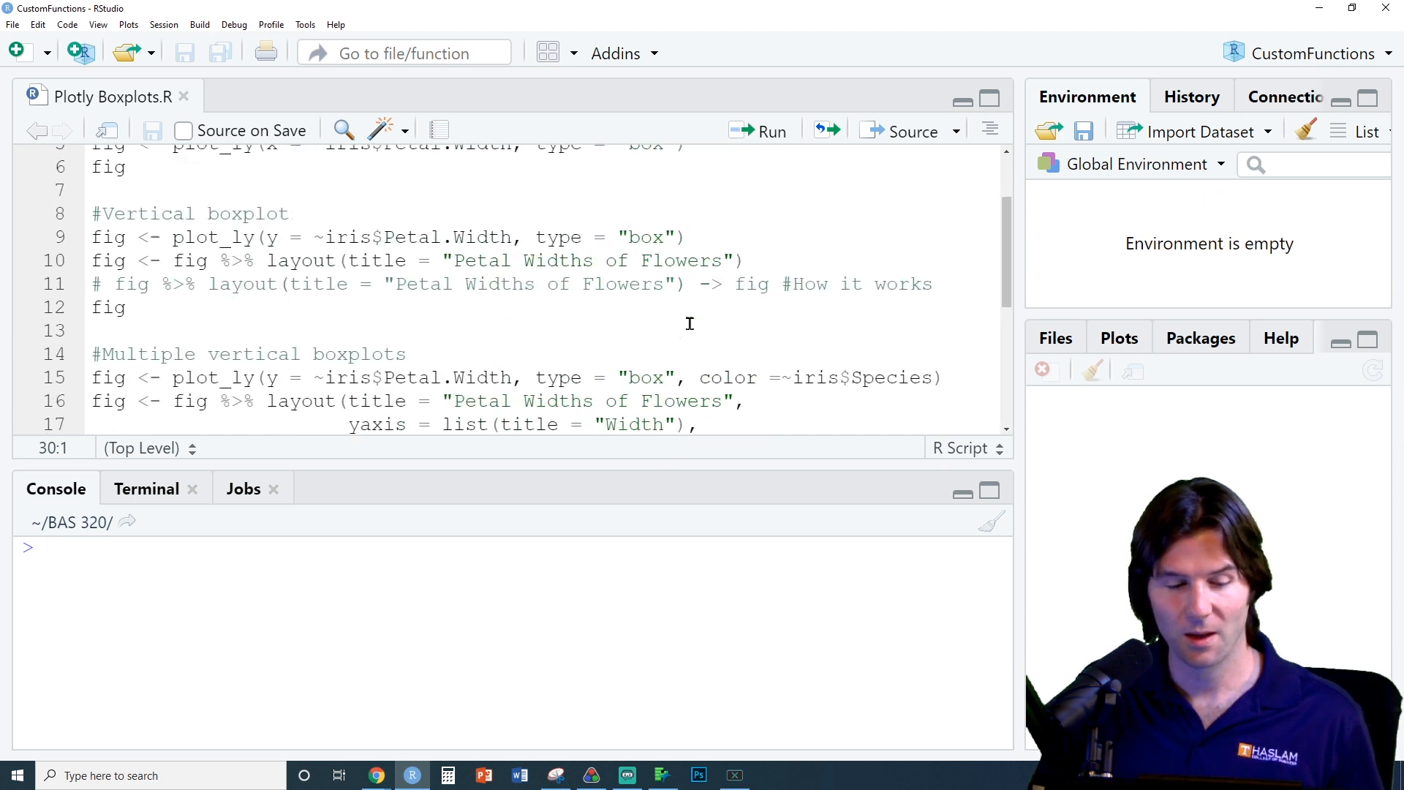
scroll("up", 3)
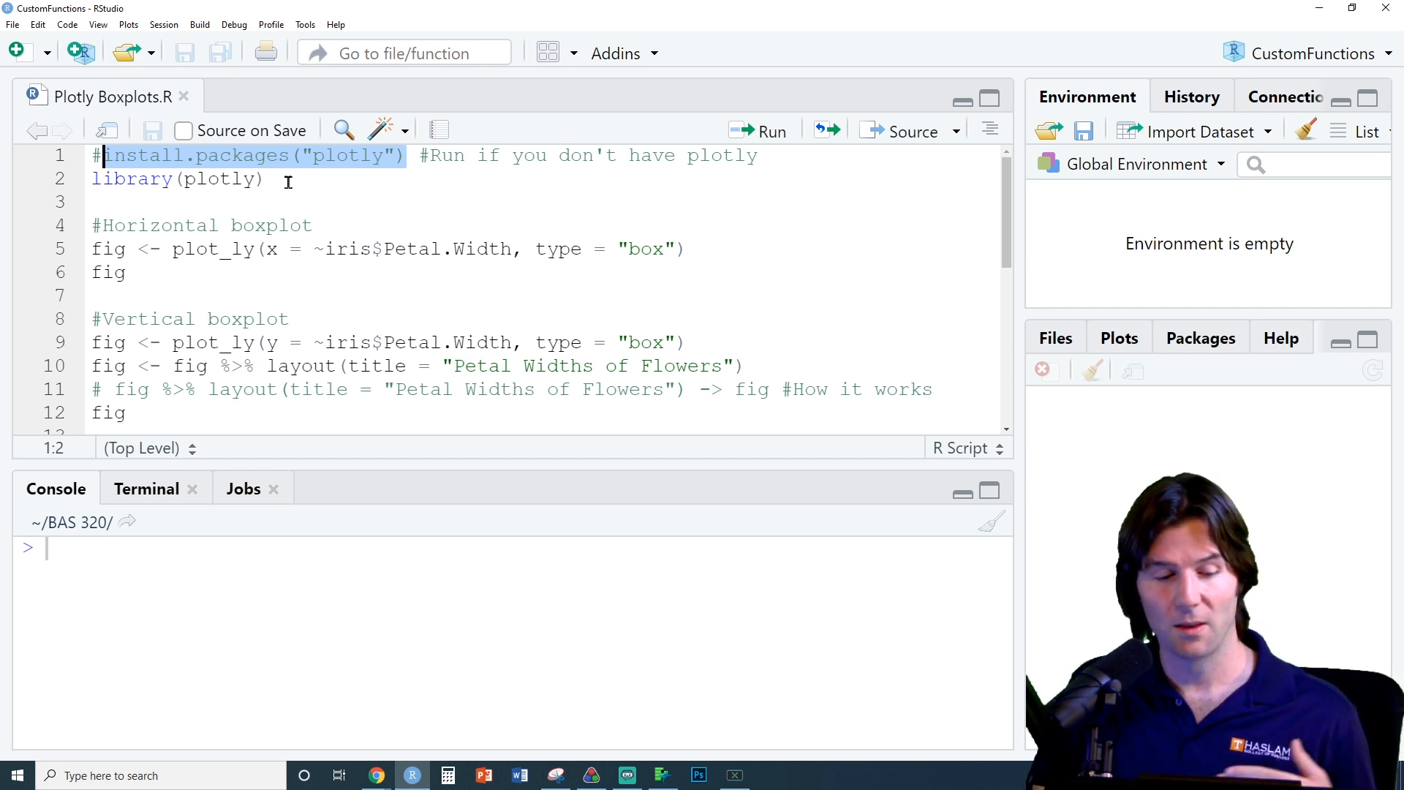
Run the first two lines to load the plotly library
left_click(267, 178)
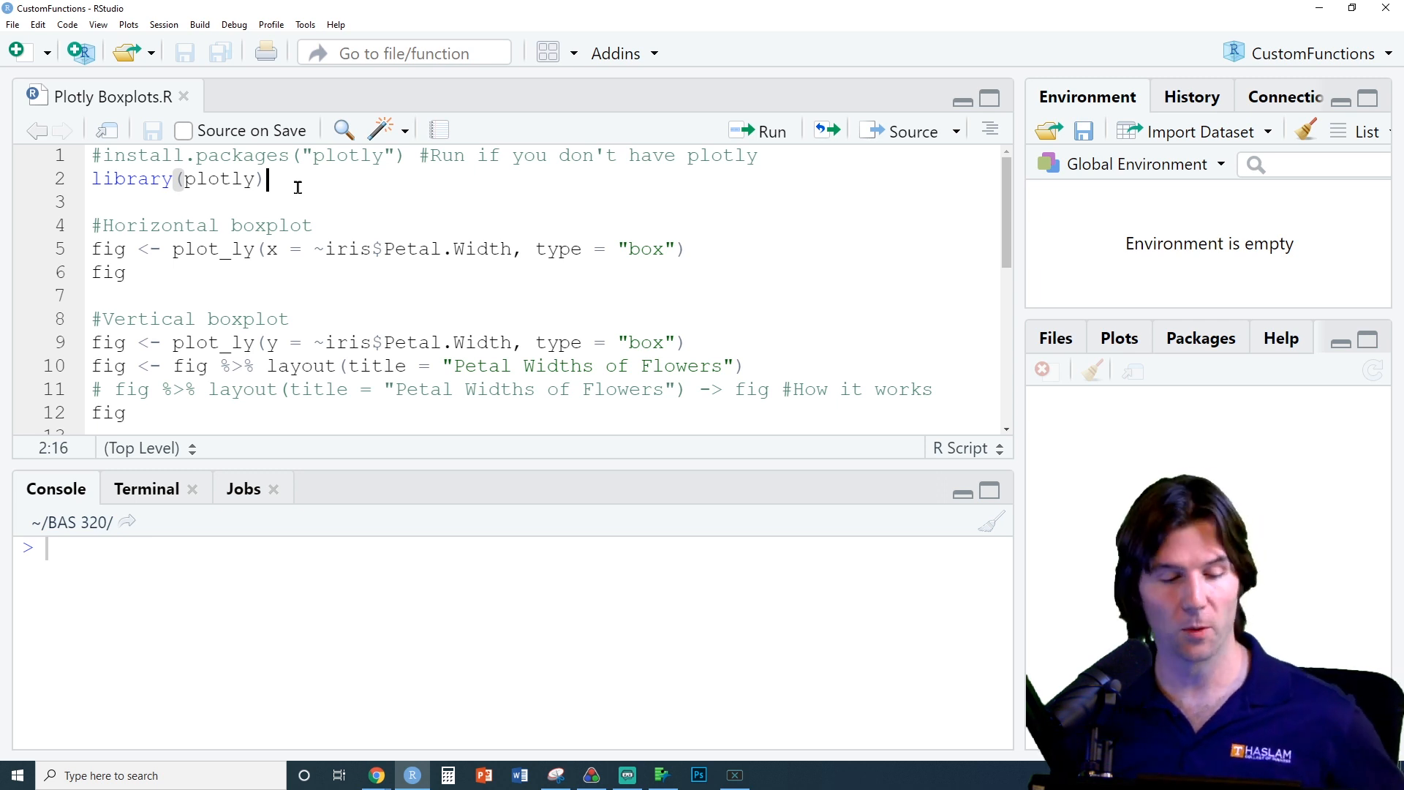
left_click(768, 130)
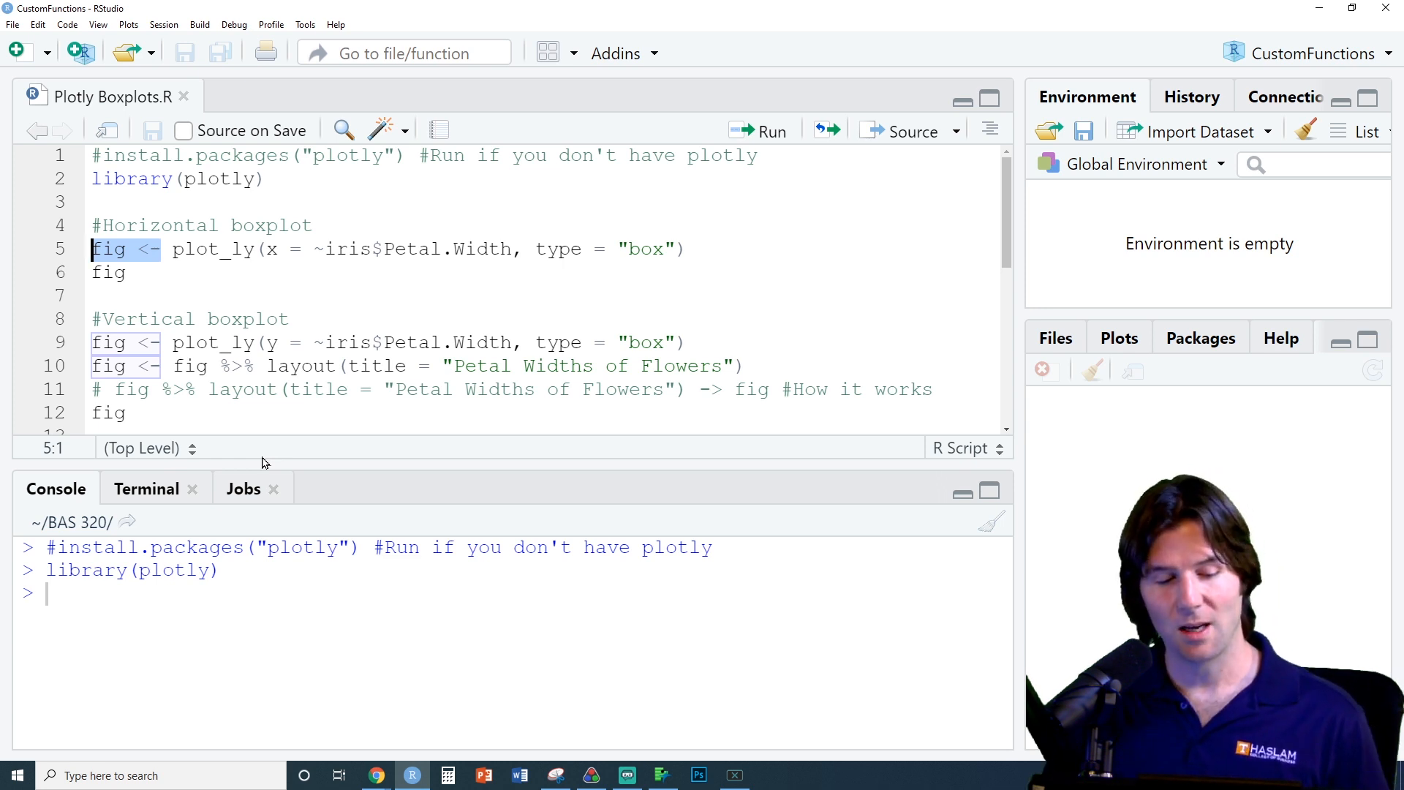
Run iris$Petal.Width alone from the horizontal boxplot line to print all petal widths
left_click(170, 249)
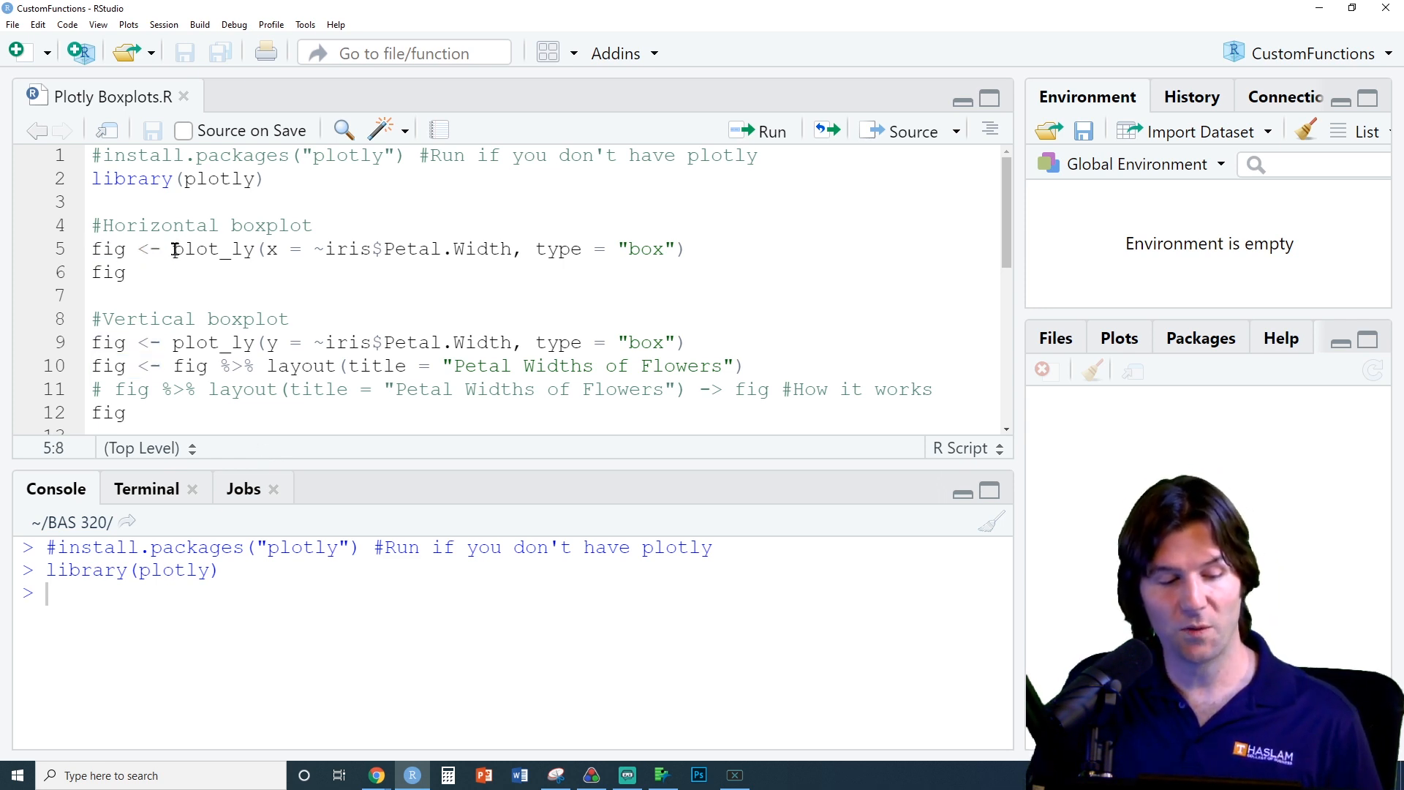
double_click(212, 249)
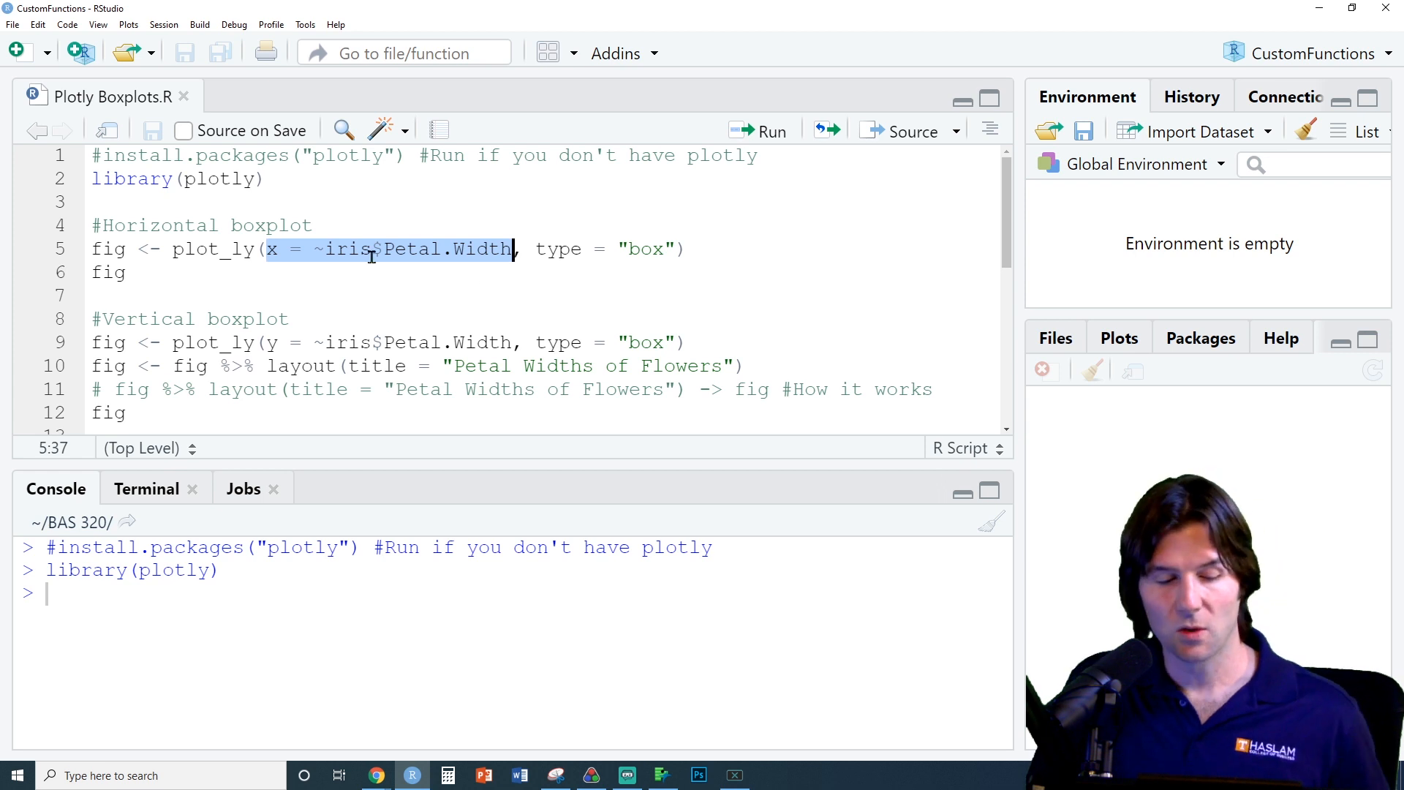
double_click(348, 249)
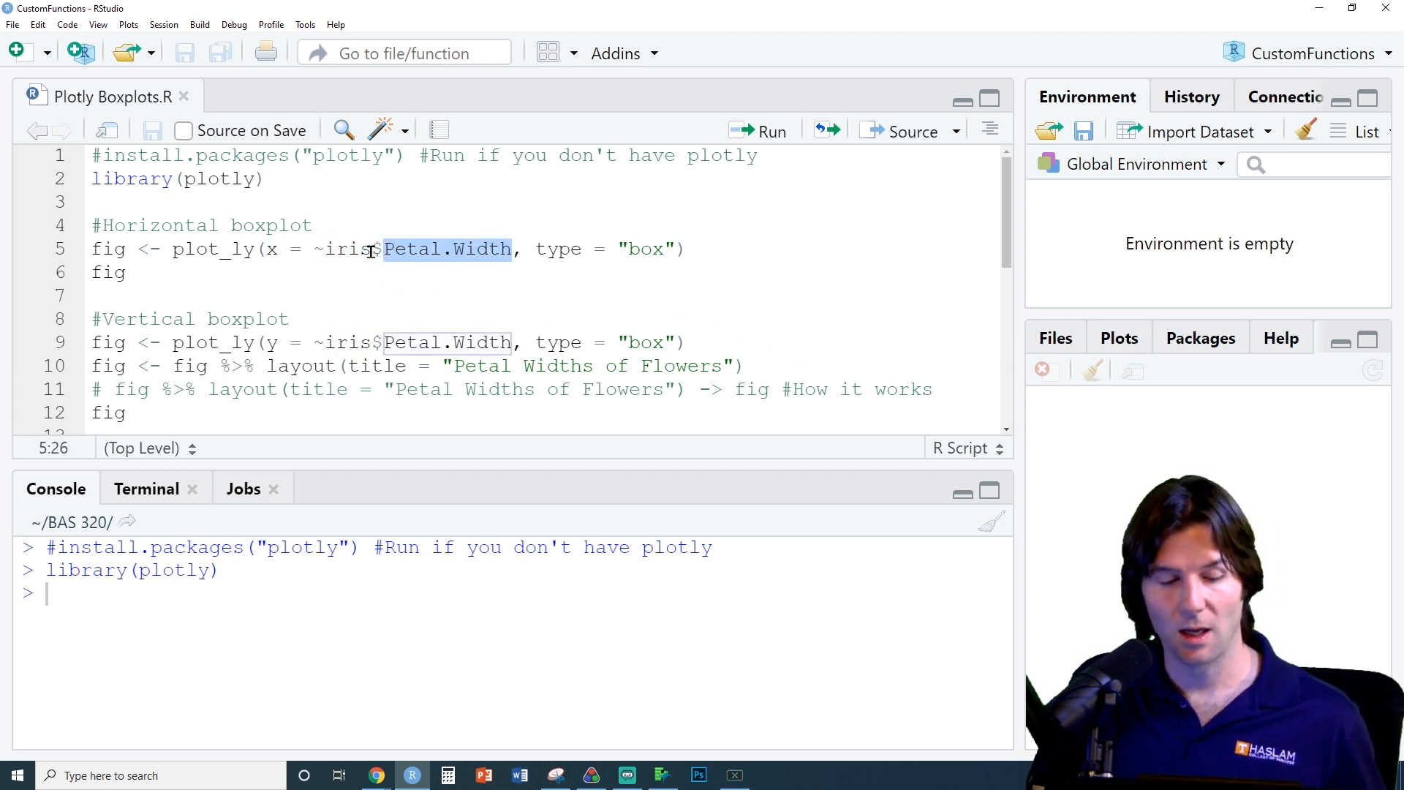
left_click(378, 249)
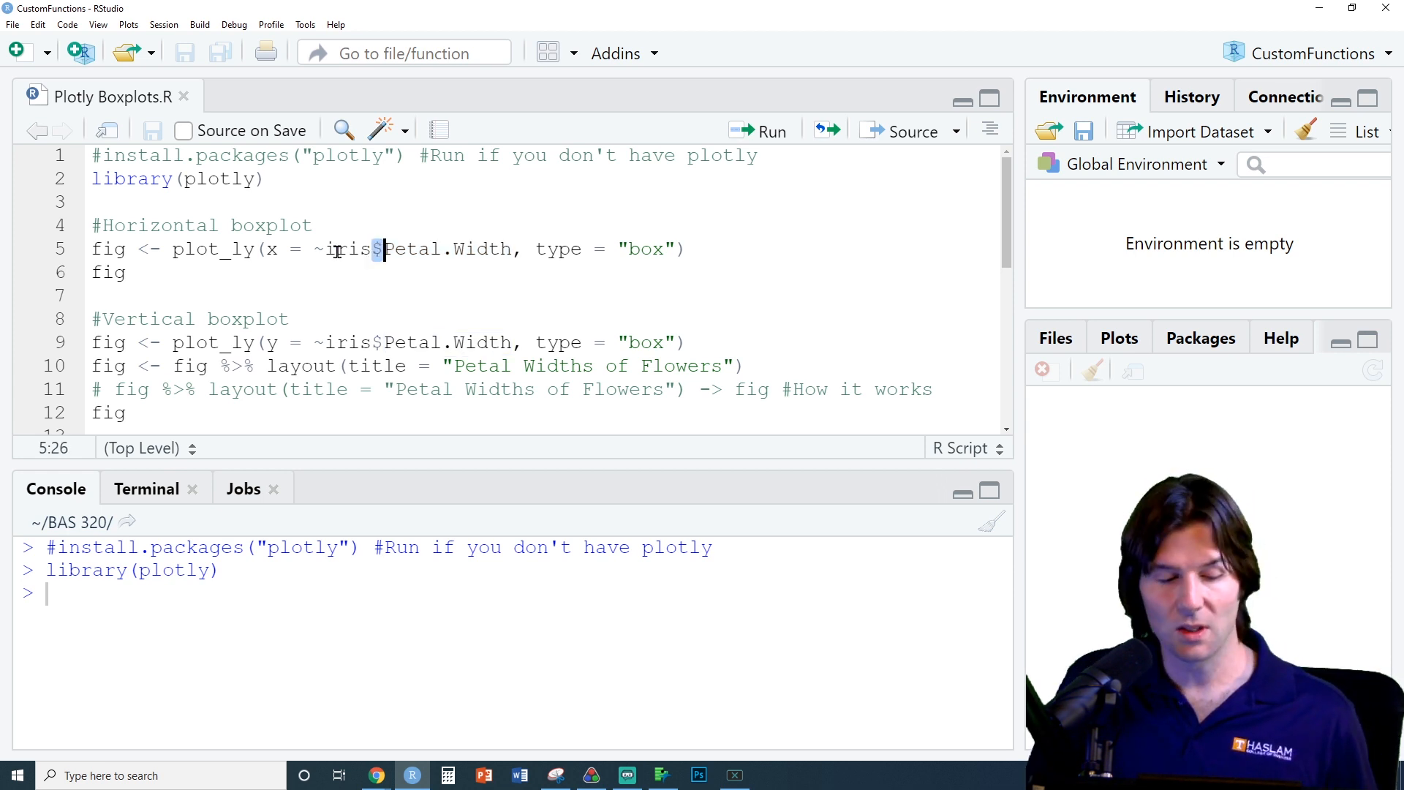
double_click(404, 248)
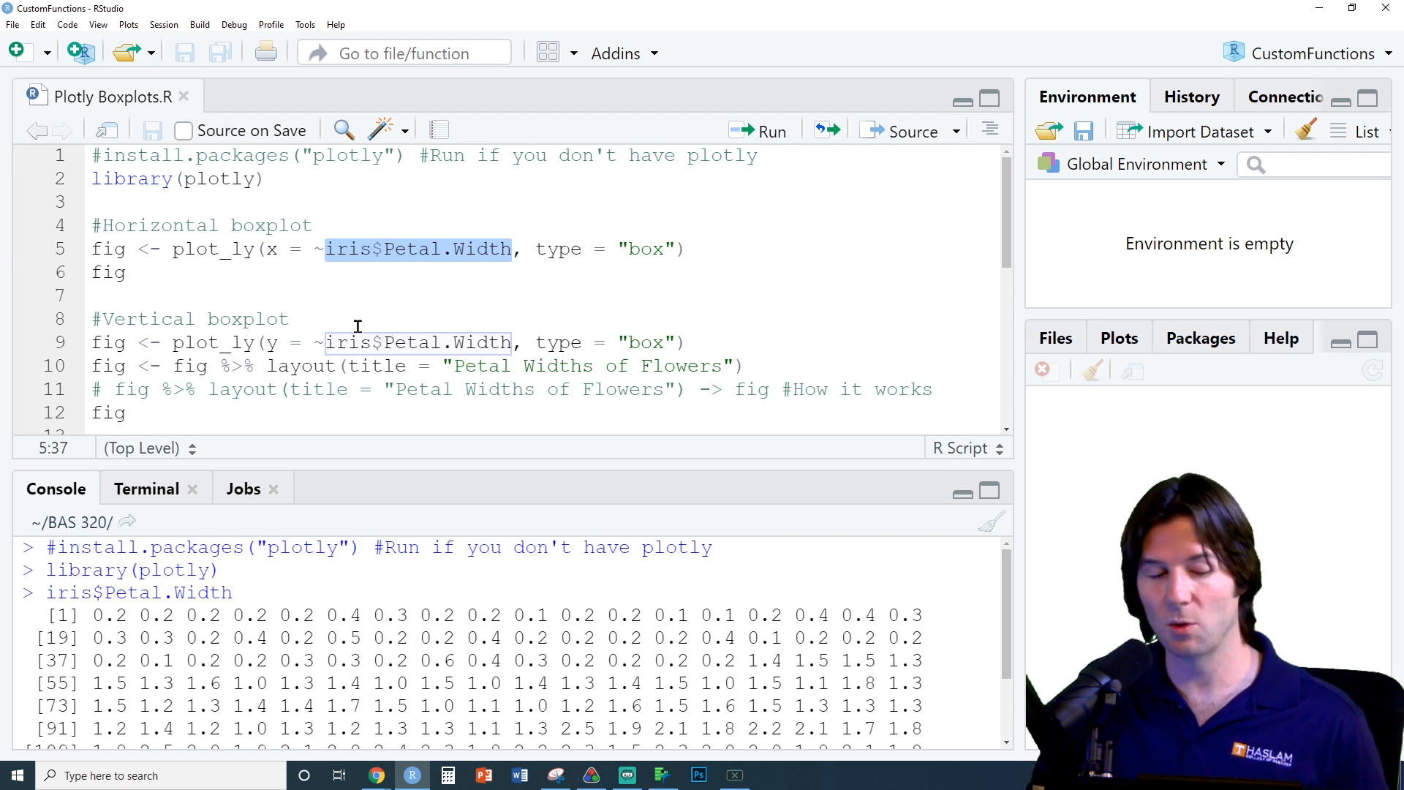
Restore the deleted tilde before iris so the horizontal boxplot line is unchanged
left_click(338, 249)
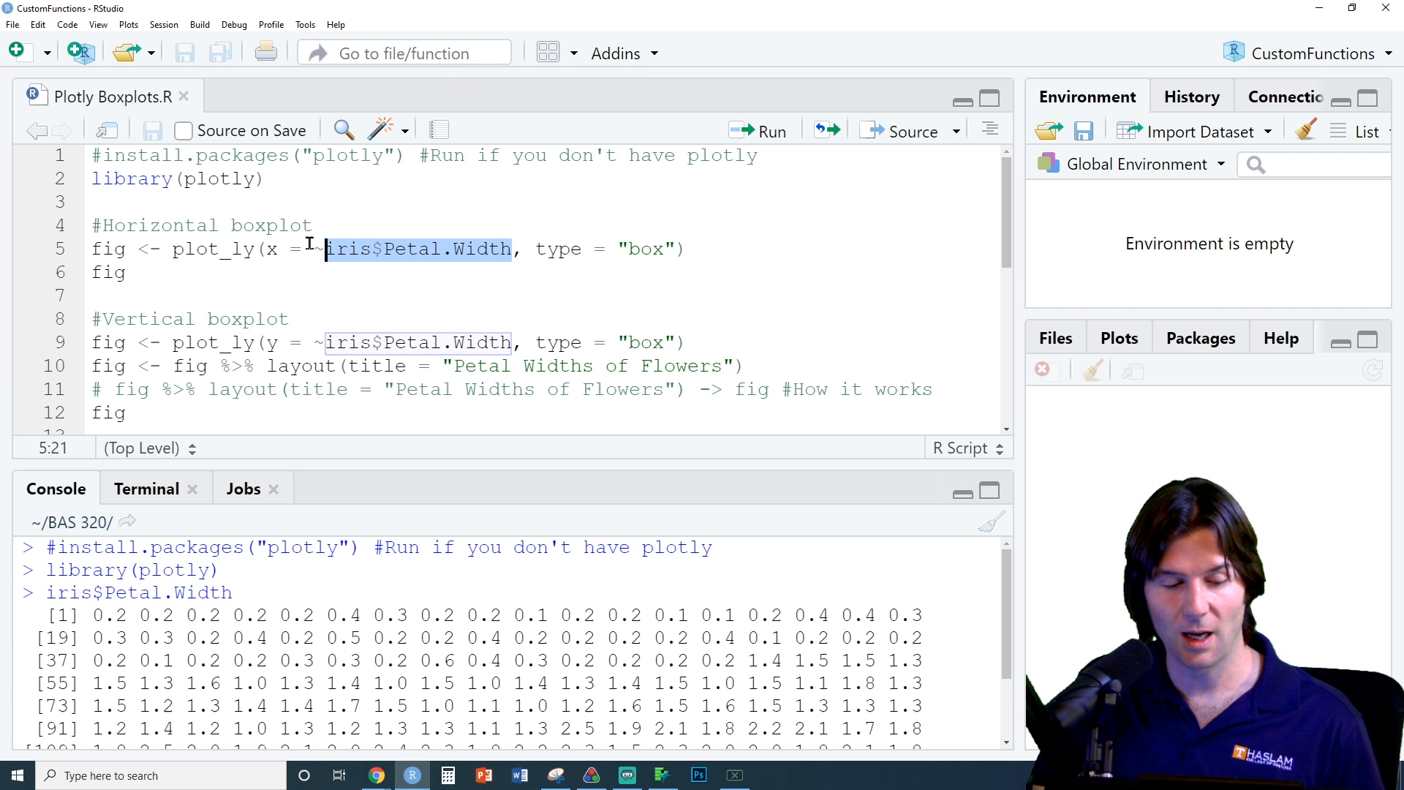
left_click(312, 249)
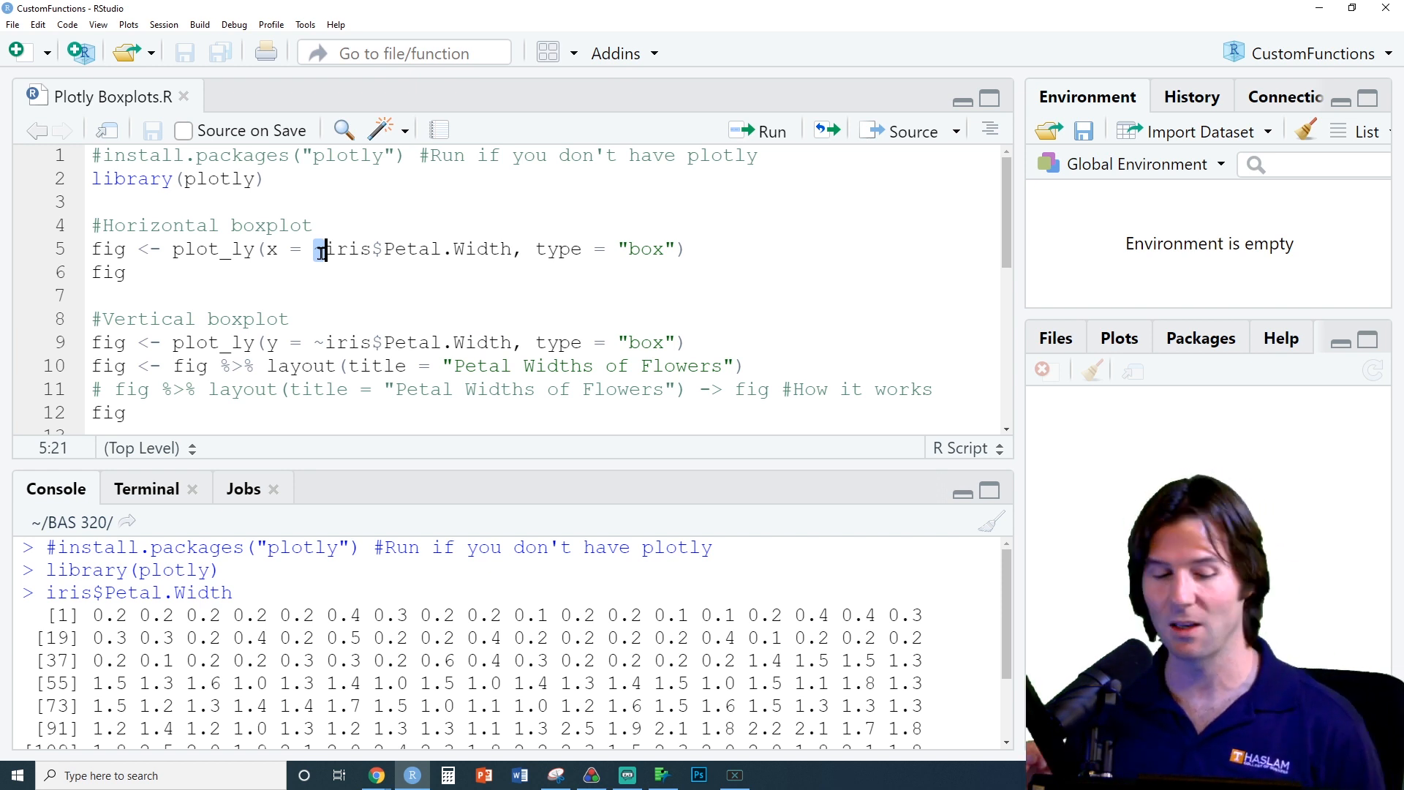
type("~")
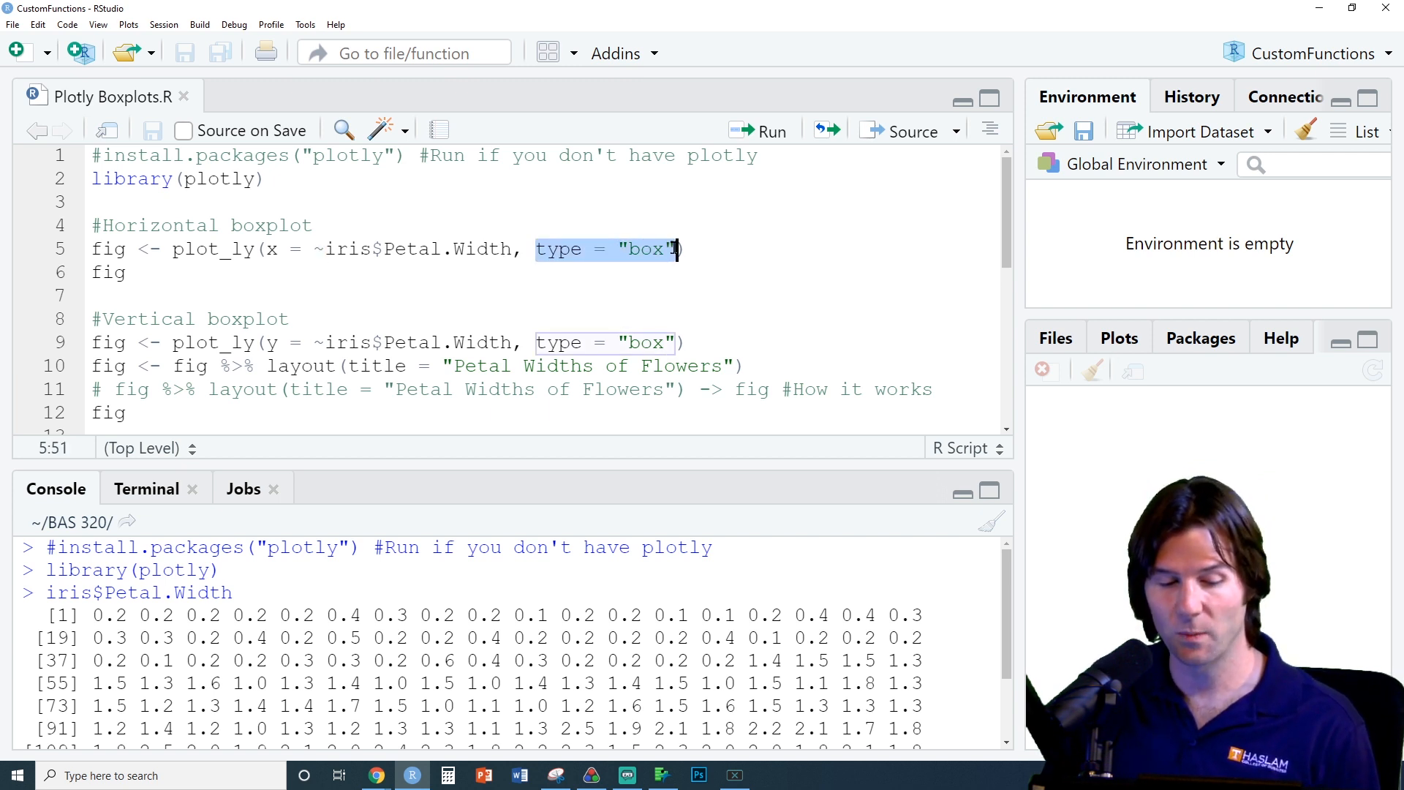
left_click(515, 249)
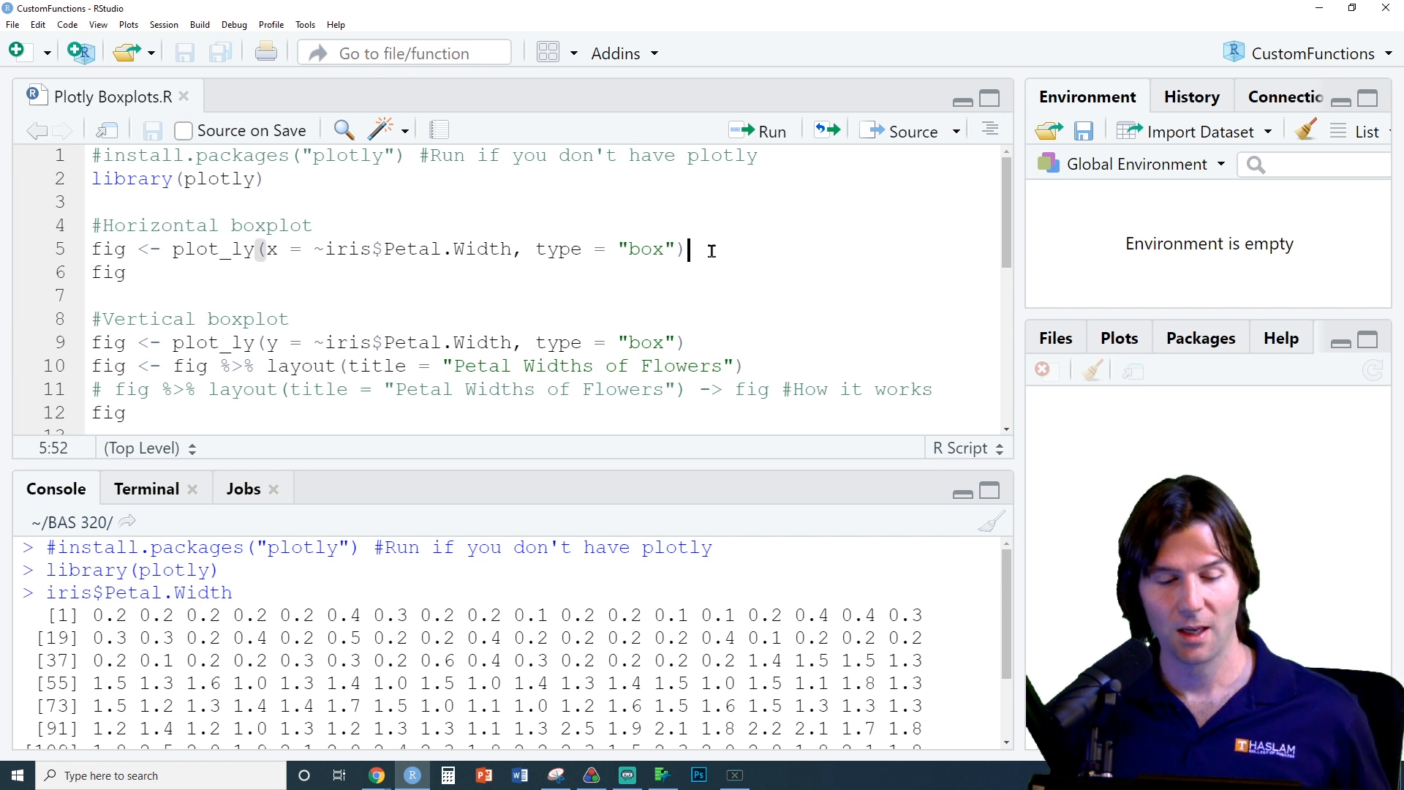
Run the horizontal petal-width boxplot code and inspect the enlarged plot's quartiles
left_click(768, 131)
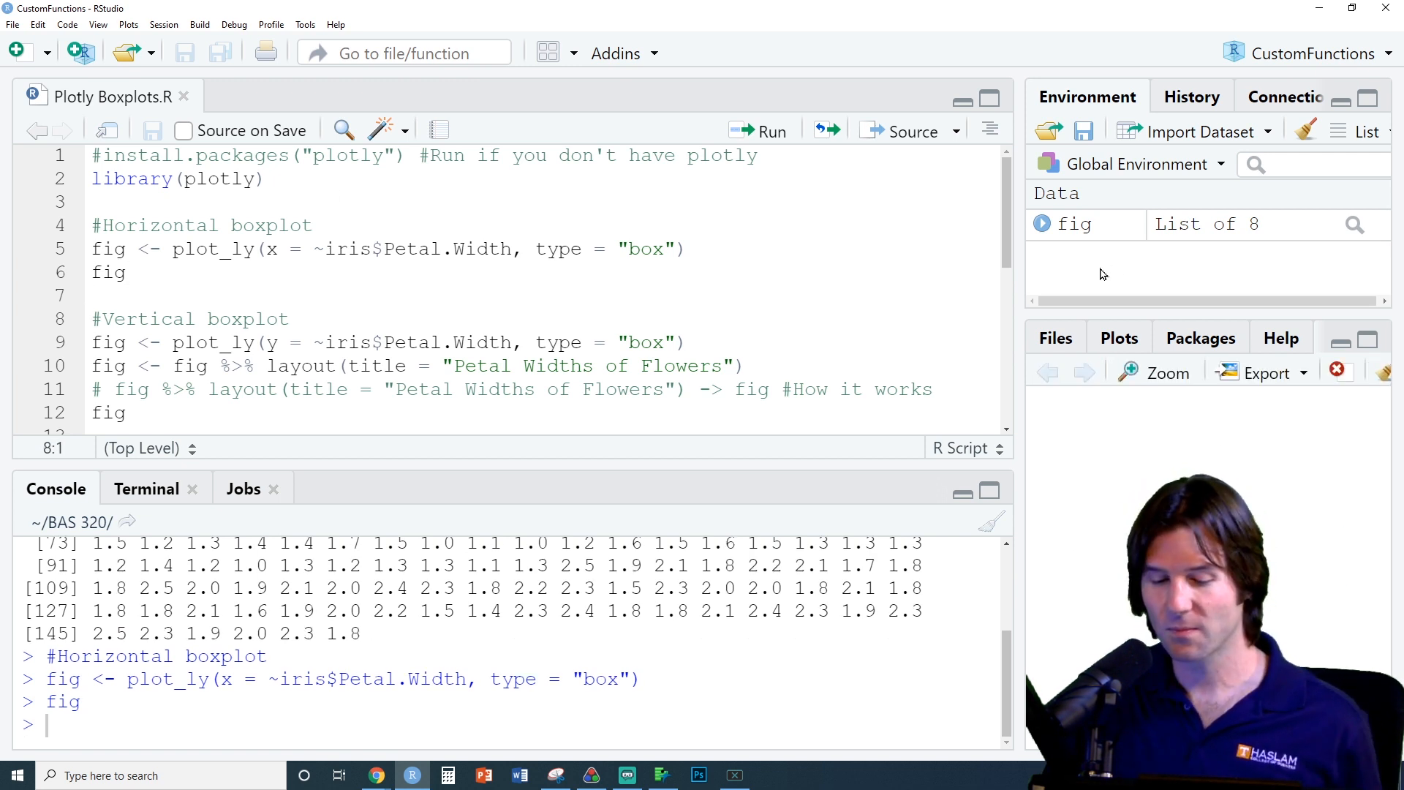
left_click(1155, 373)
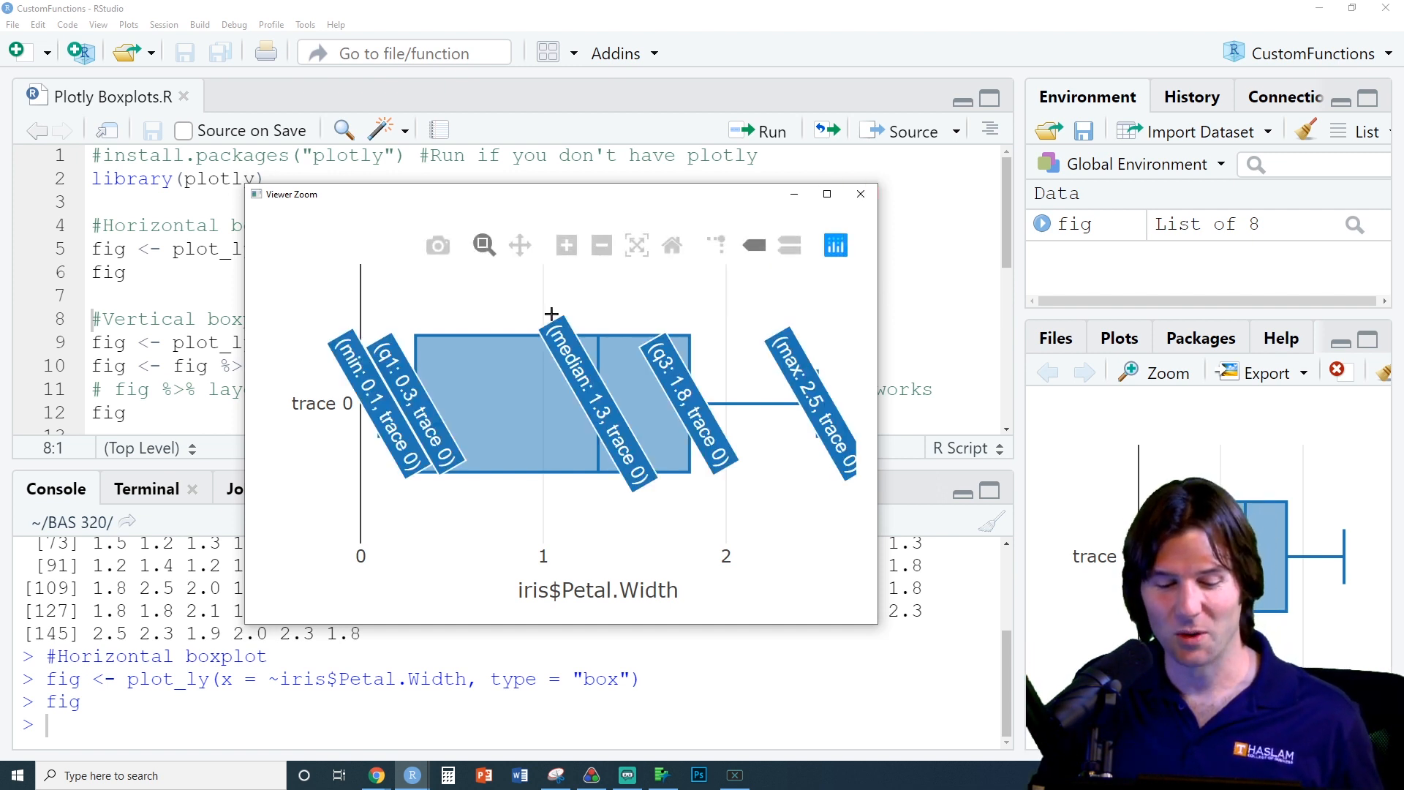
mouse_move(452, 430)
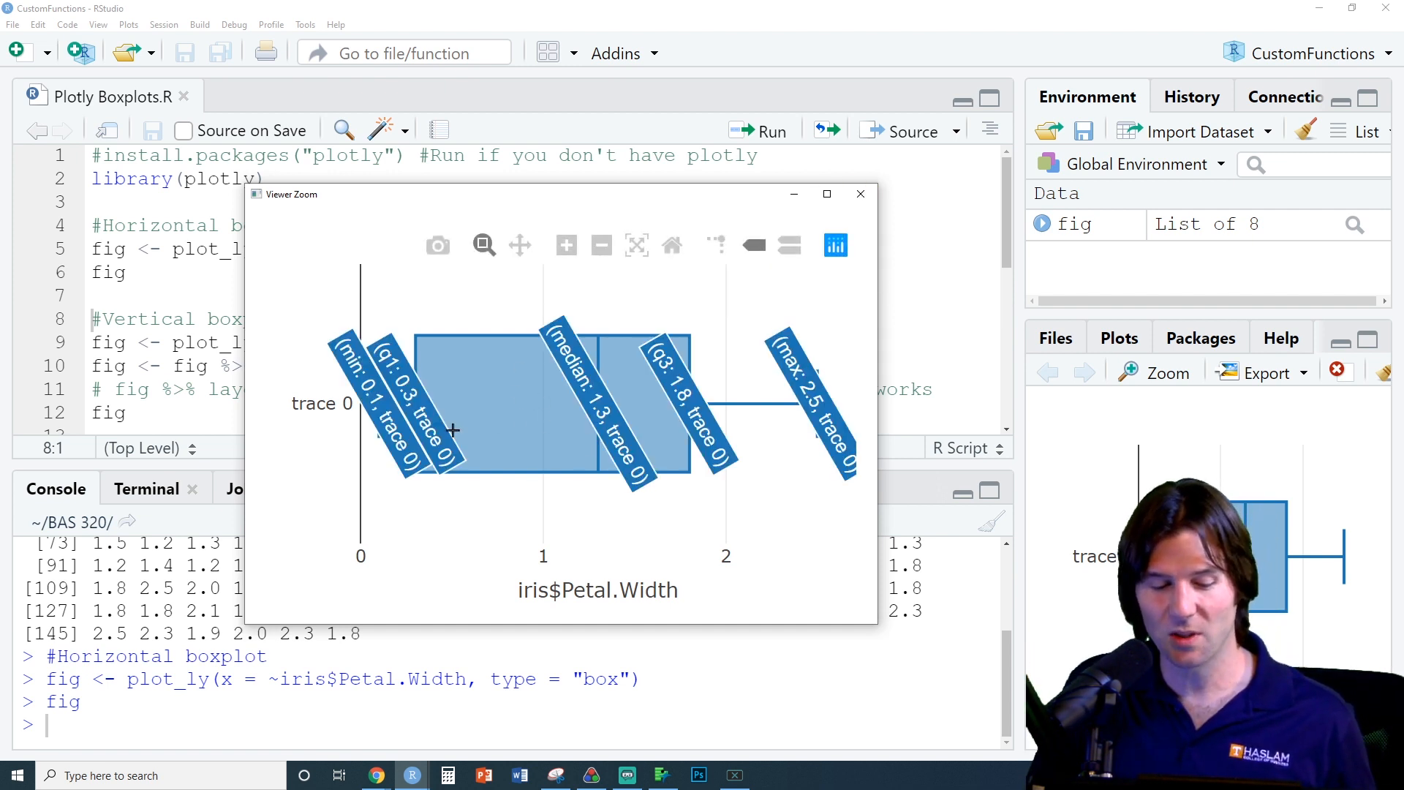
mouse_move(385, 282)
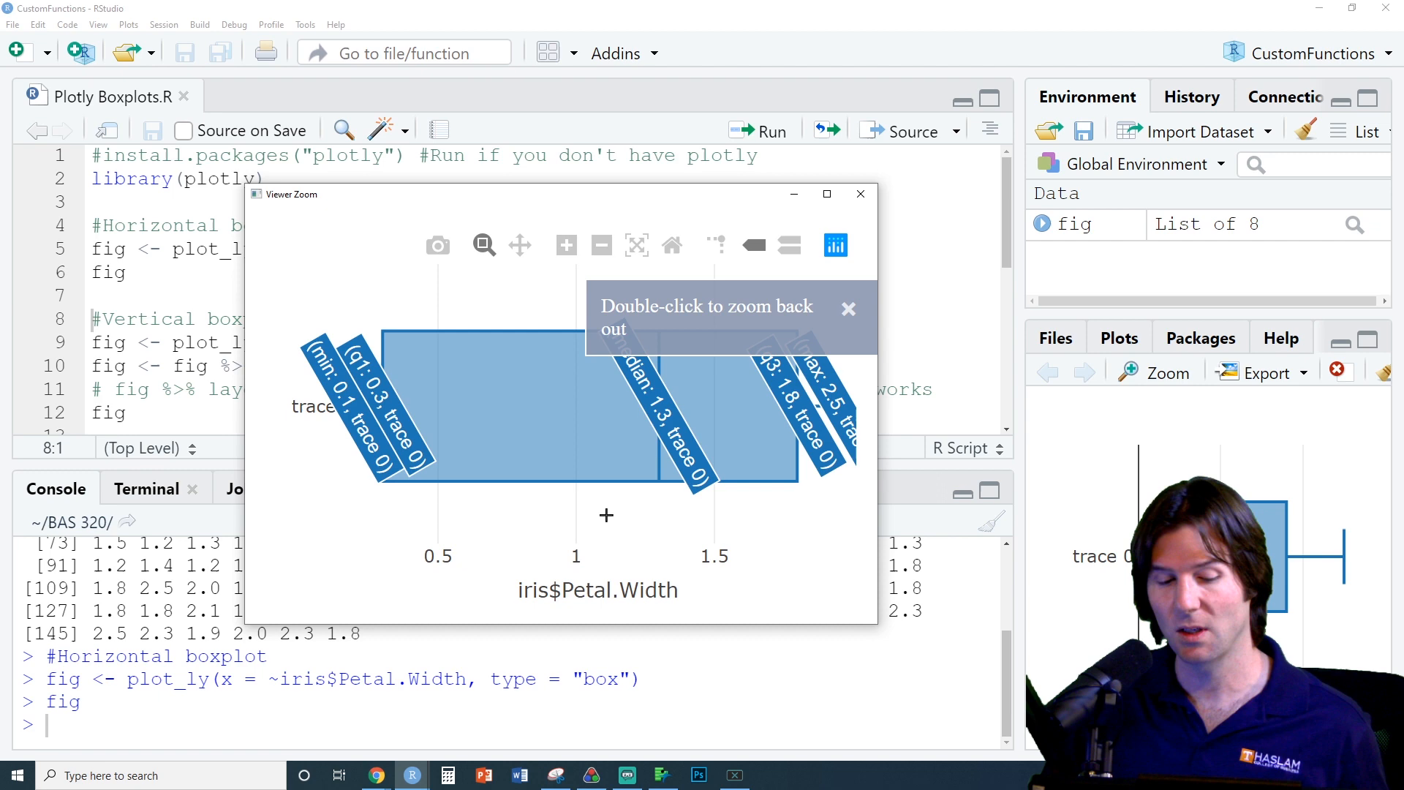
double_click(553, 404)
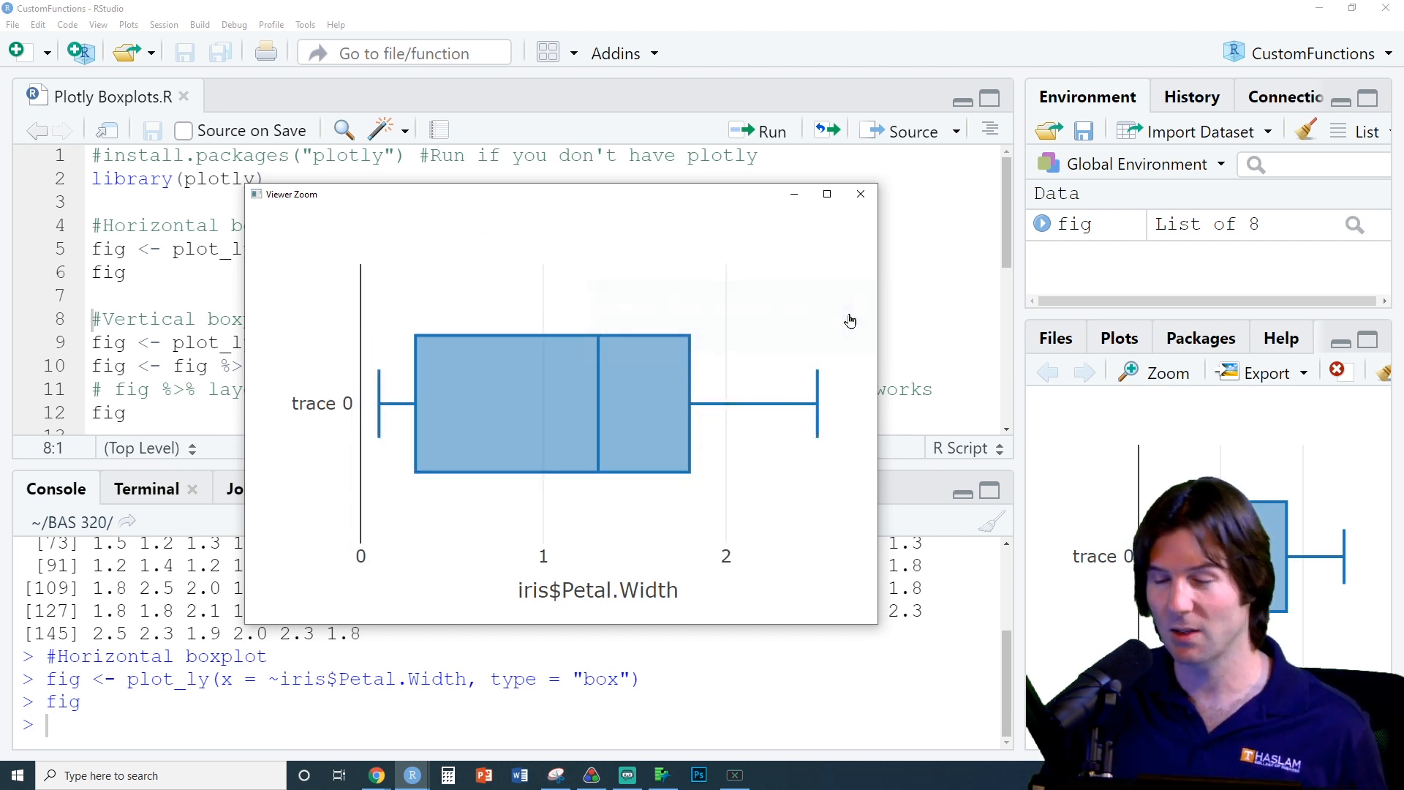
left_click(858, 193)
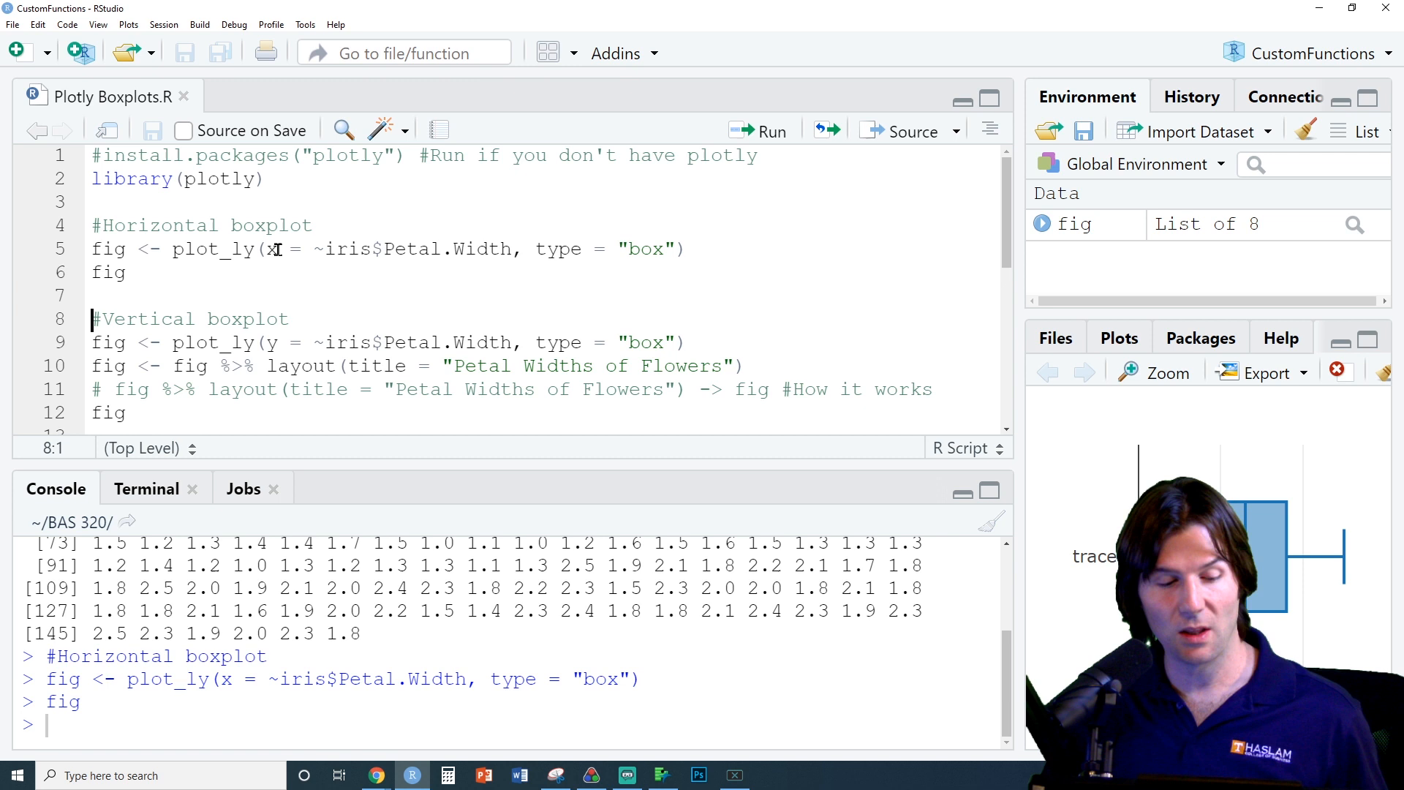
Run the vertical boxplot plot_ly(y = ...) lines and remove the commented layout line
left_click(272, 343)
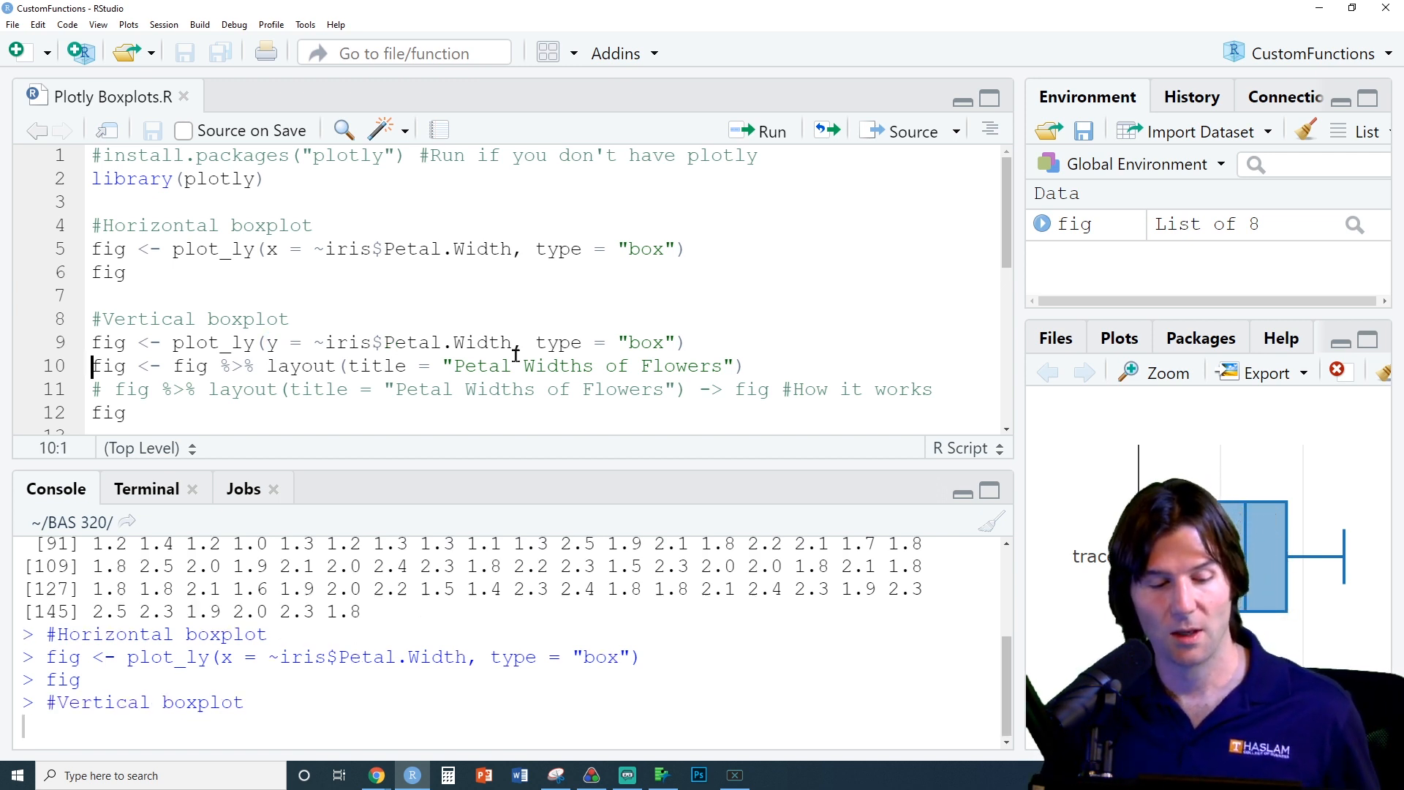
left_click(768, 130)
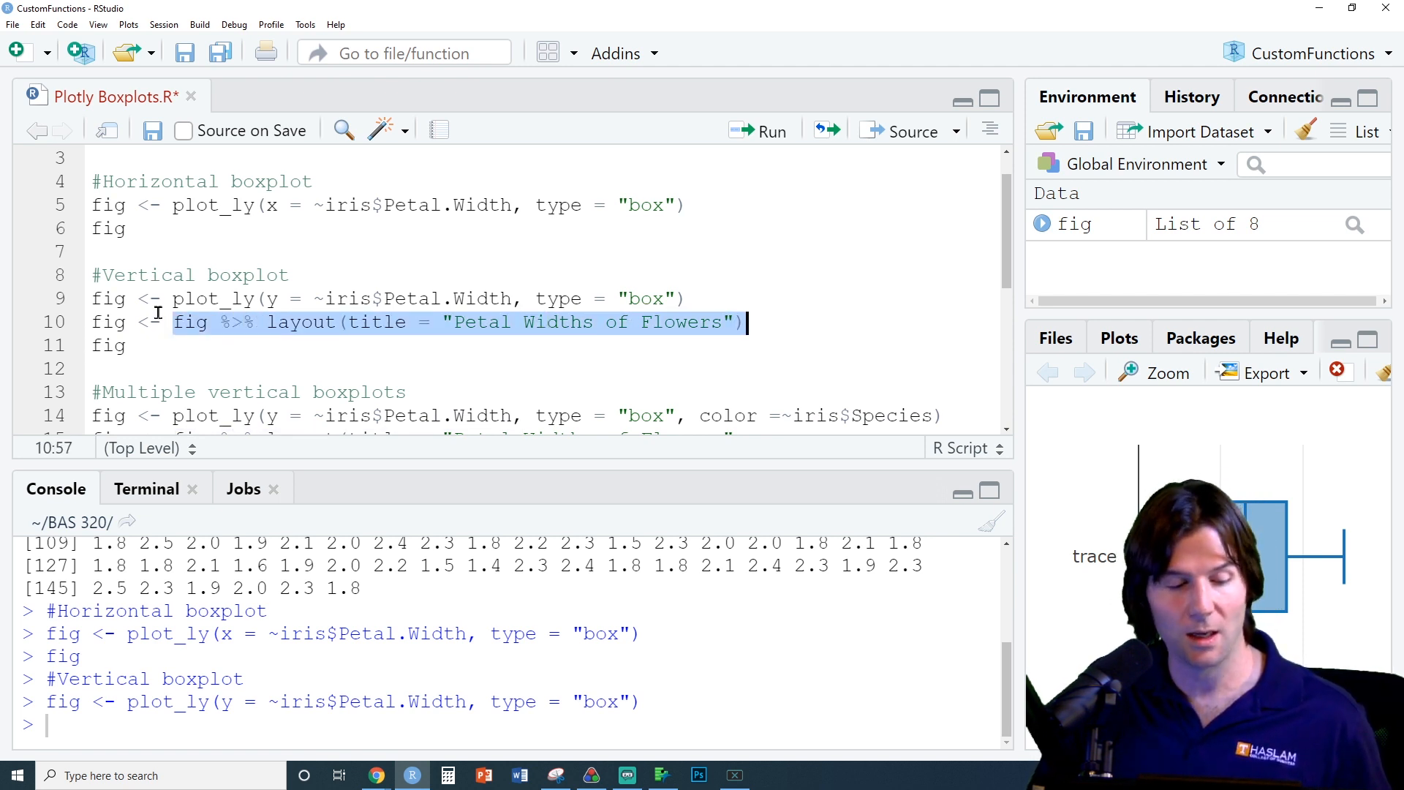
Run the layout and fig lines to draw the 'Petal Widths of Flowers' boxplot and inspect it enlarged
left_click(89, 322)
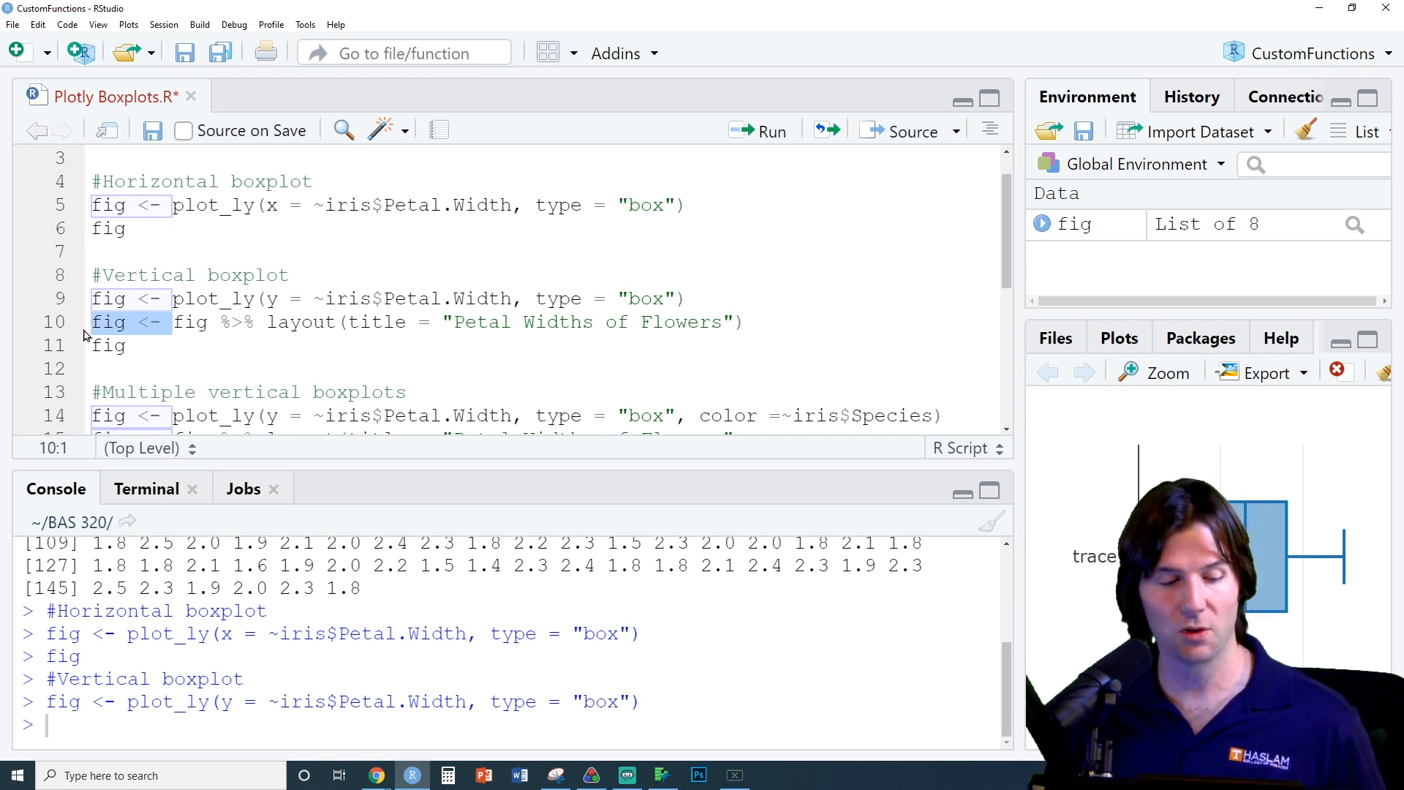
left_click(161, 322)
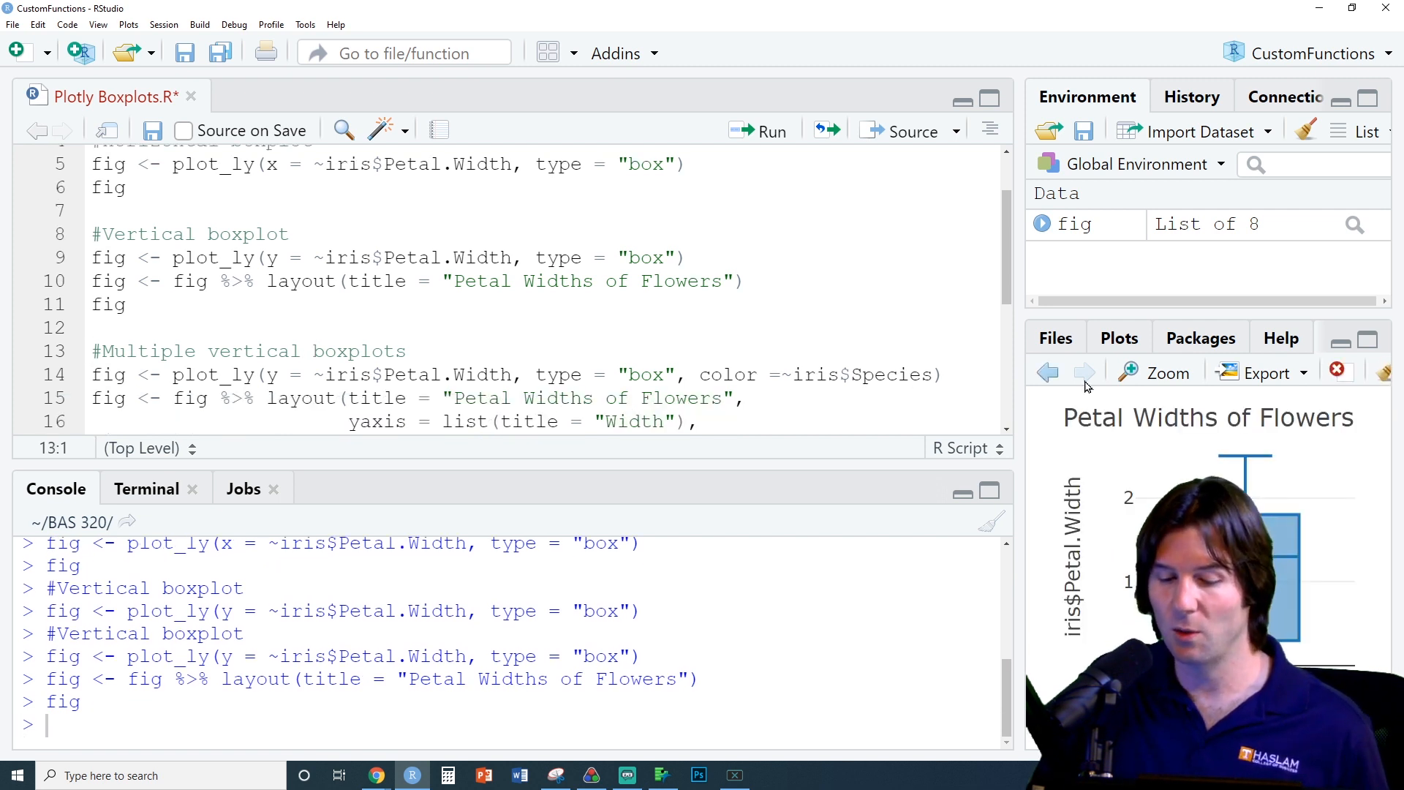
left_click(1166, 373)
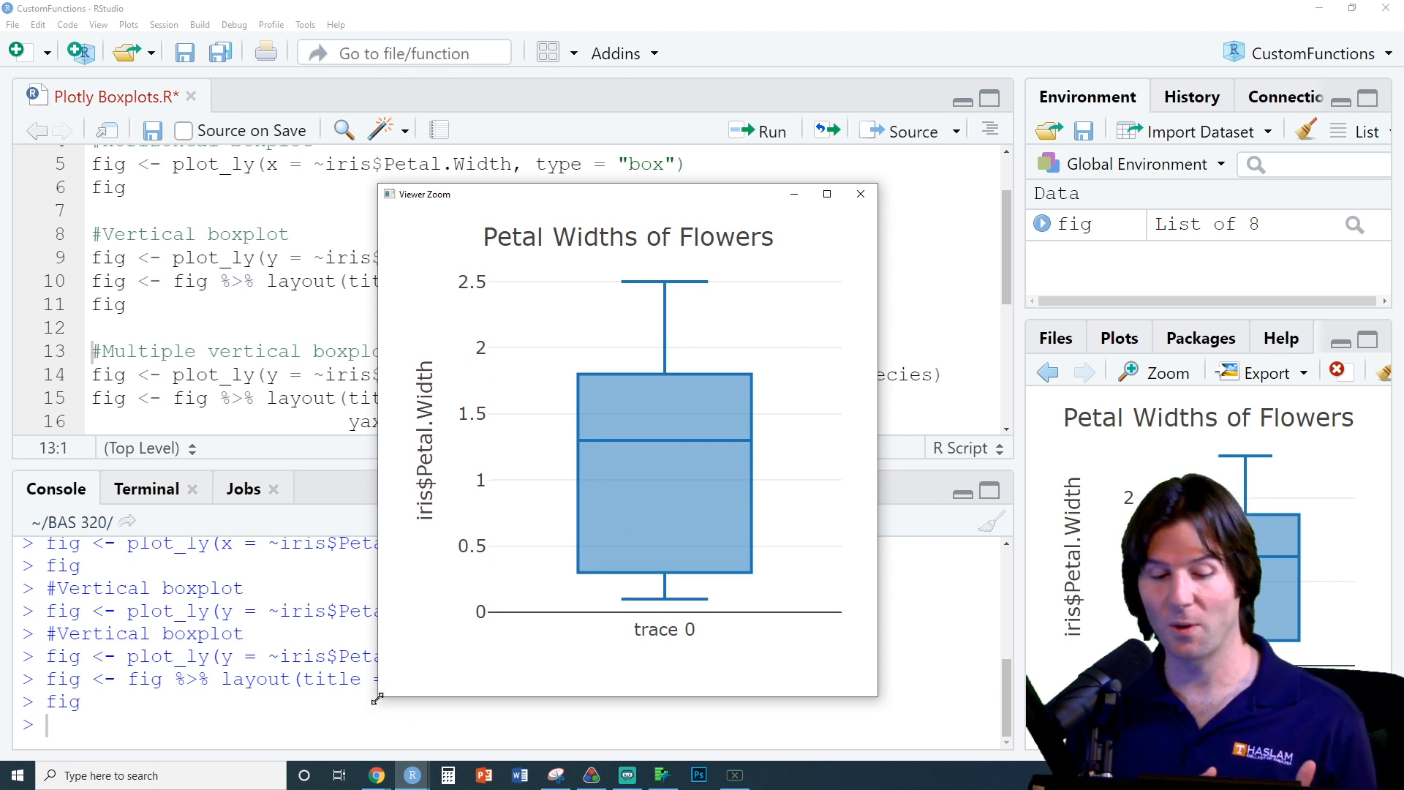
mouse_move(721, 552)
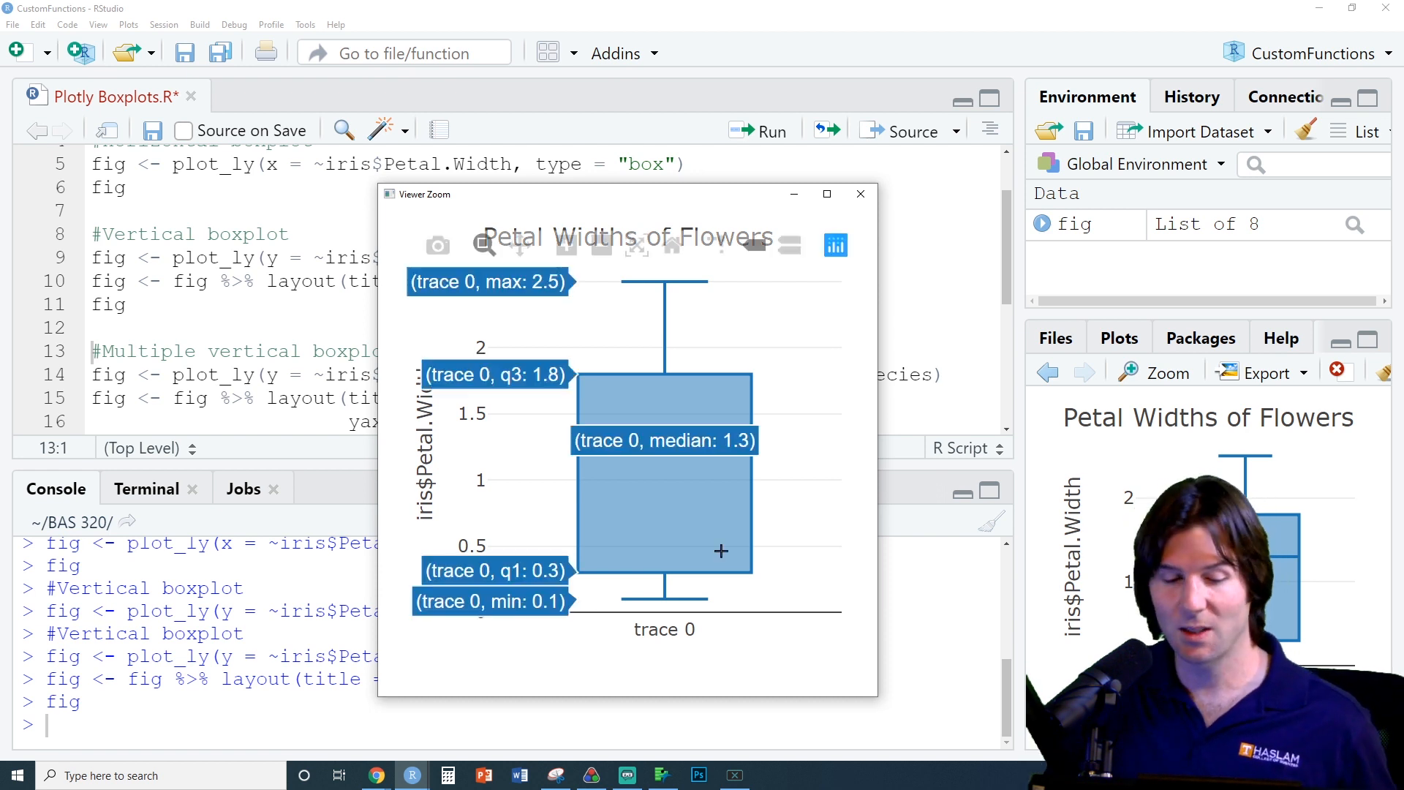
mouse_move(652, 660)
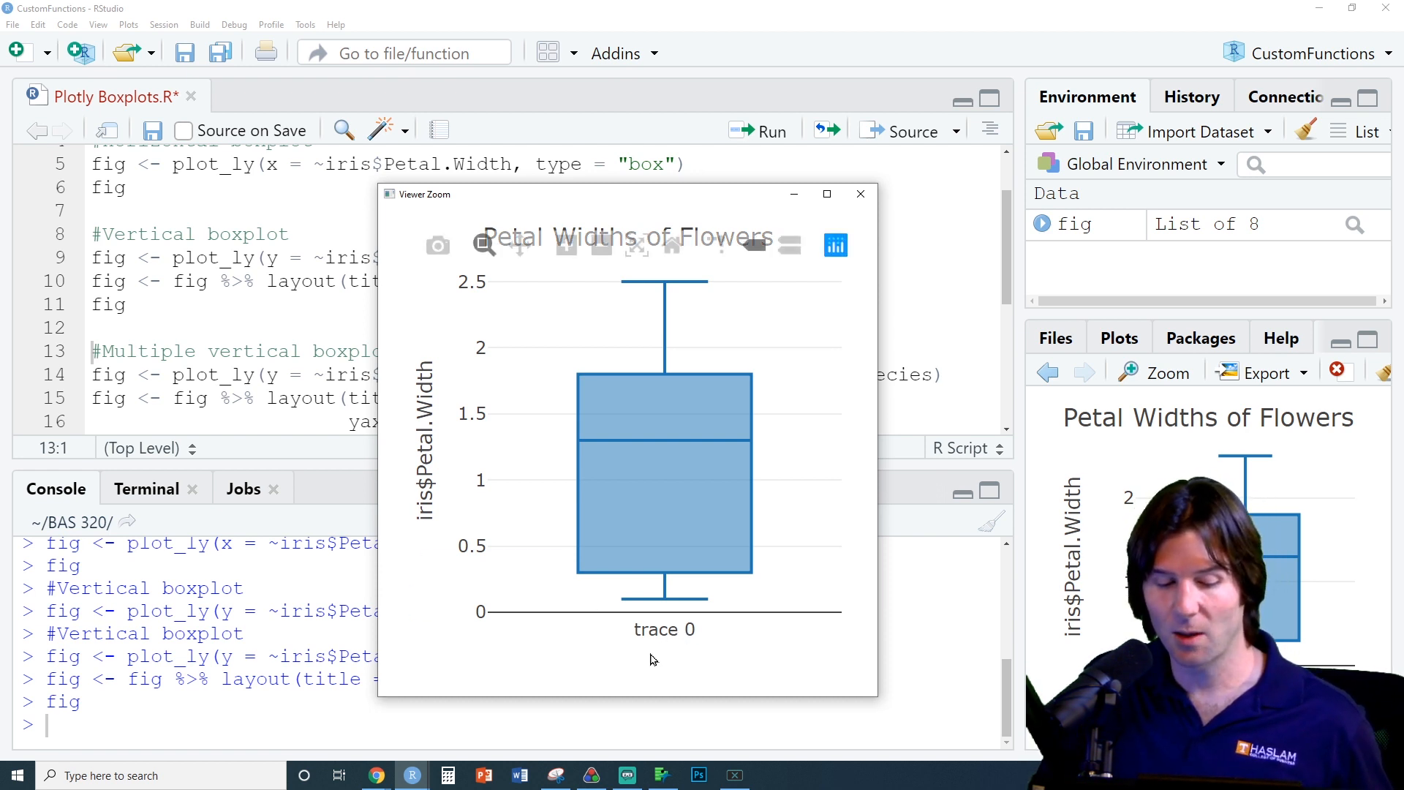
mouse_move(859, 194)
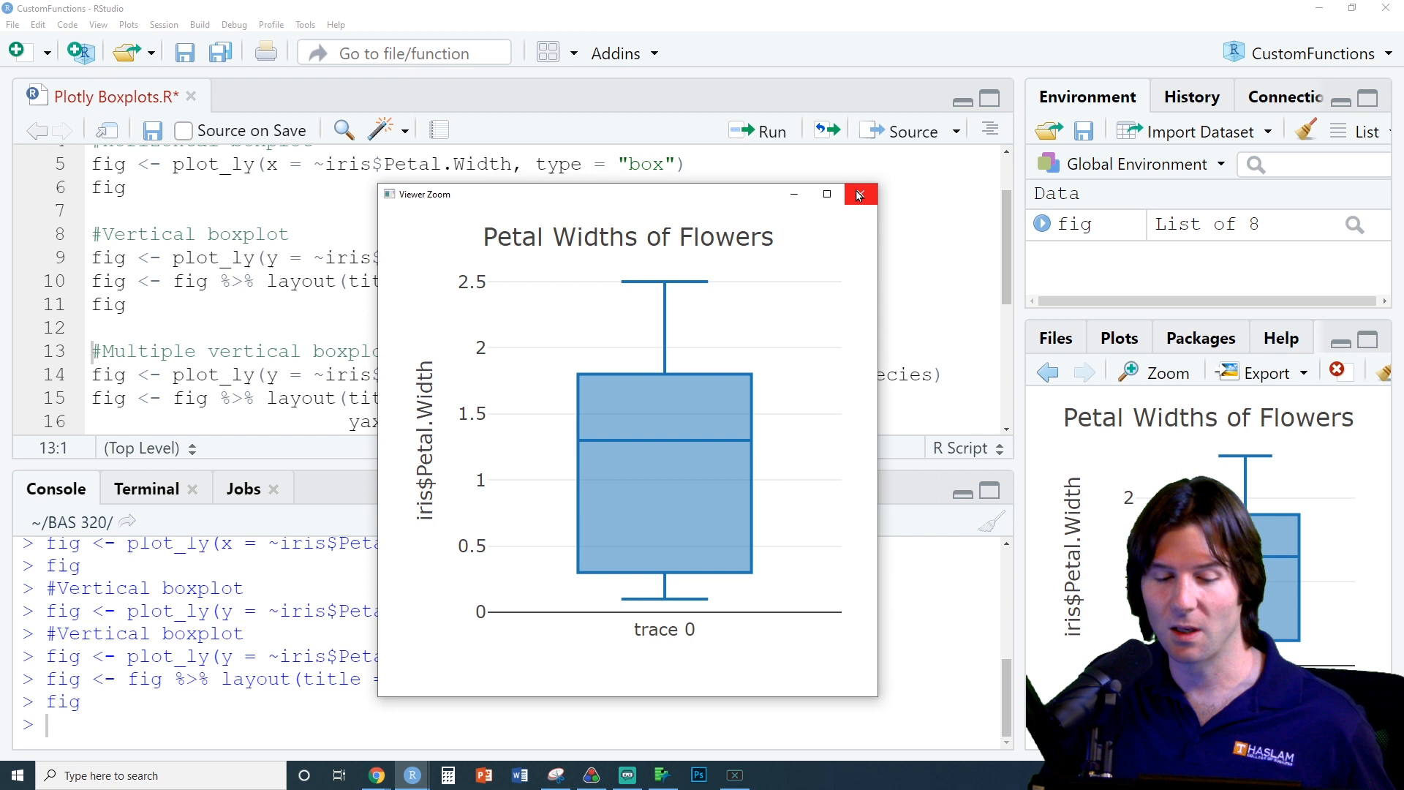
left_click(859, 195)
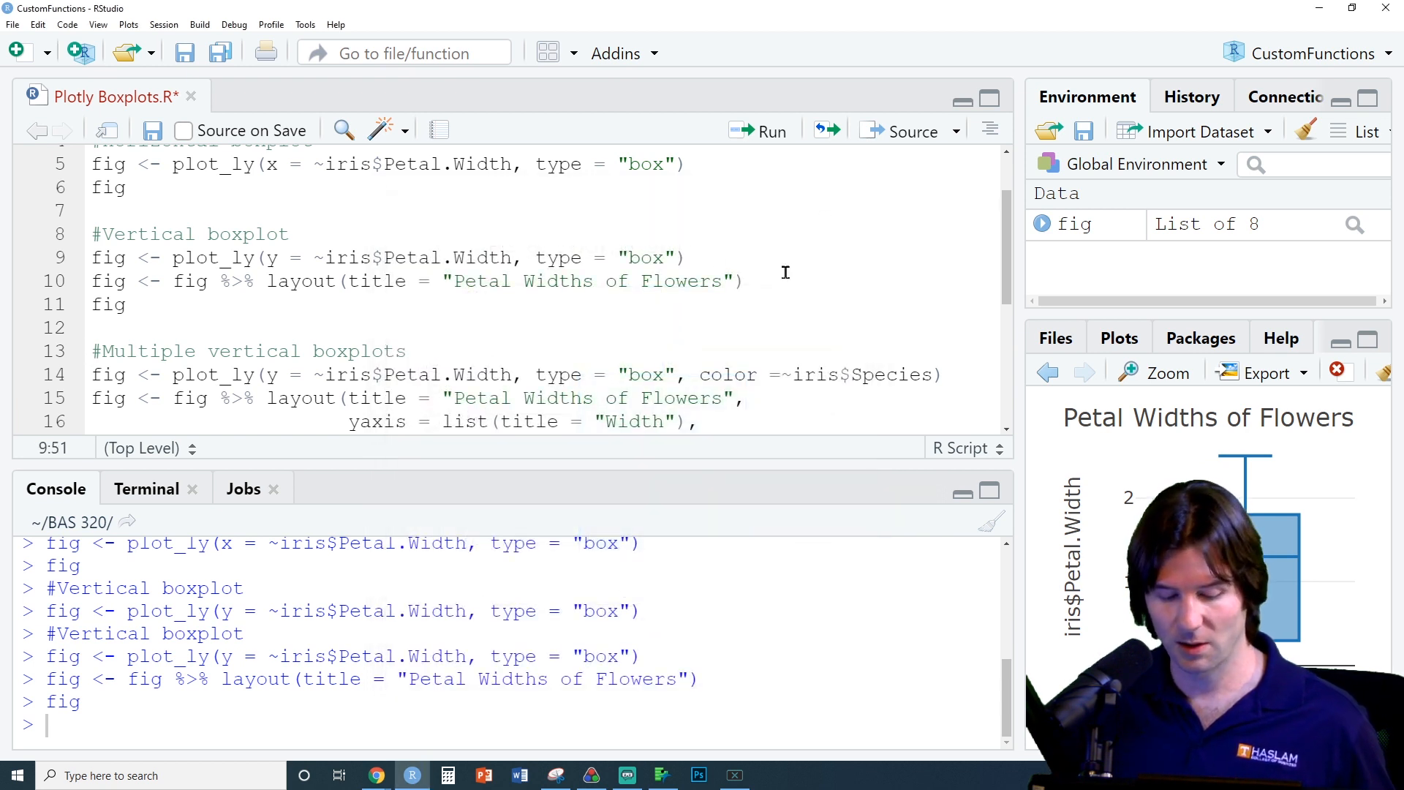
Add name = "" to the vertical plot_ly call and check the redrawn plot without the trace 0 label
type(",name")
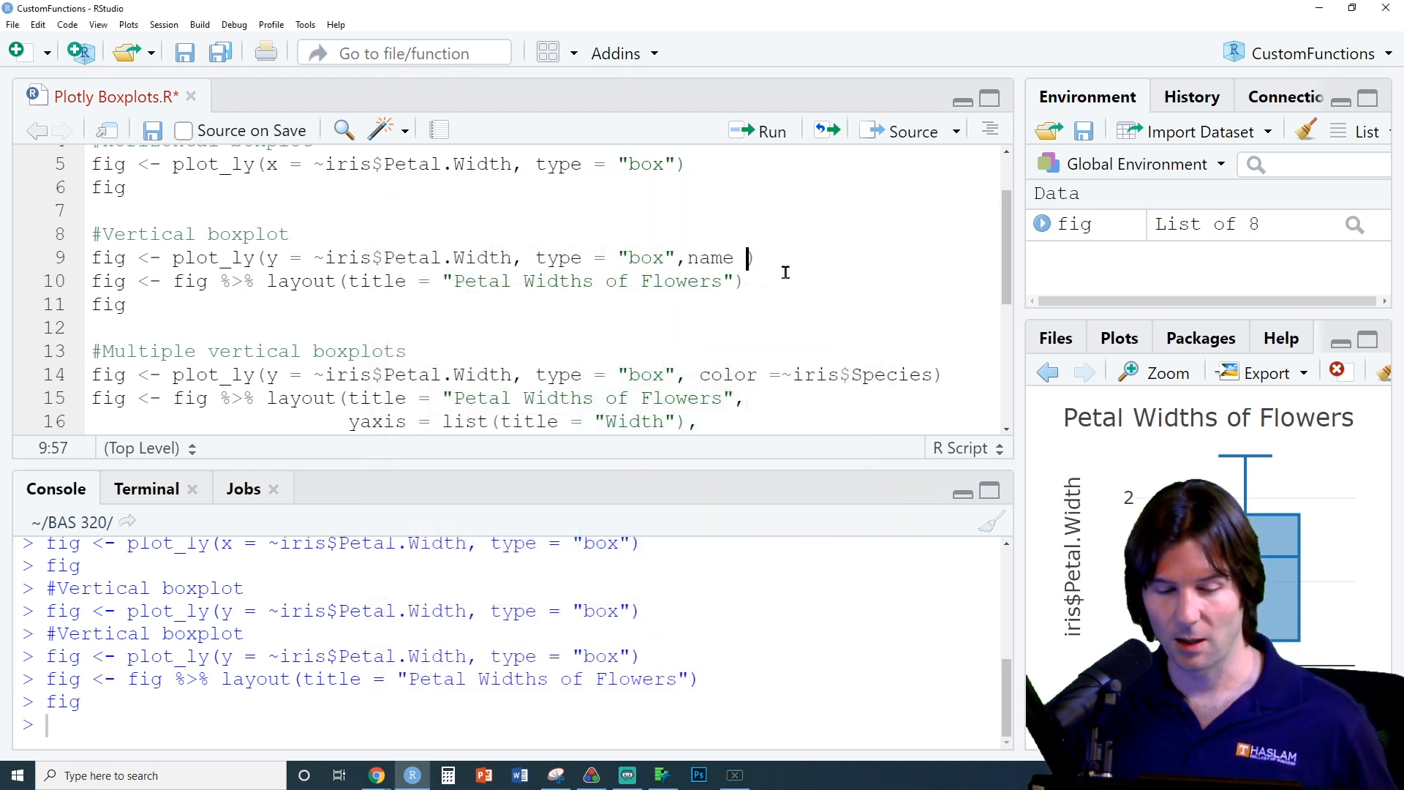
type("= \"\"")
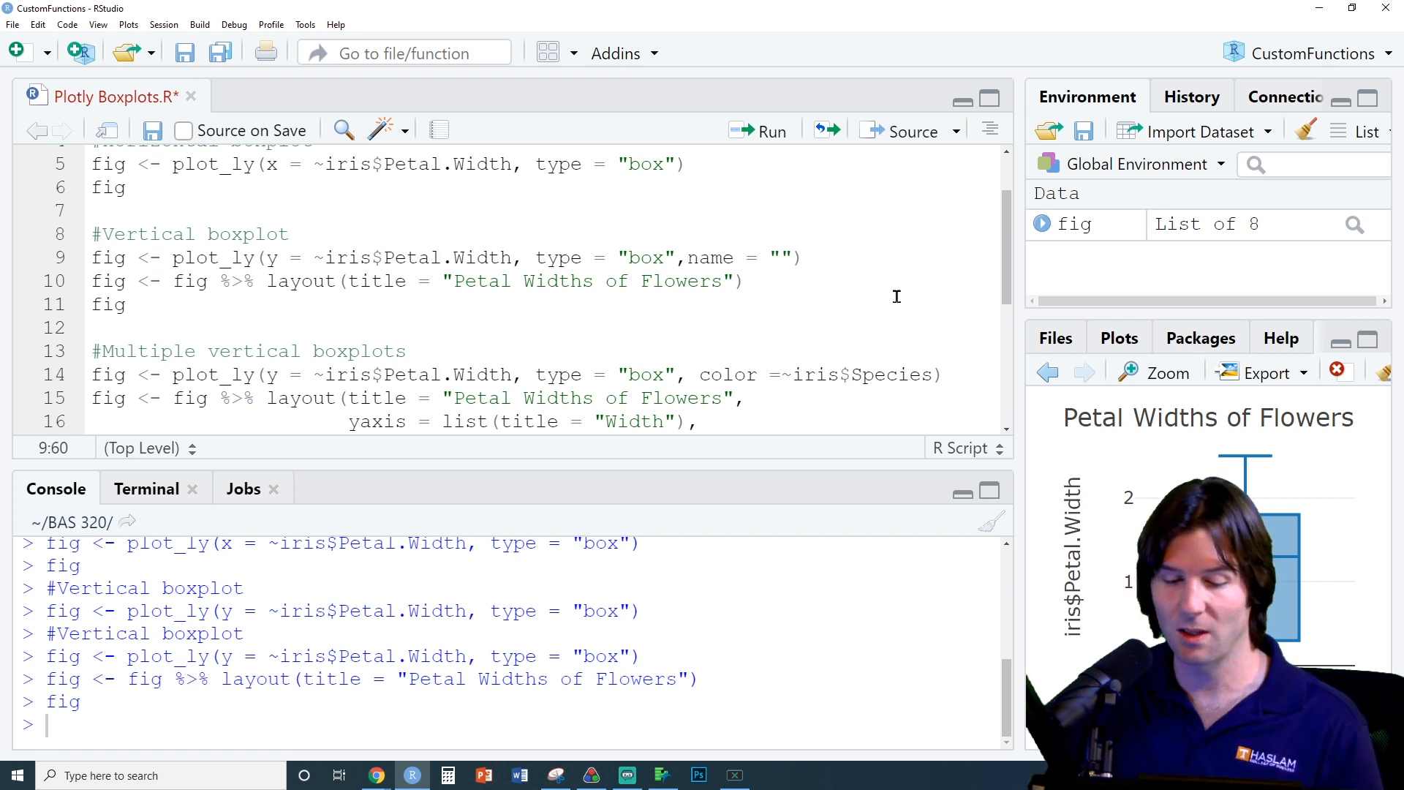
left_click(1154, 373)
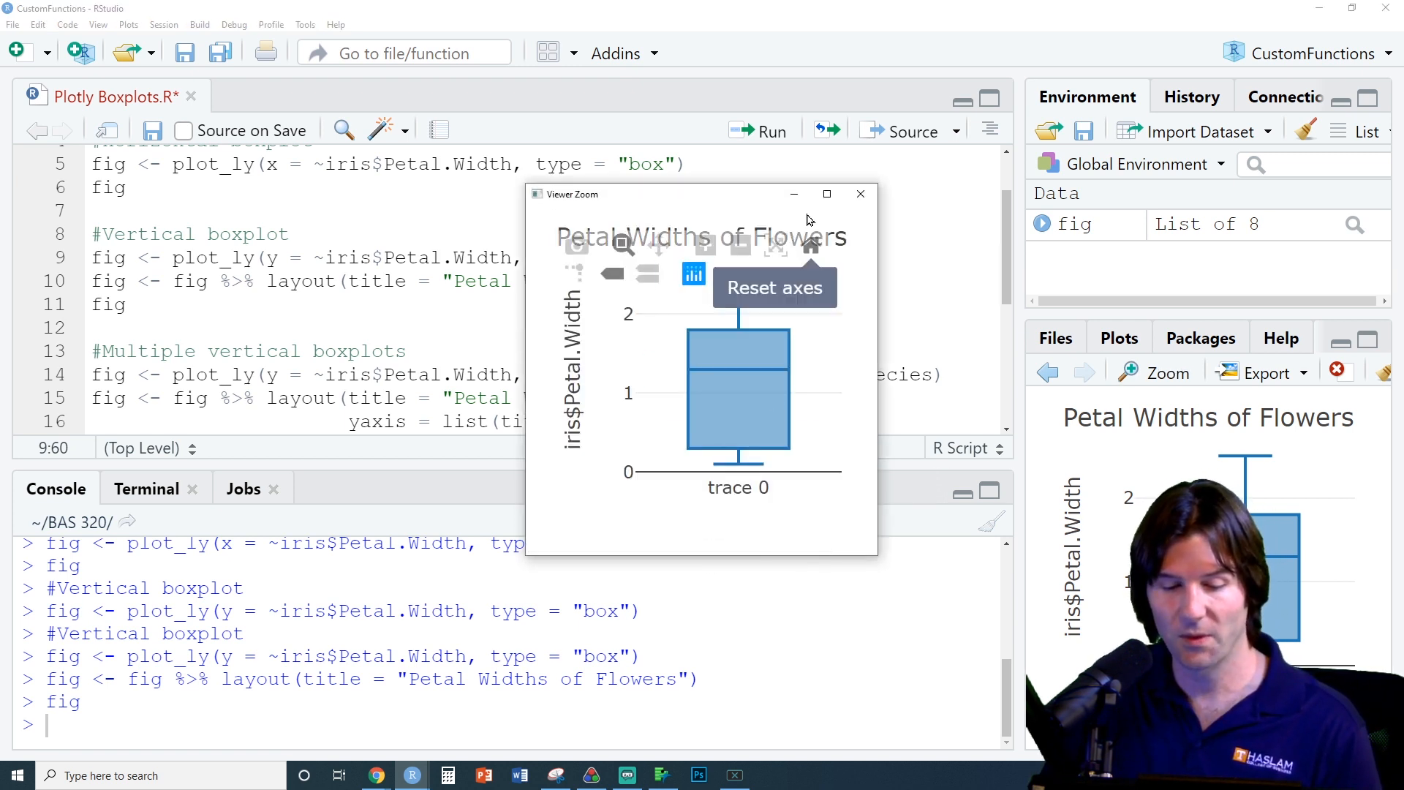
left_click(859, 194)
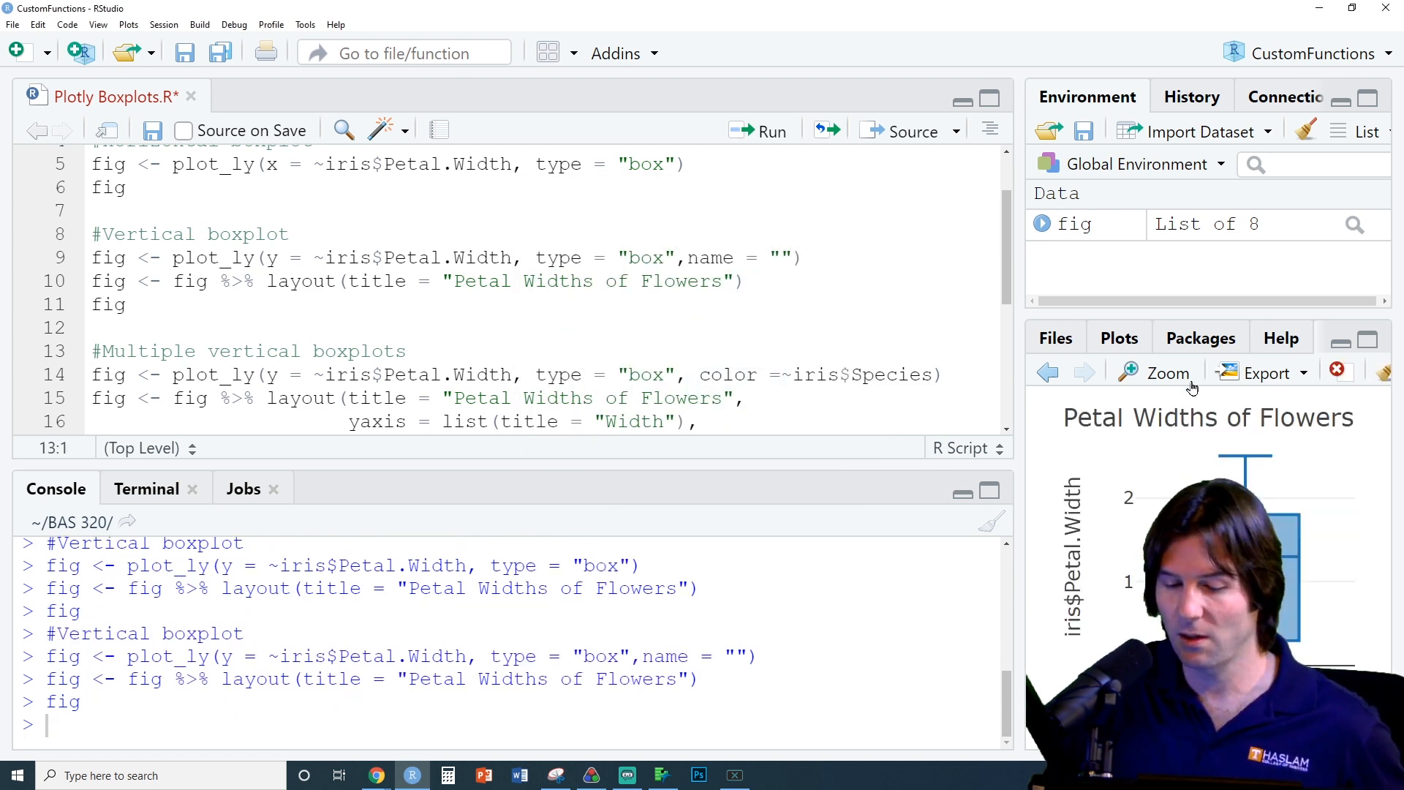
left_click(1167, 373)
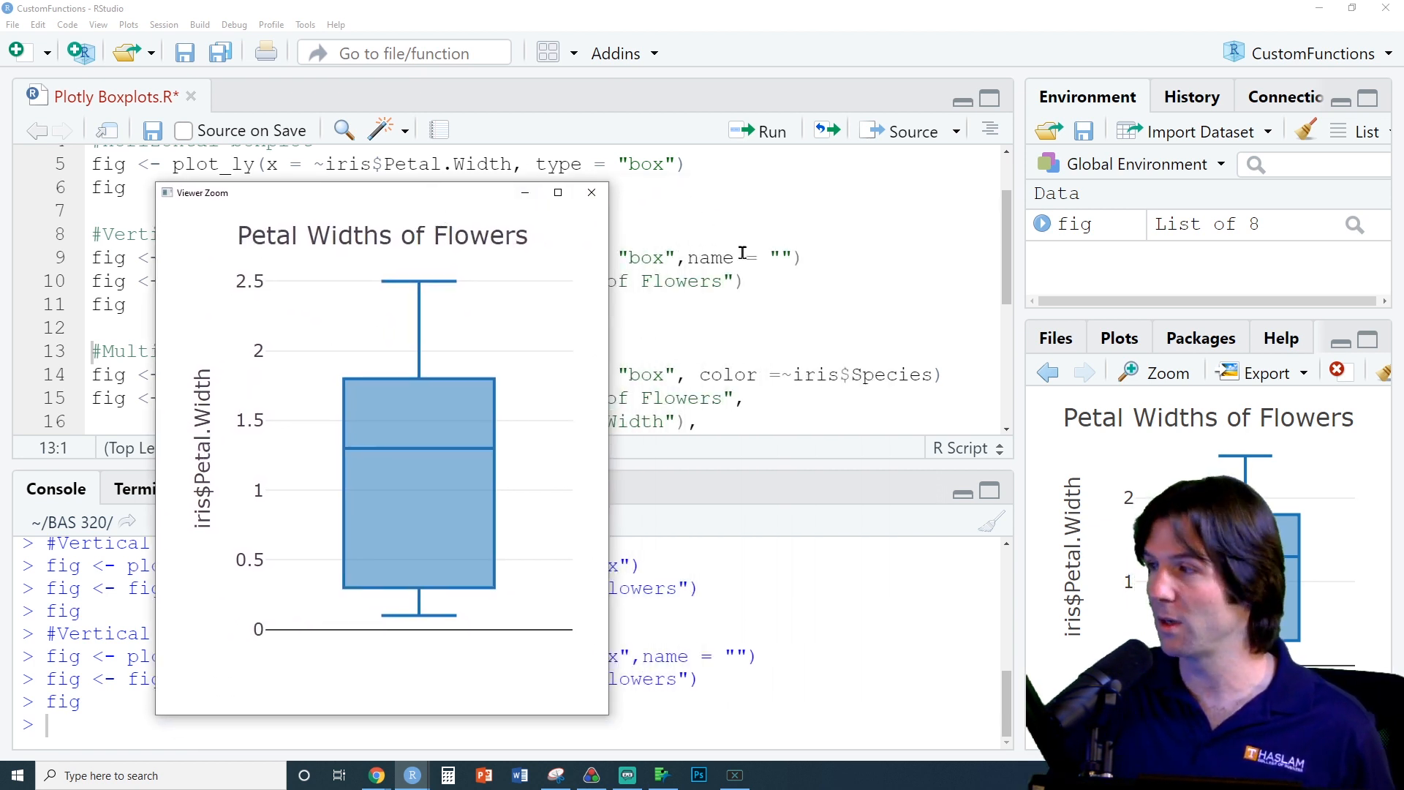
left_click(591, 193)
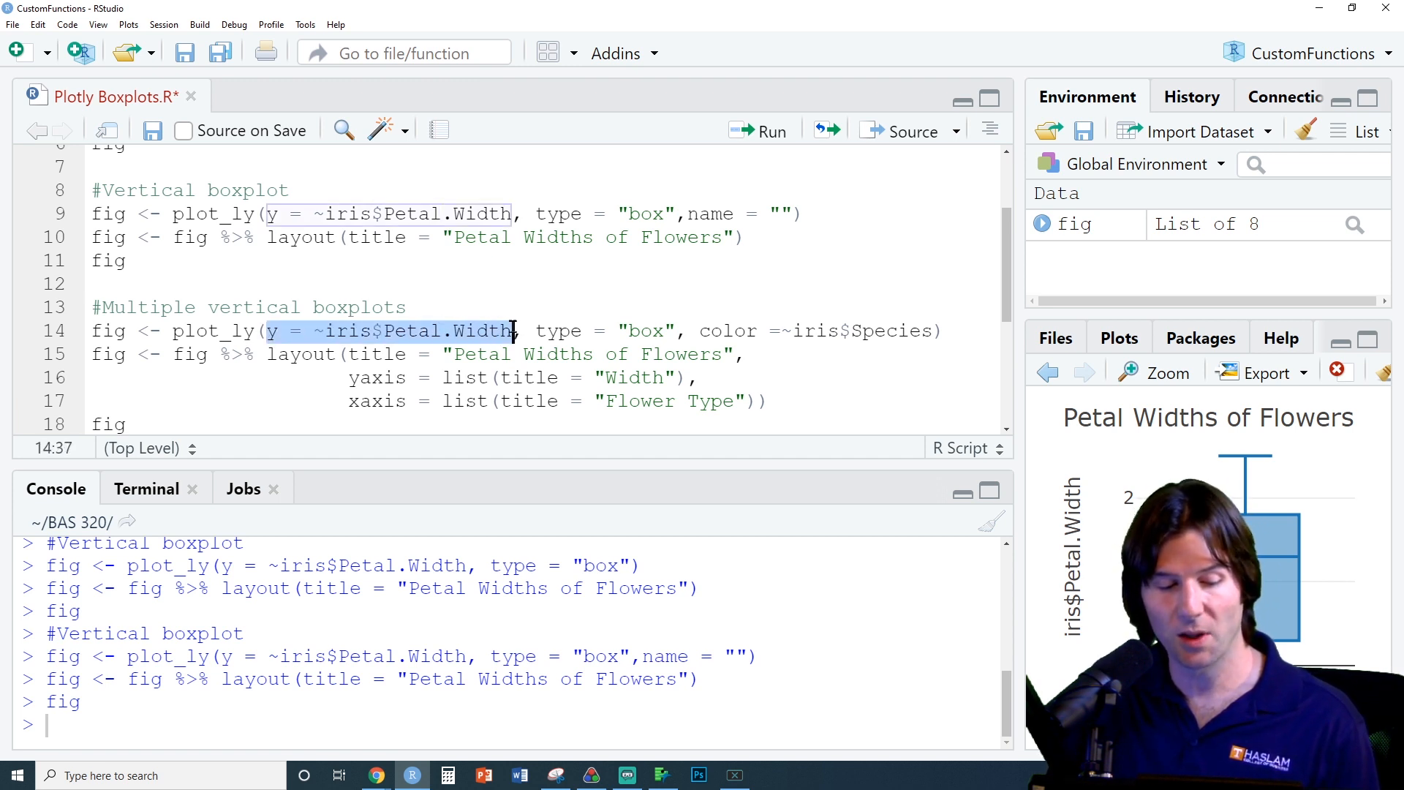
Highlight the species color argument and scroll through the printed 150-row iris dataset
left_click(528, 330)
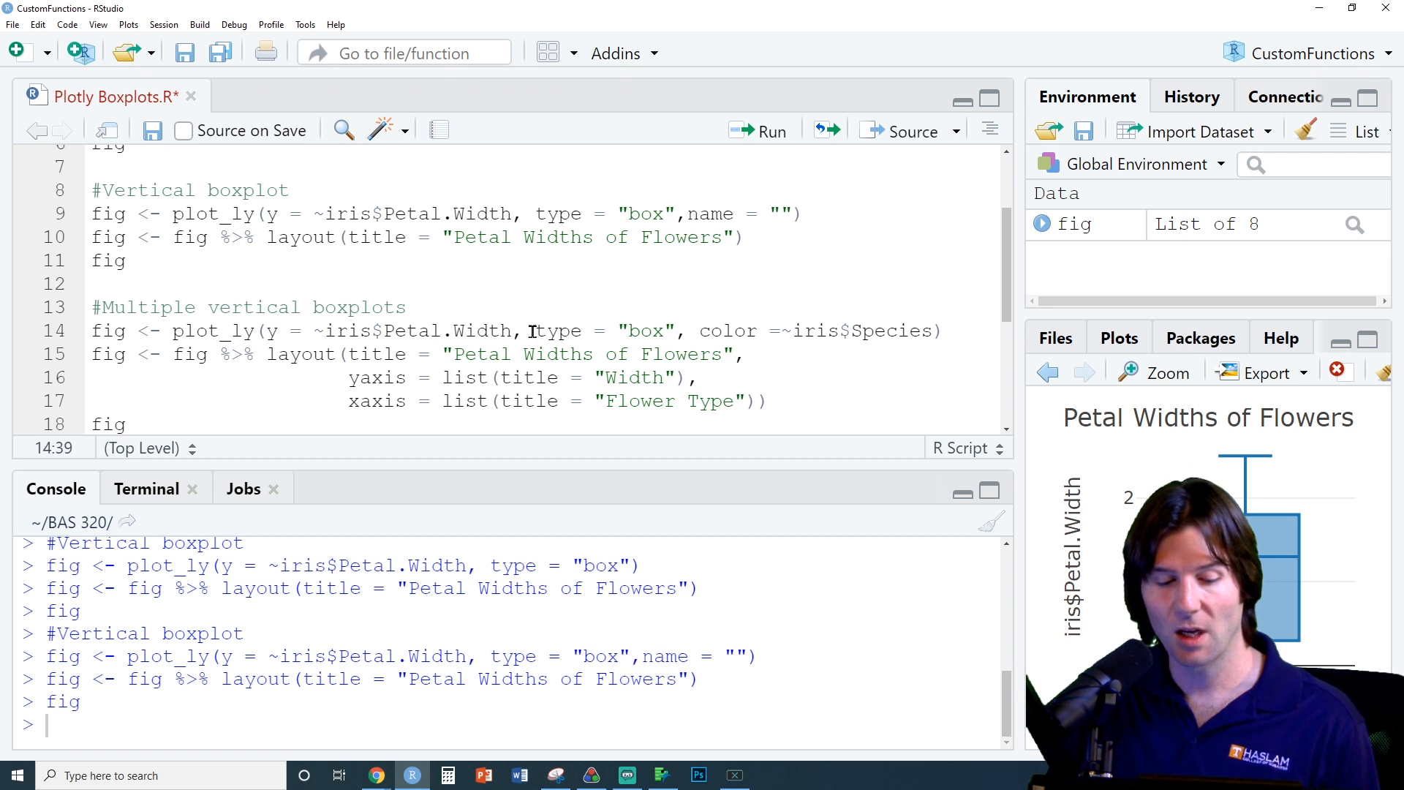
double_click(604, 331)
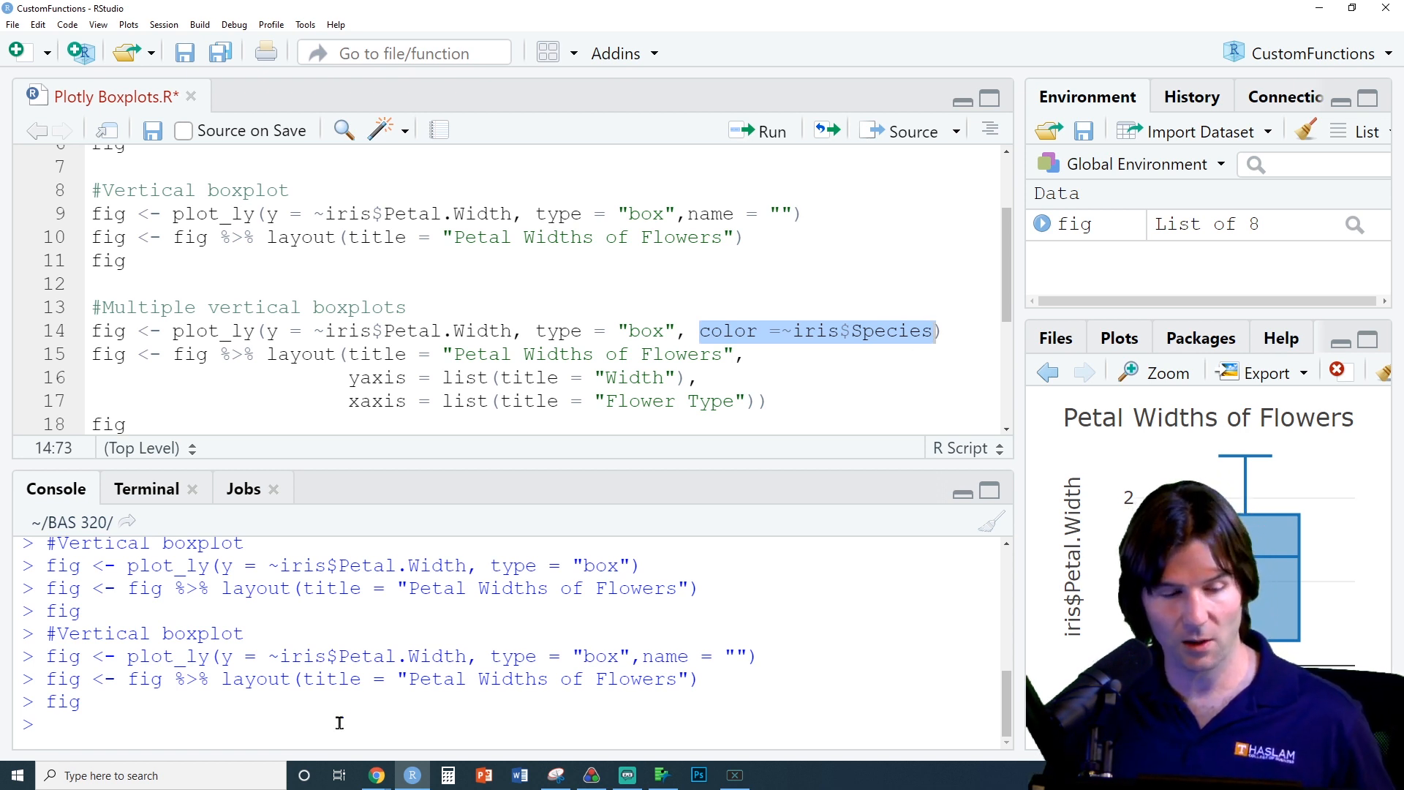
mouse_move(181, 749)
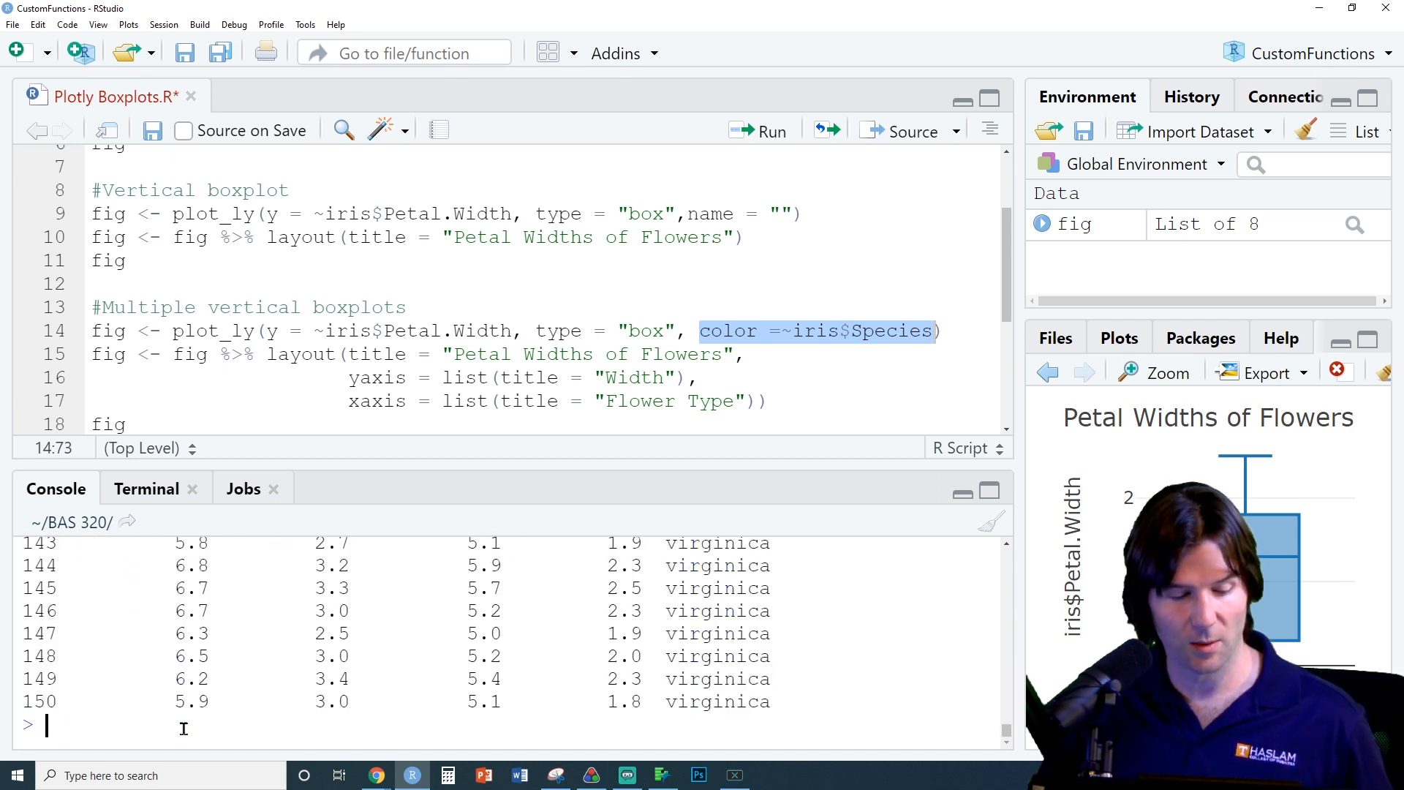
scroll("up", 3)
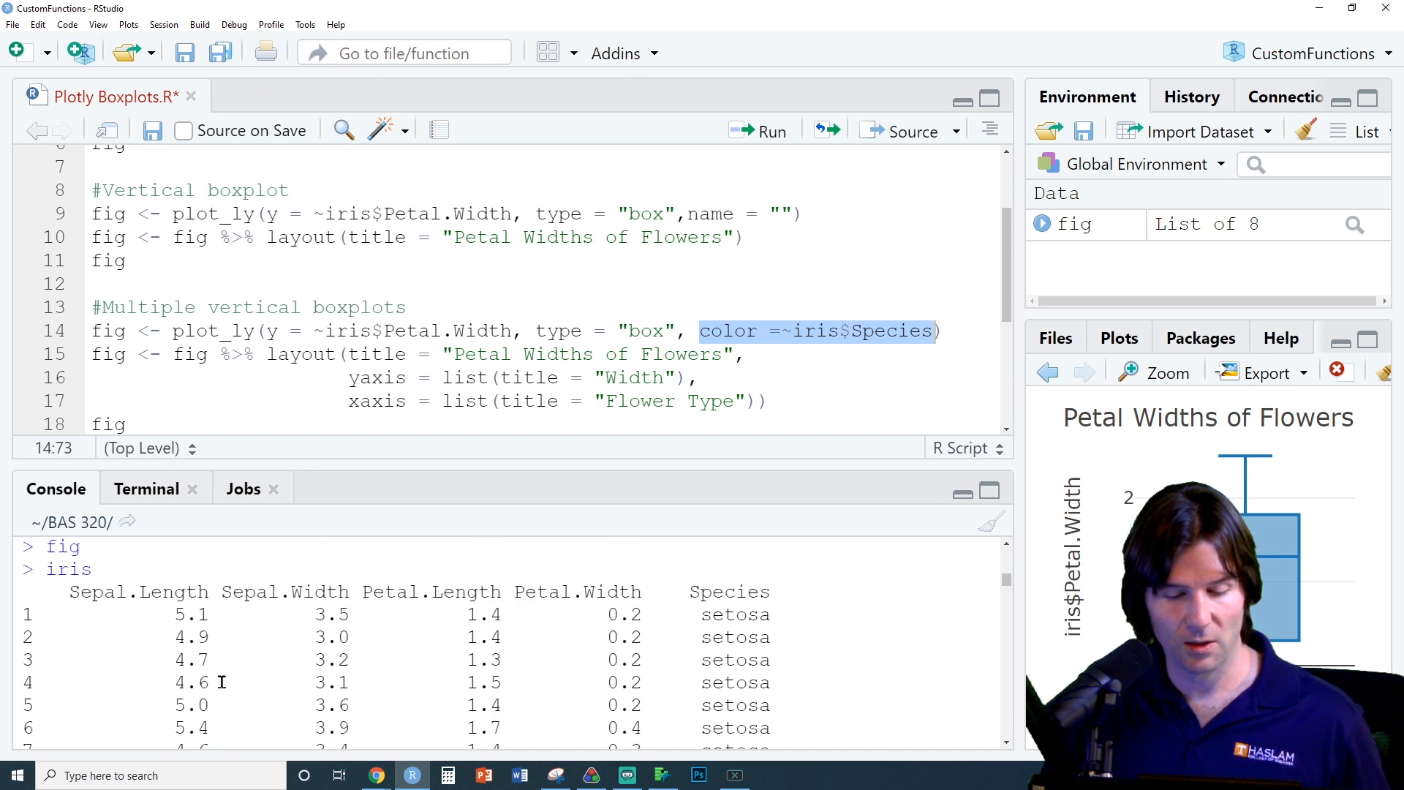
mouse_move(608, 593)
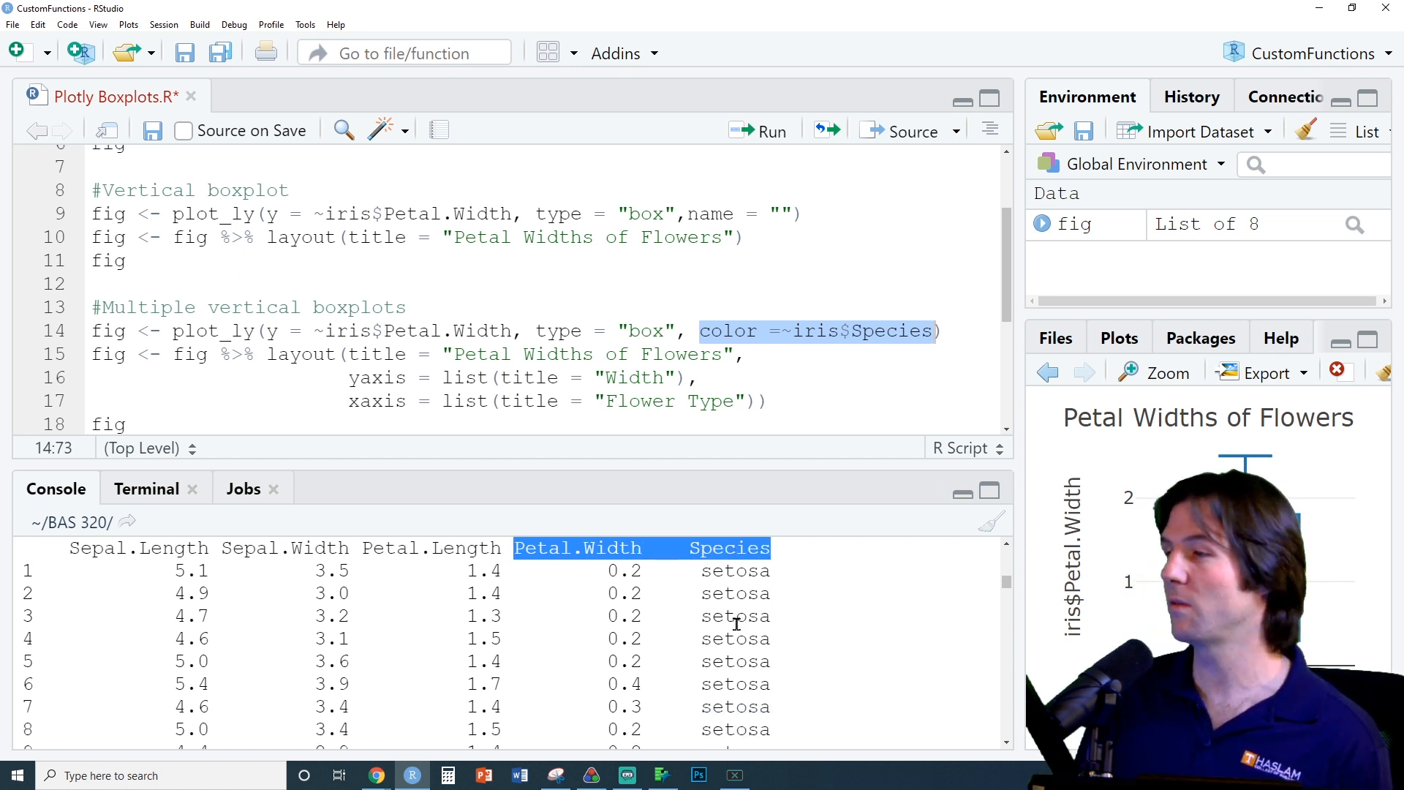
scroll("down", 3)
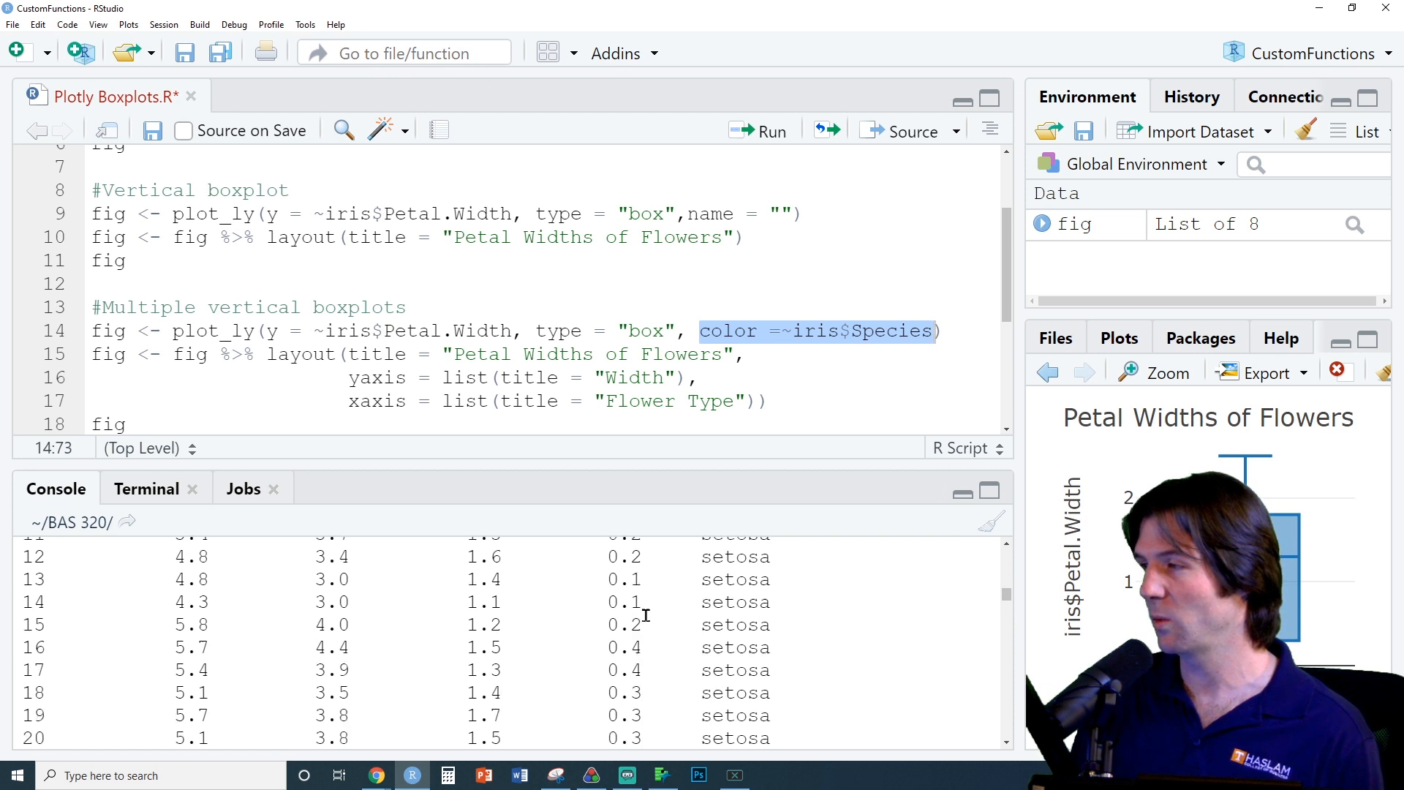
scroll("down", 3)
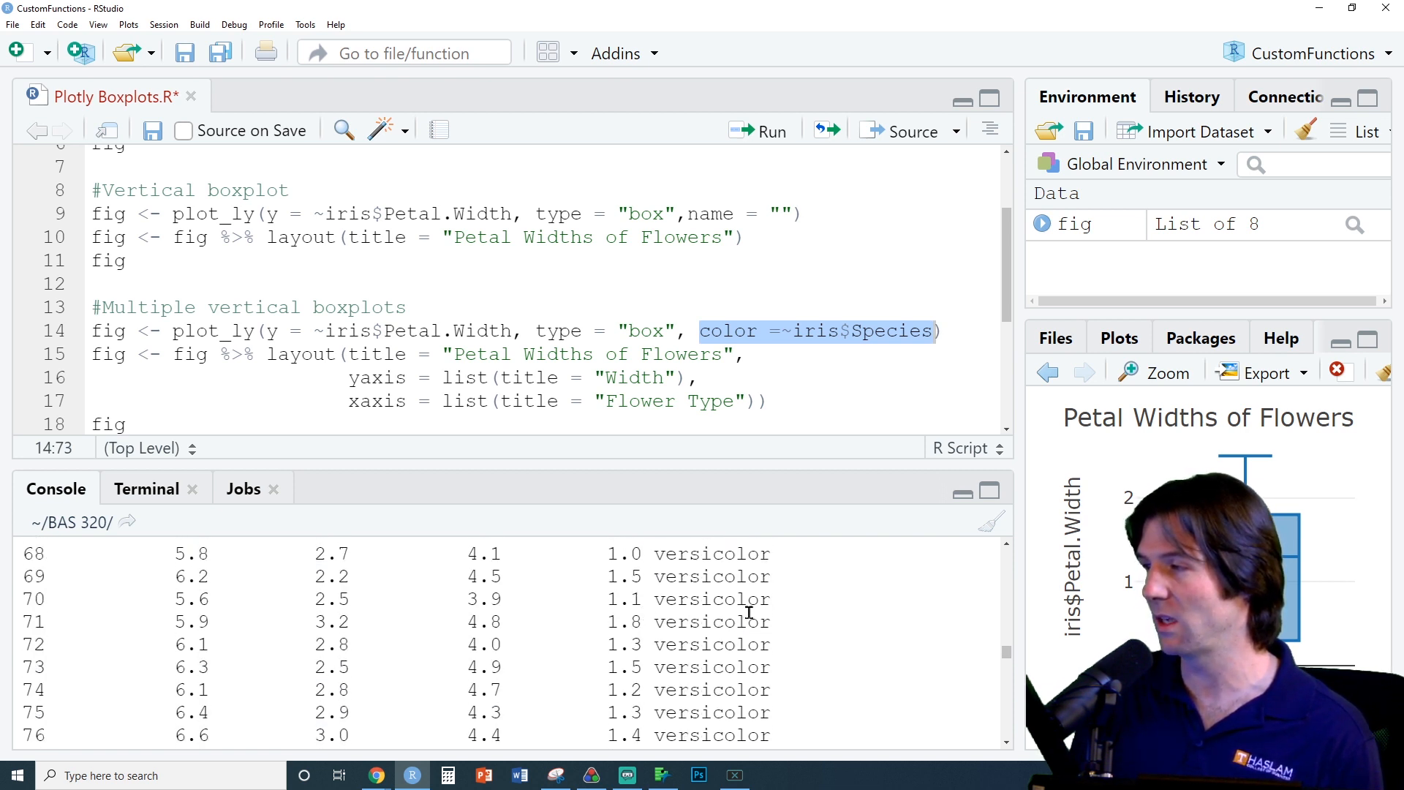
scroll("down", 3)
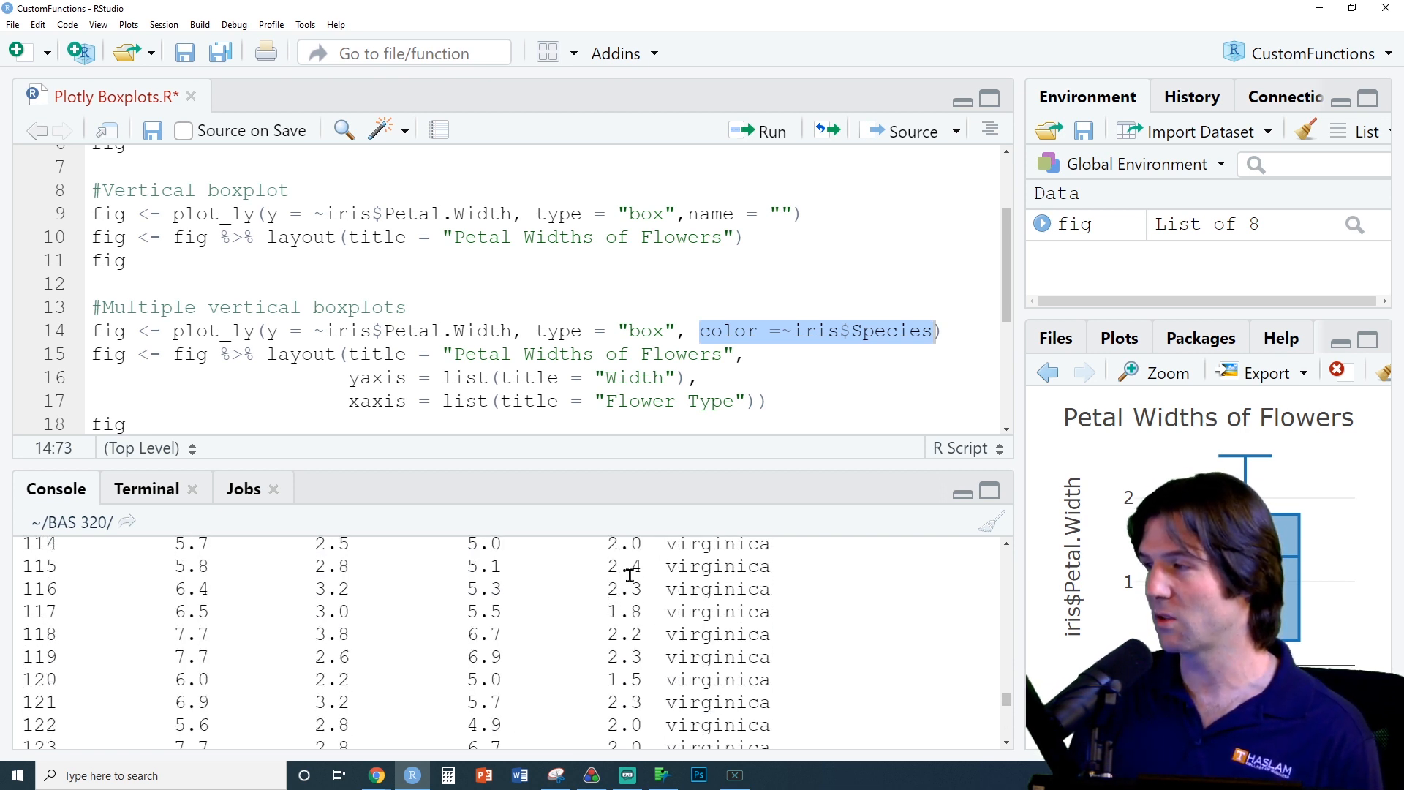
scroll("down", 3)
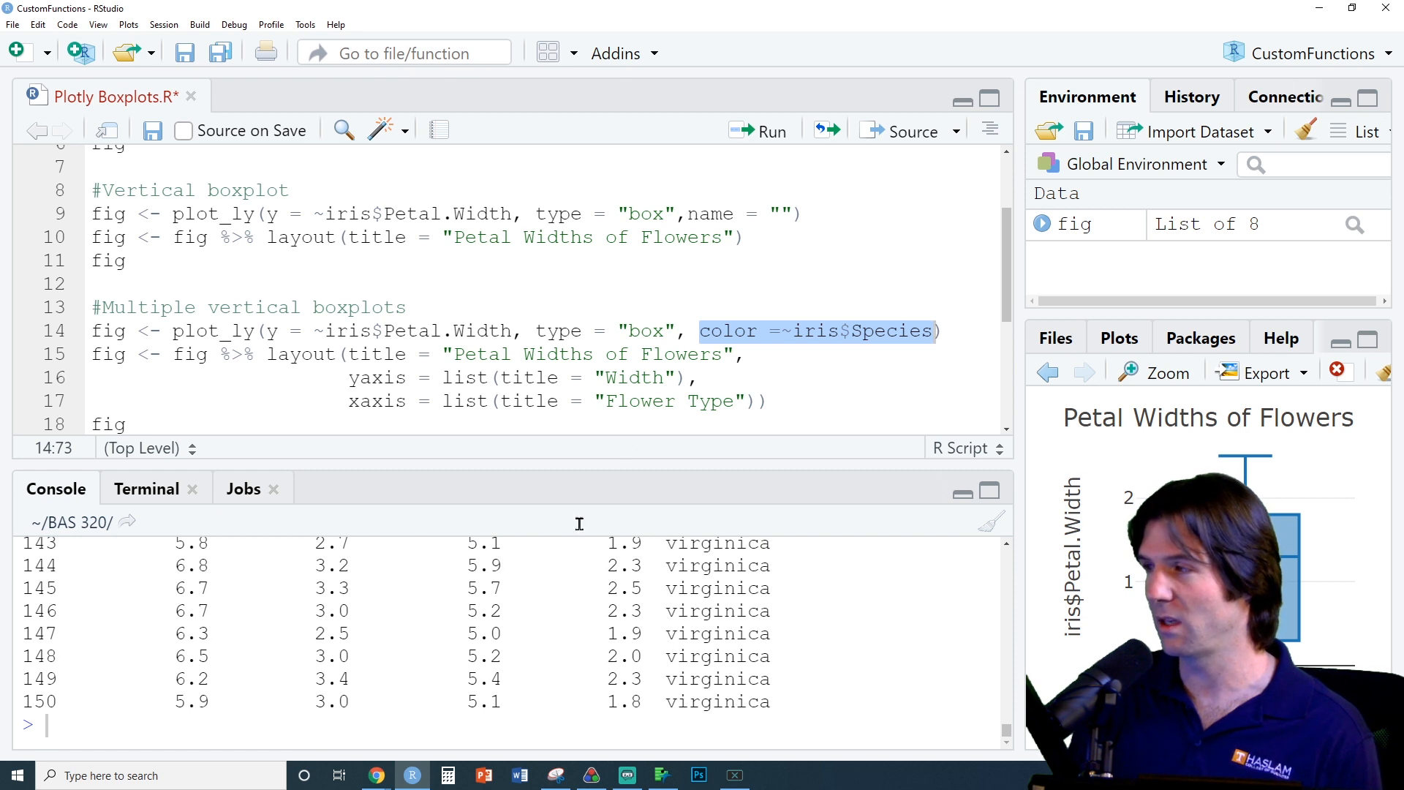
left_click(773, 331)
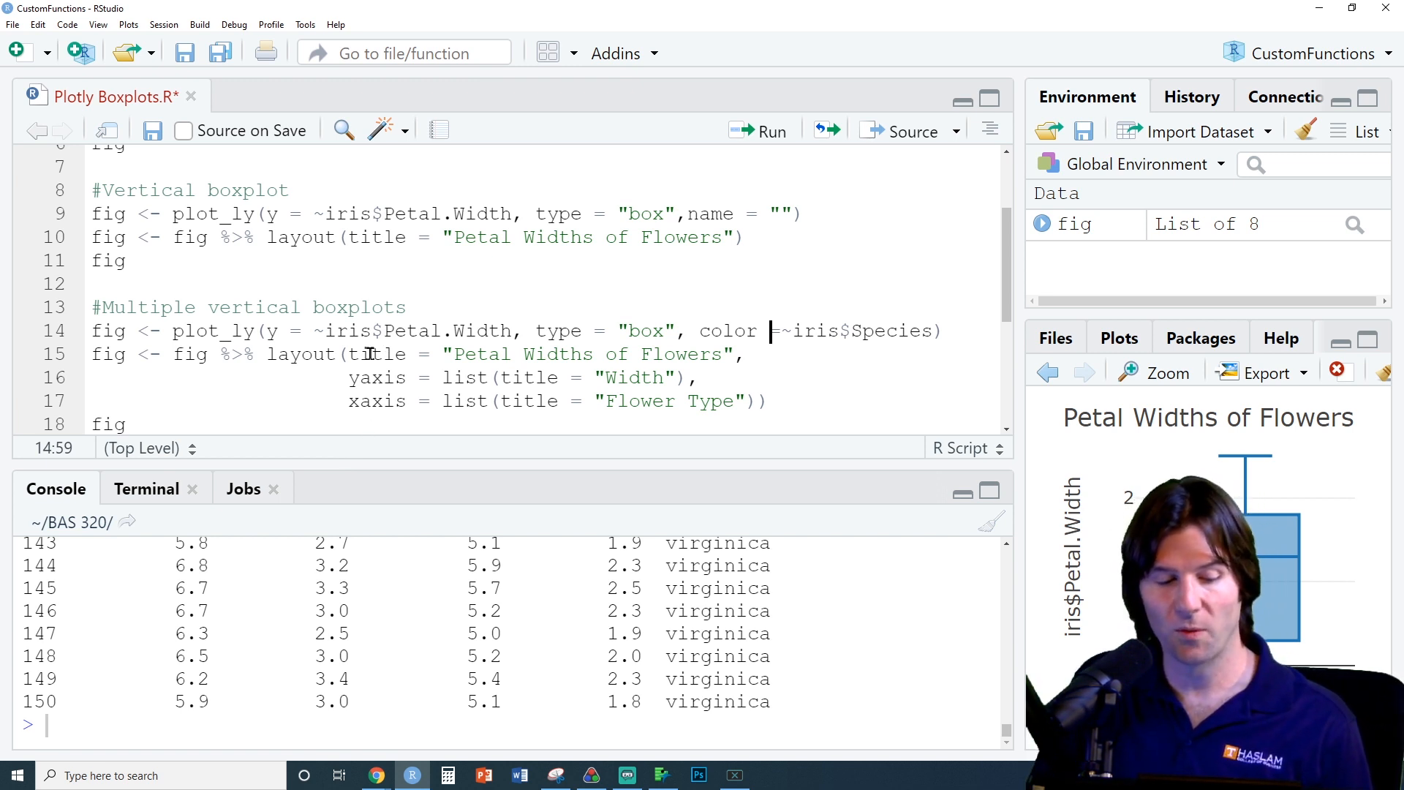
double_click(378, 354)
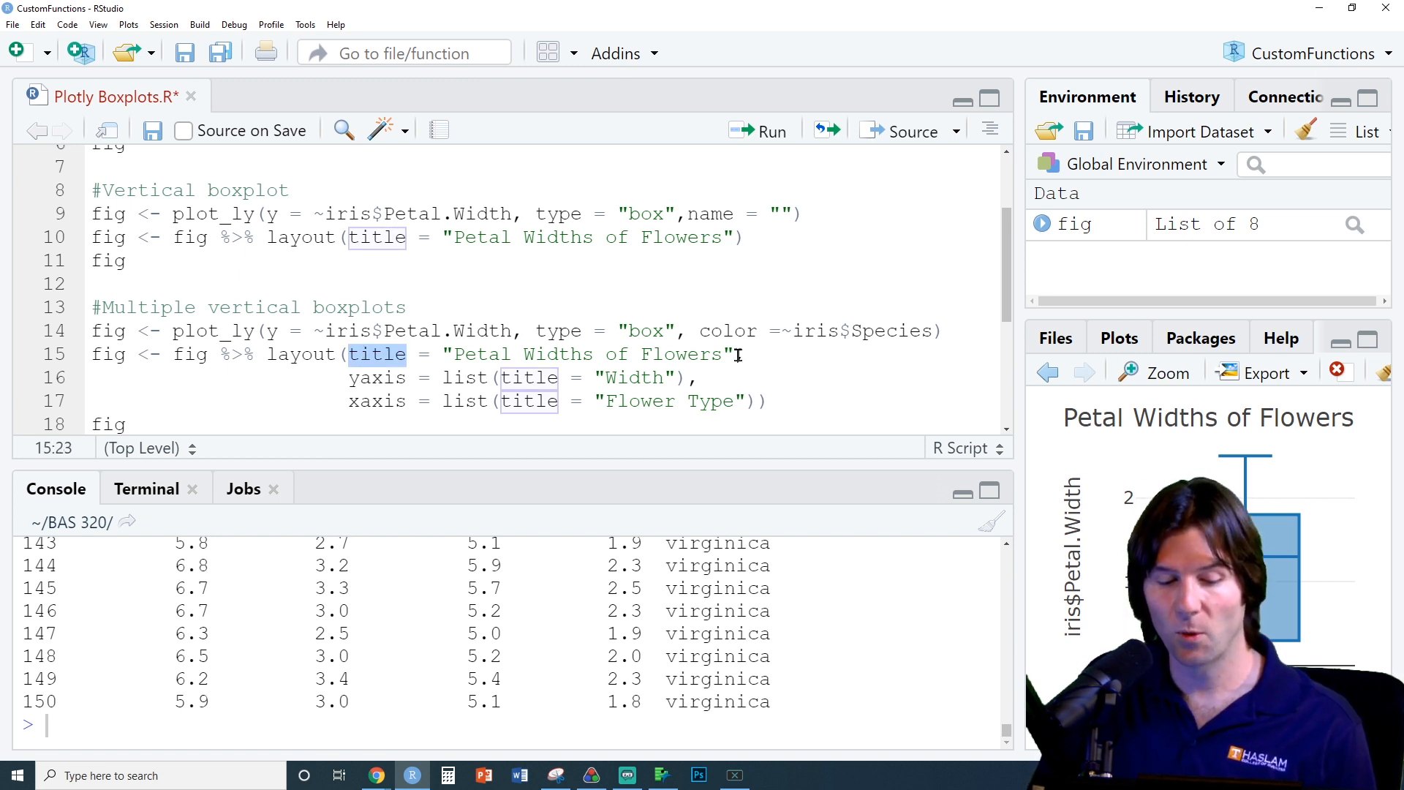
left_click(739, 355)
type(",")
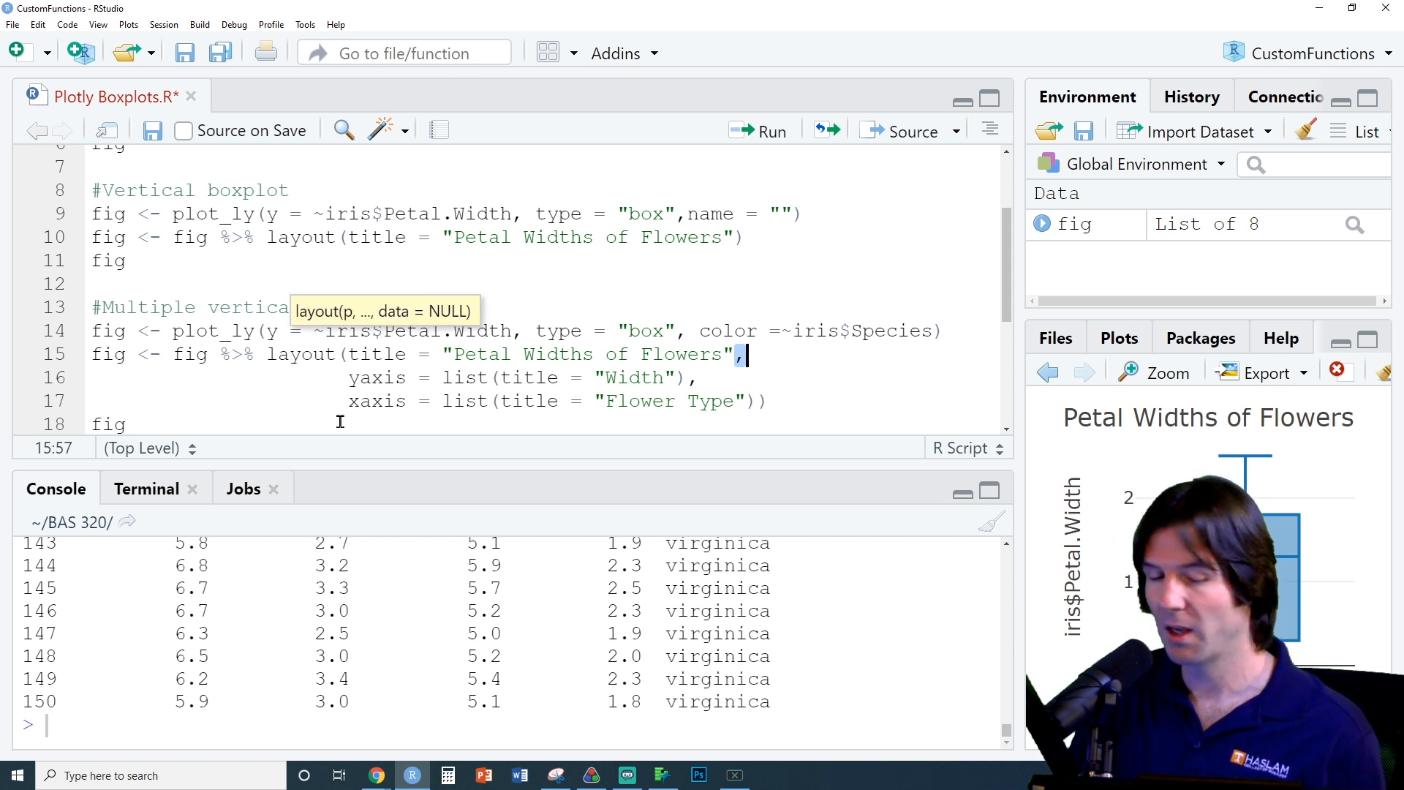
double_click(377, 377)
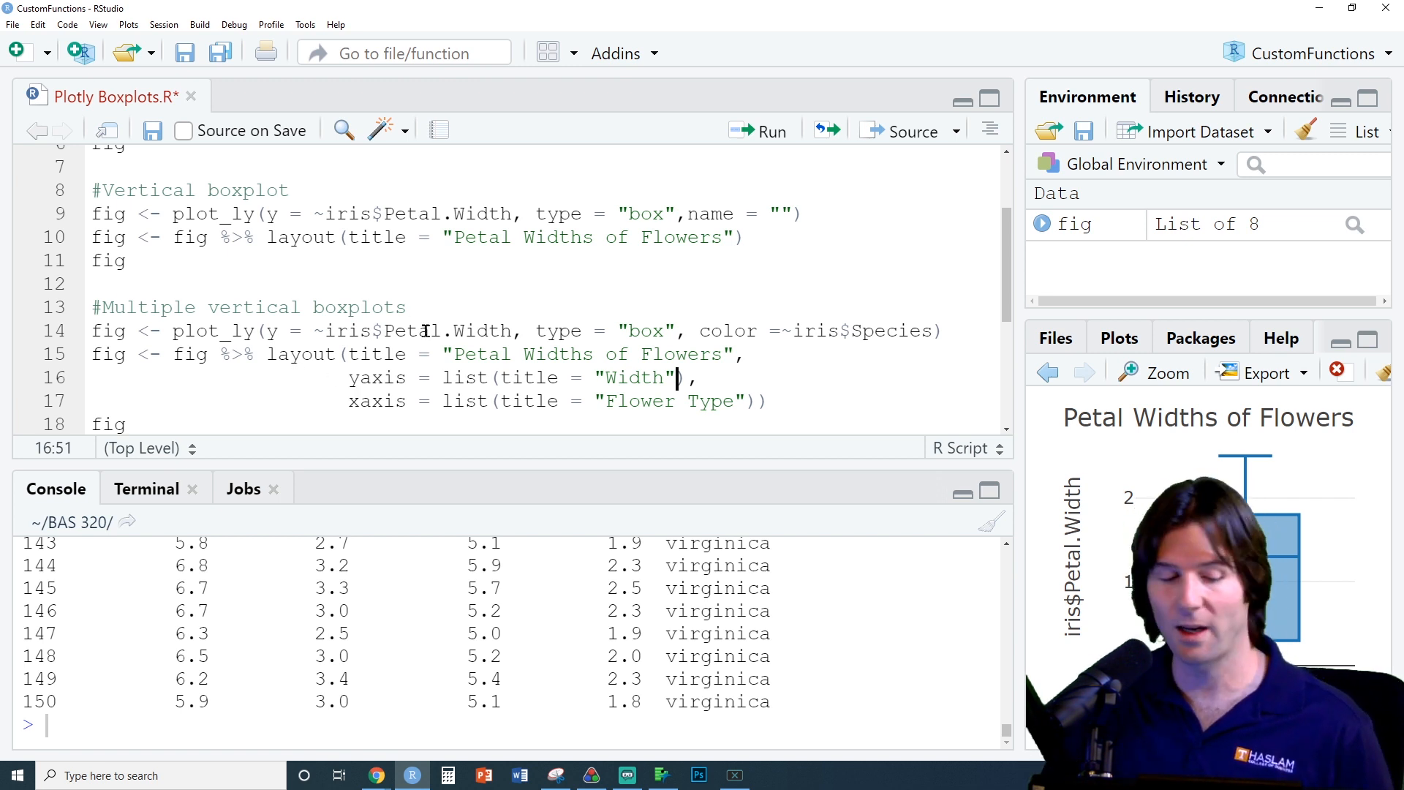
left_click(761, 130)
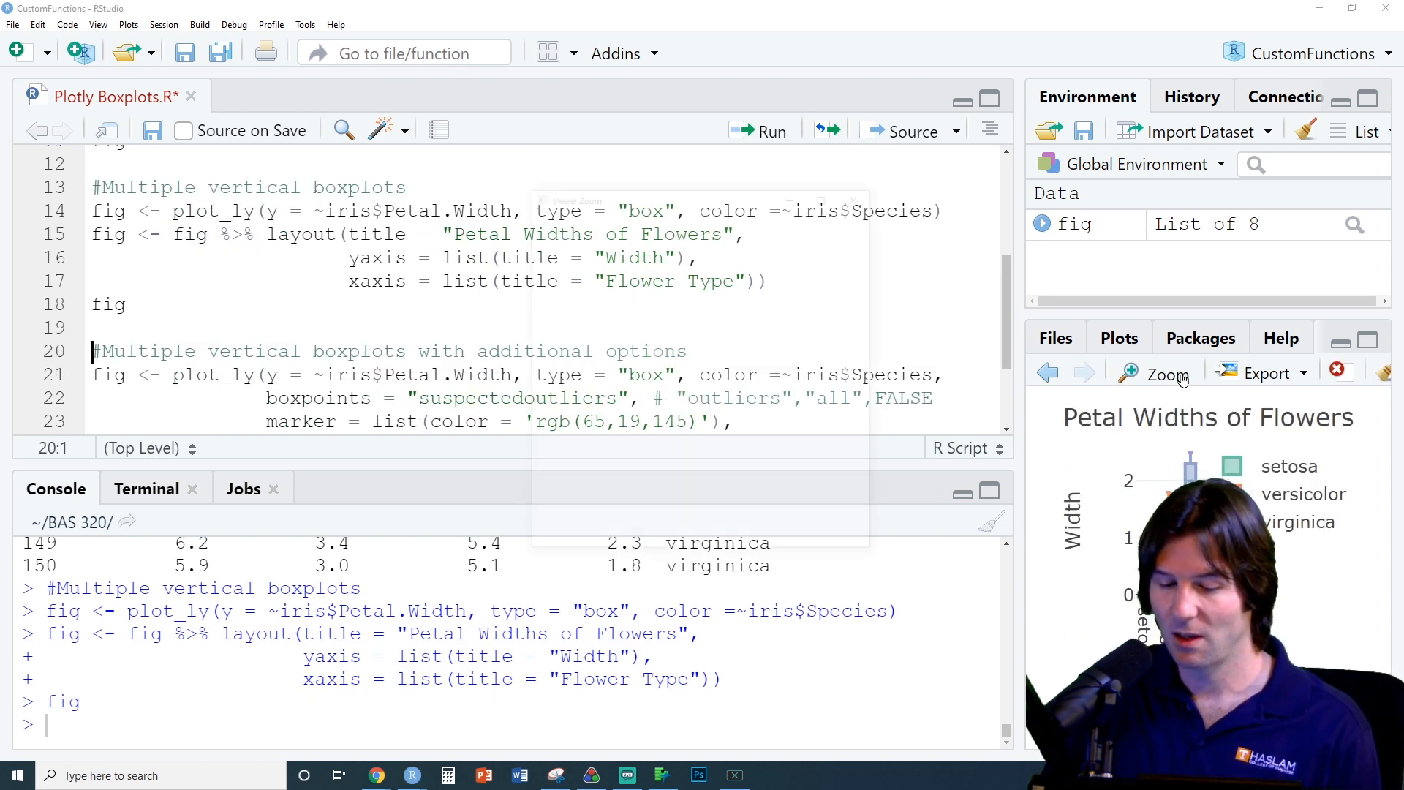
View the three-species petal-width boxplot with Width and Flower Type titles enlarged
left_click(1167, 373)
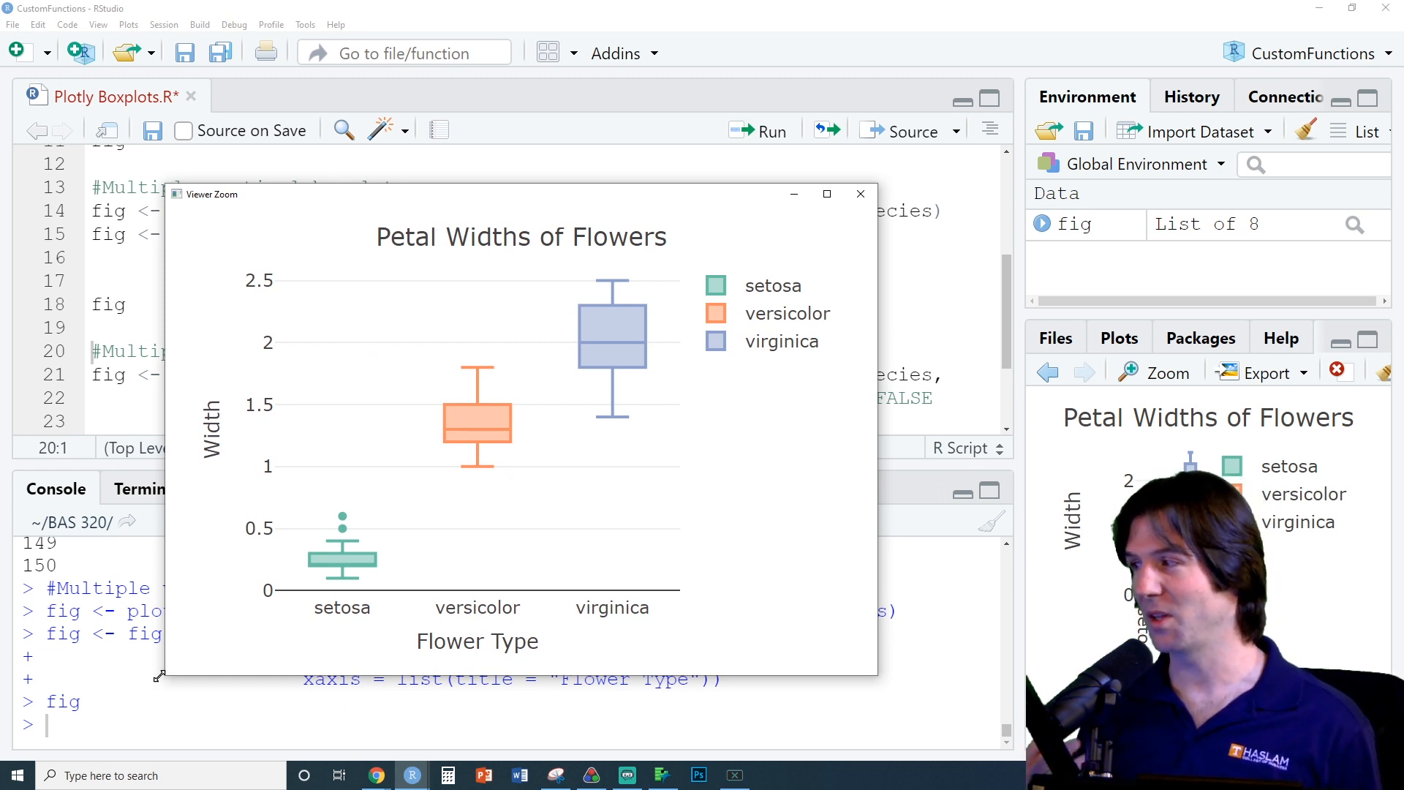
mouse_move(706, 411)
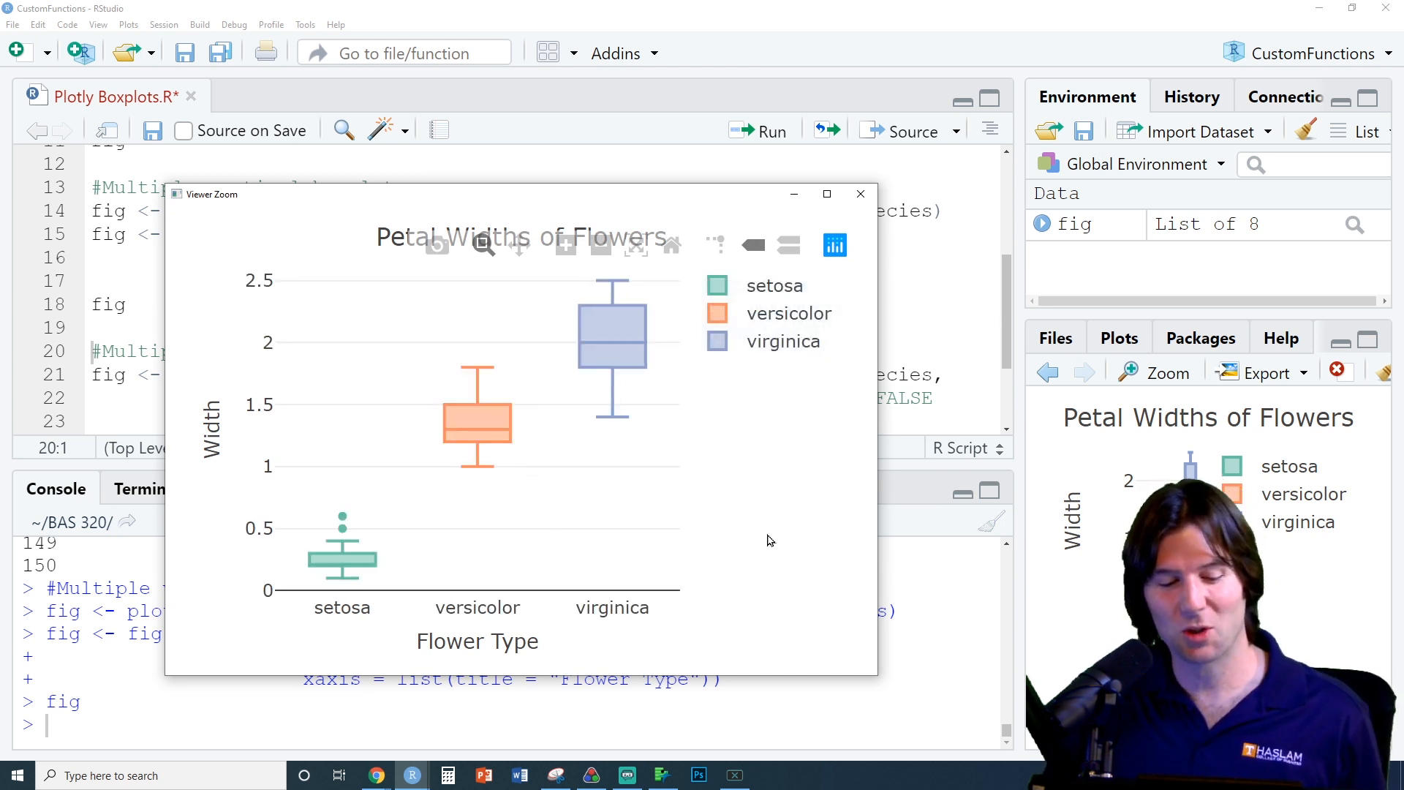
mouse_move(438, 511)
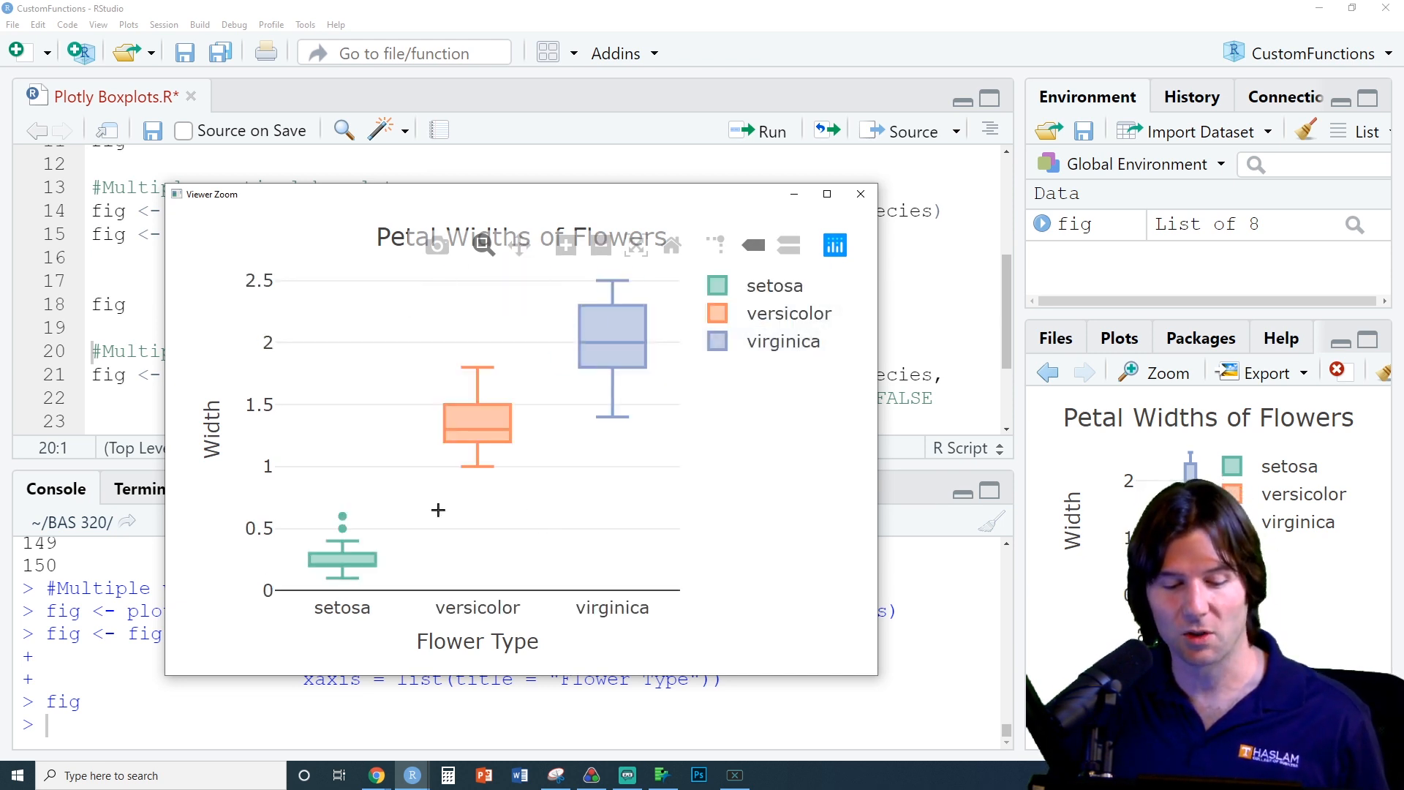
mouse_move(509, 437)
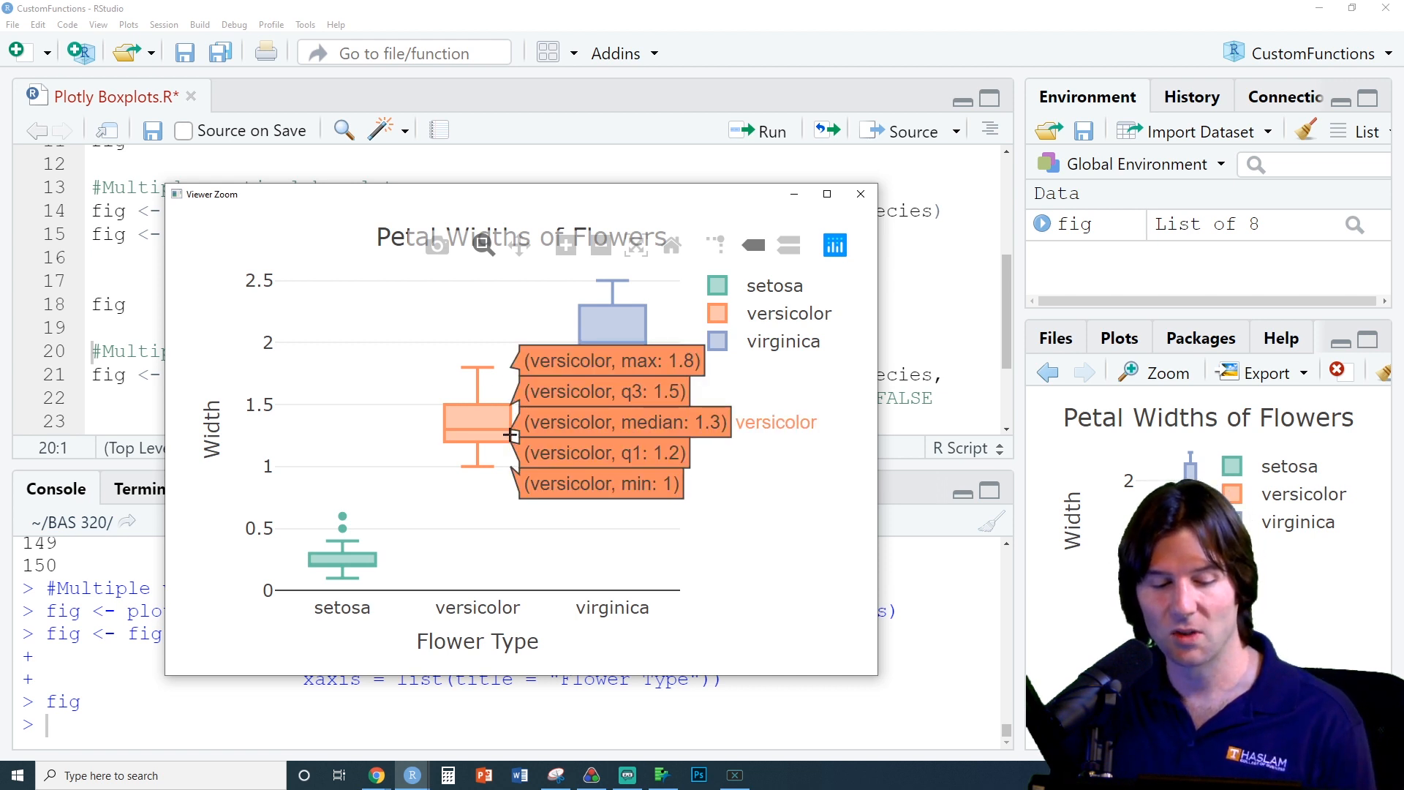
mouse_move(340, 561)
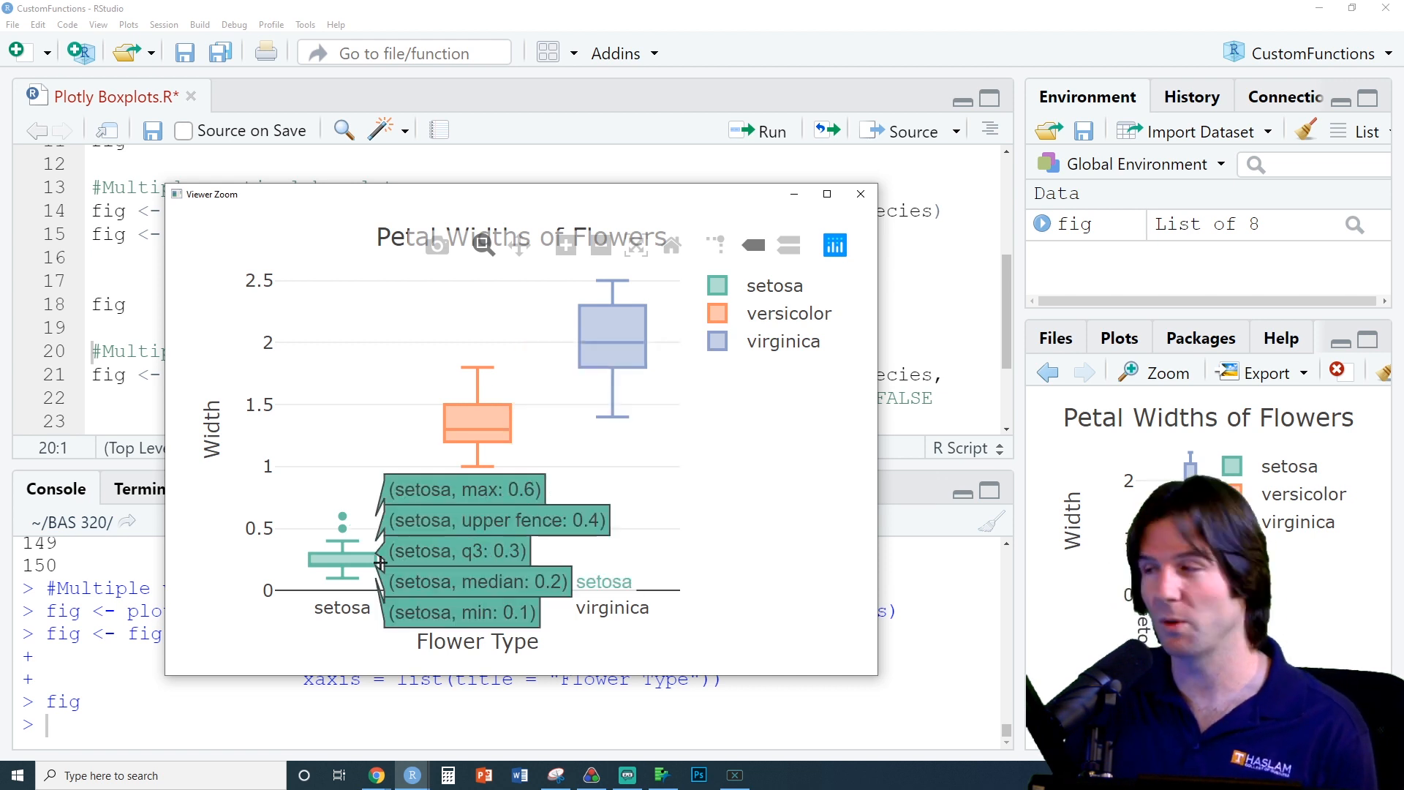
mouse_move(449, 414)
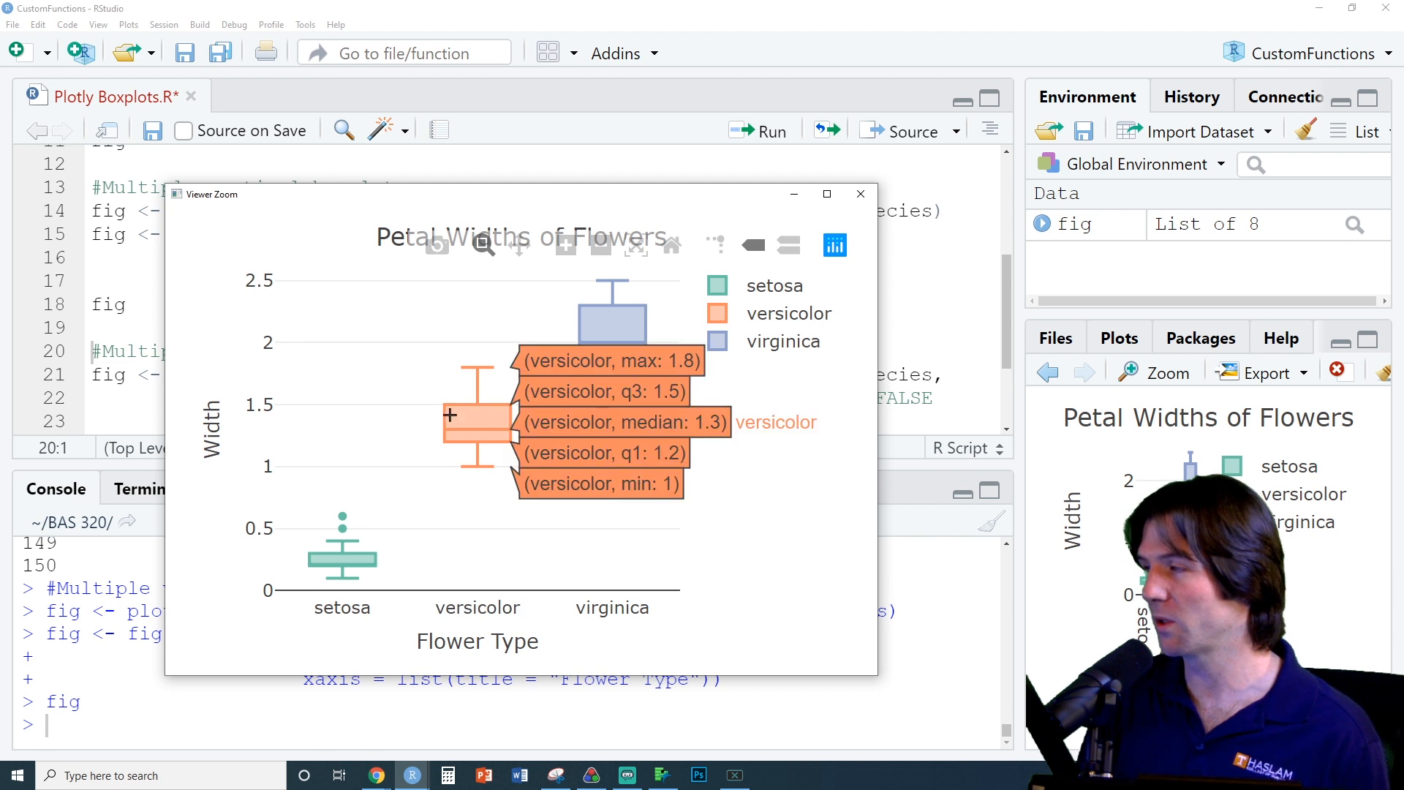
mouse_move(584, 339)
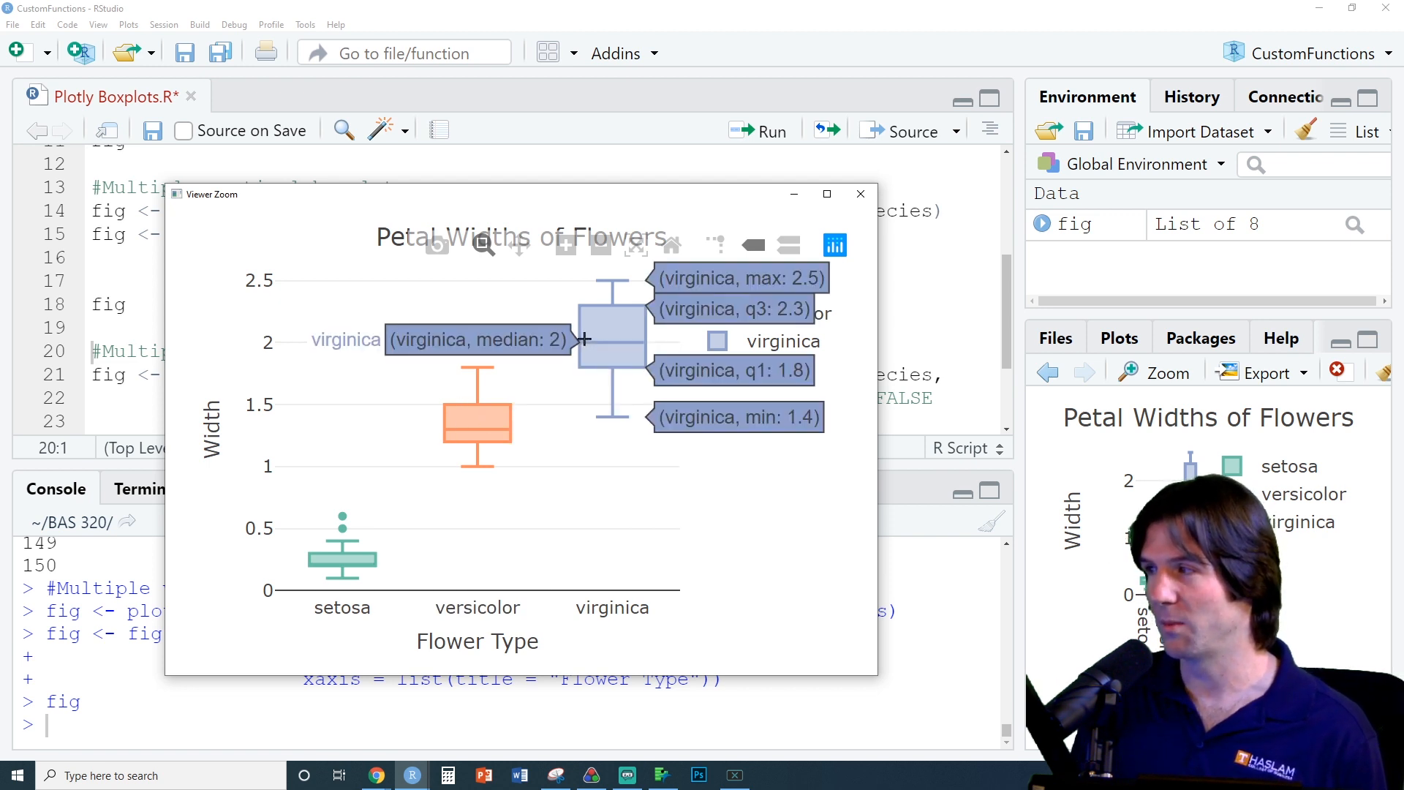
mouse_move(872, 228)
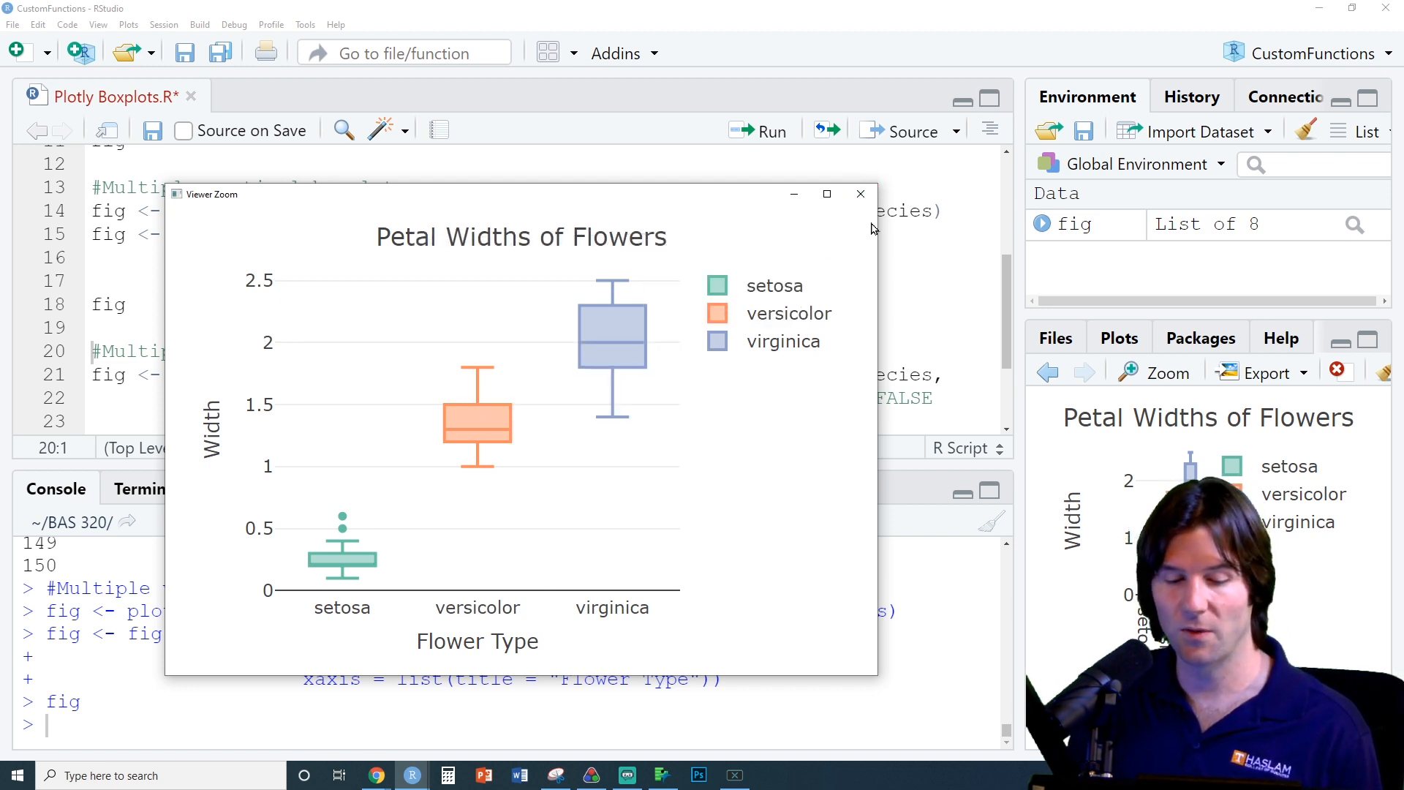
mouse_move(860, 195)
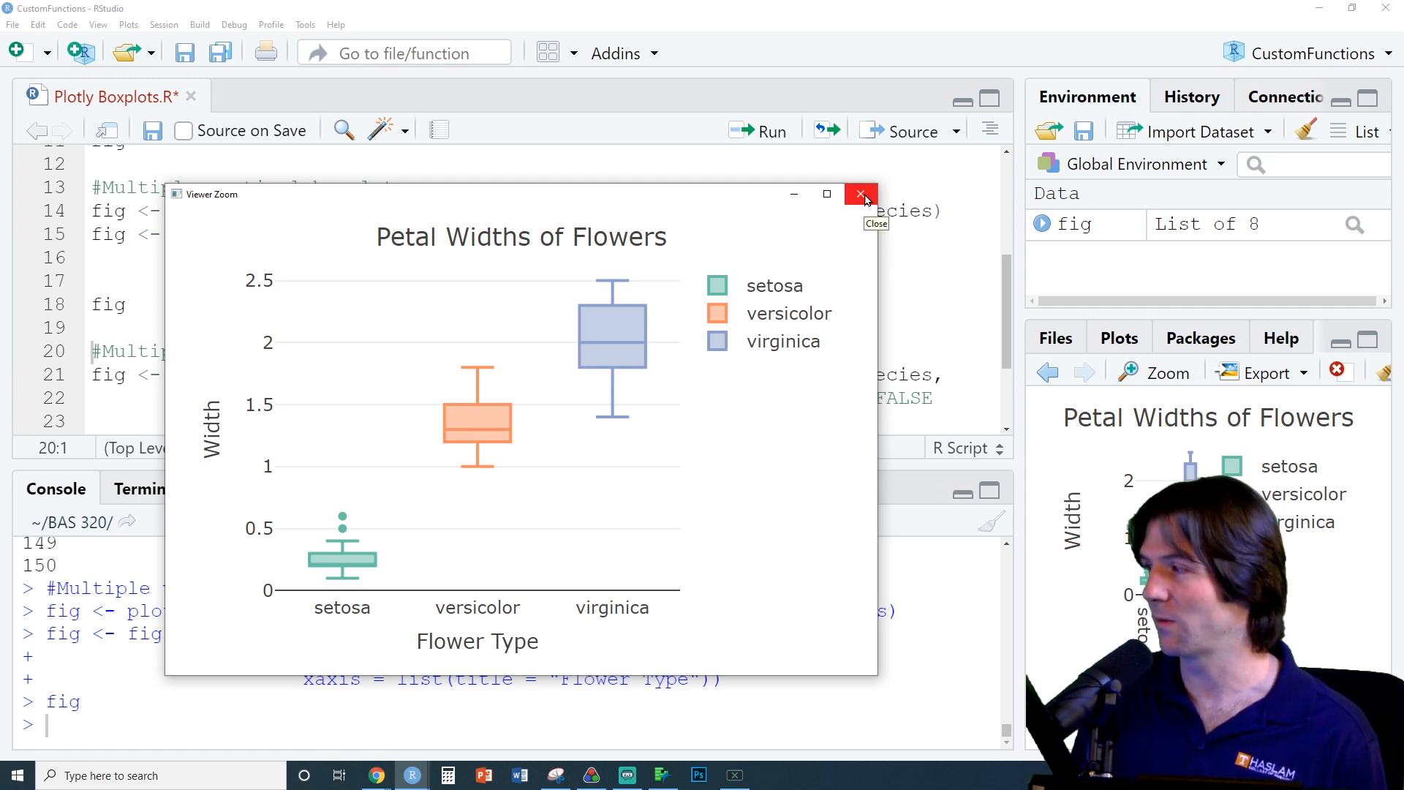
Close the enlarged plot and move to the additional-options boxplot block
left_click(860, 195)
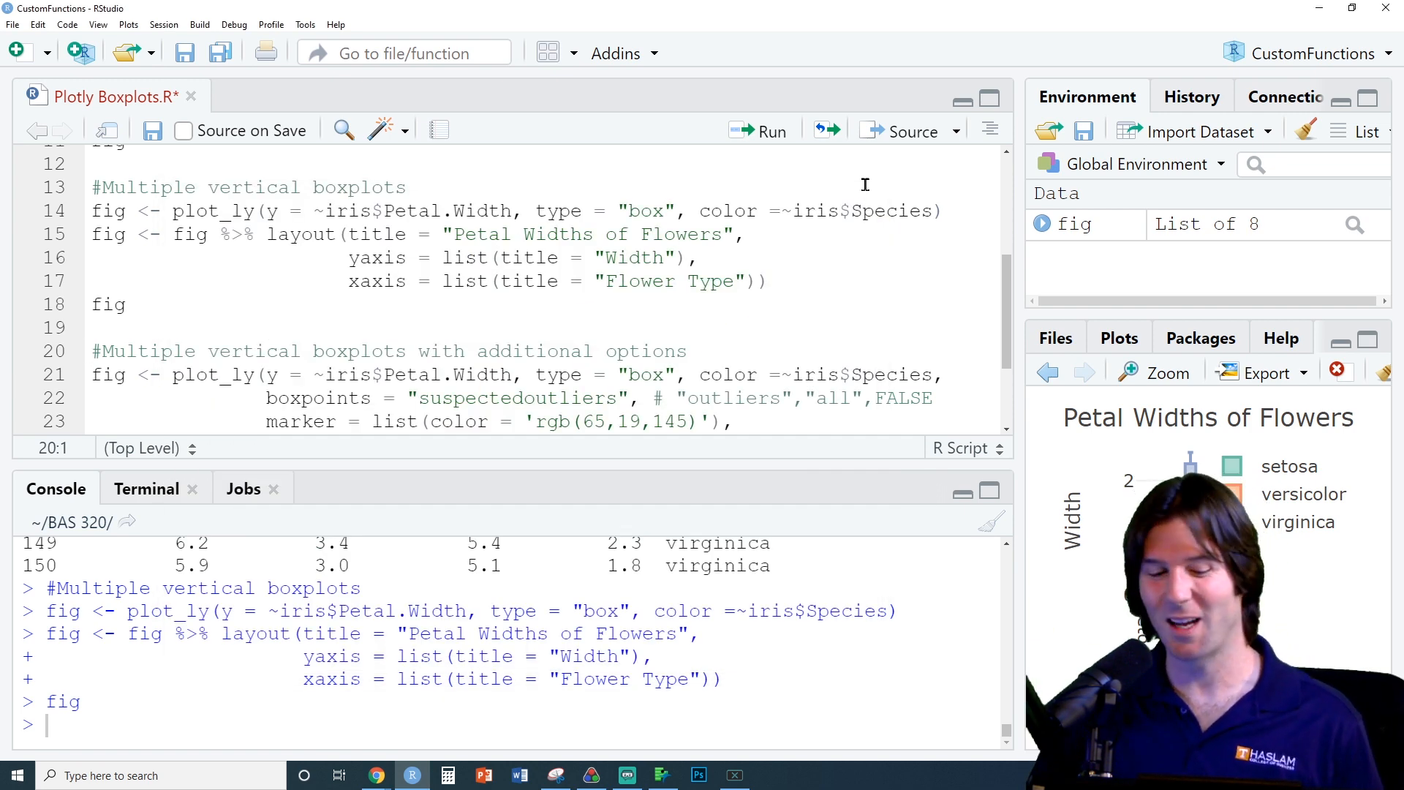
scroll("down", 3)
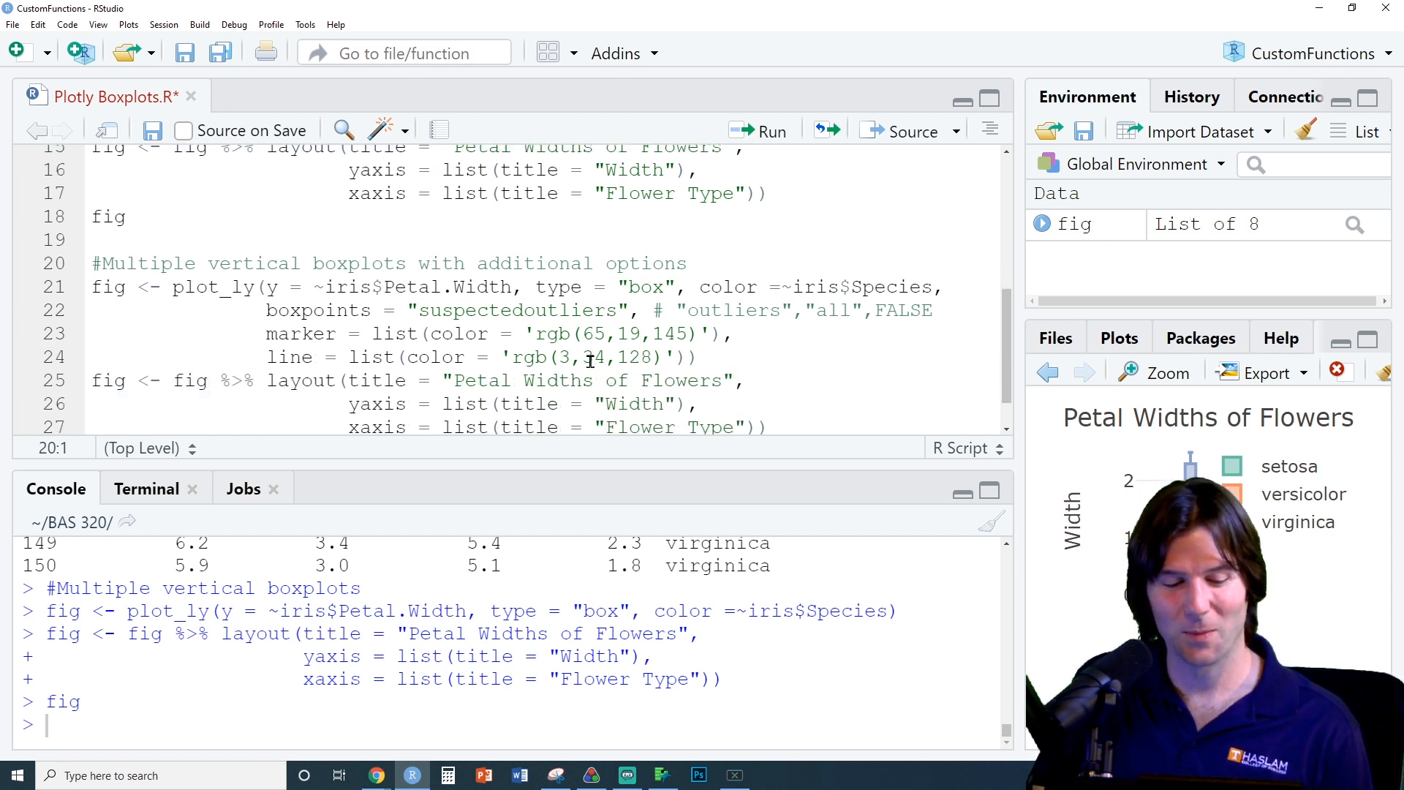
scroll("down", 3)
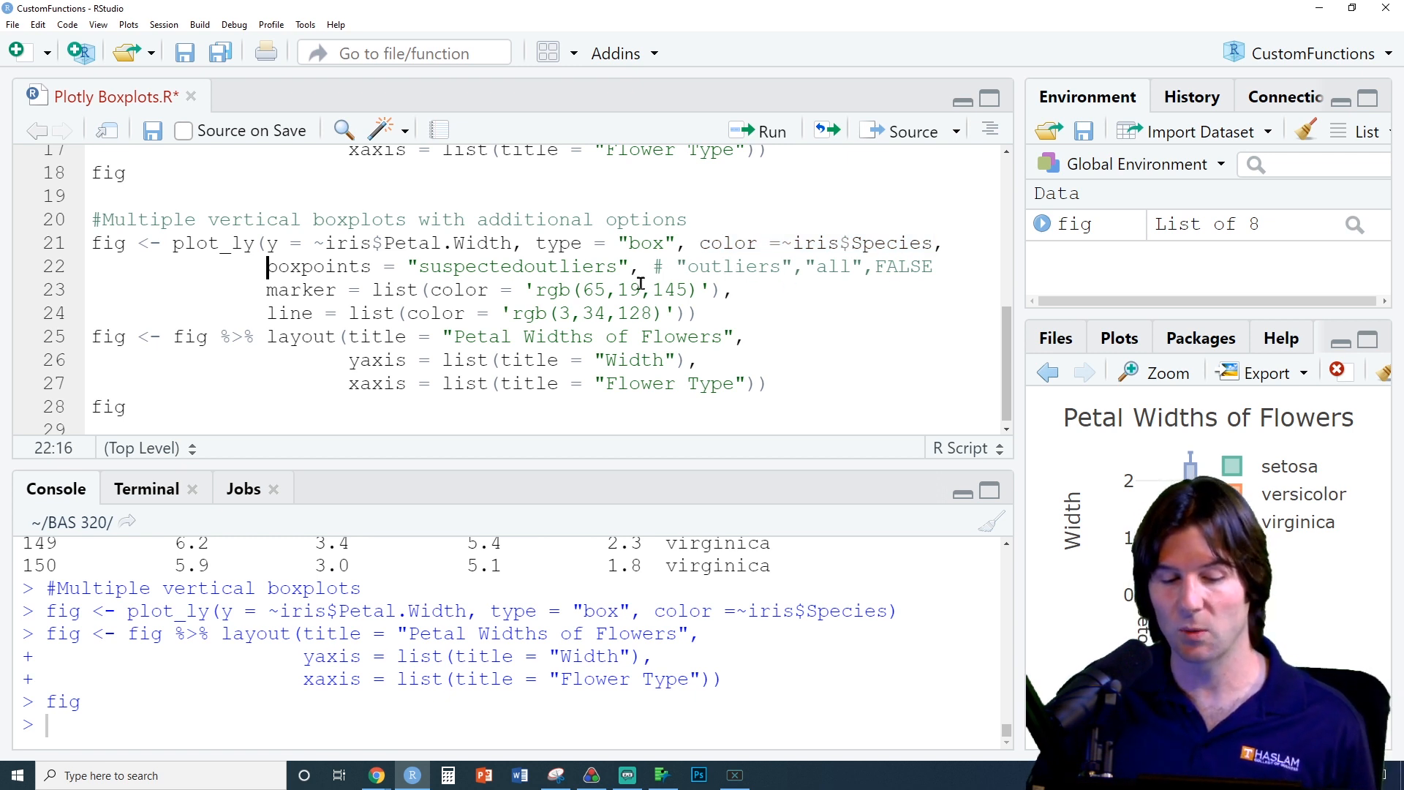
Review the boxpoints "suspectedoutliers" value against its FALSE alternative in the comment
double_click(518, 266)
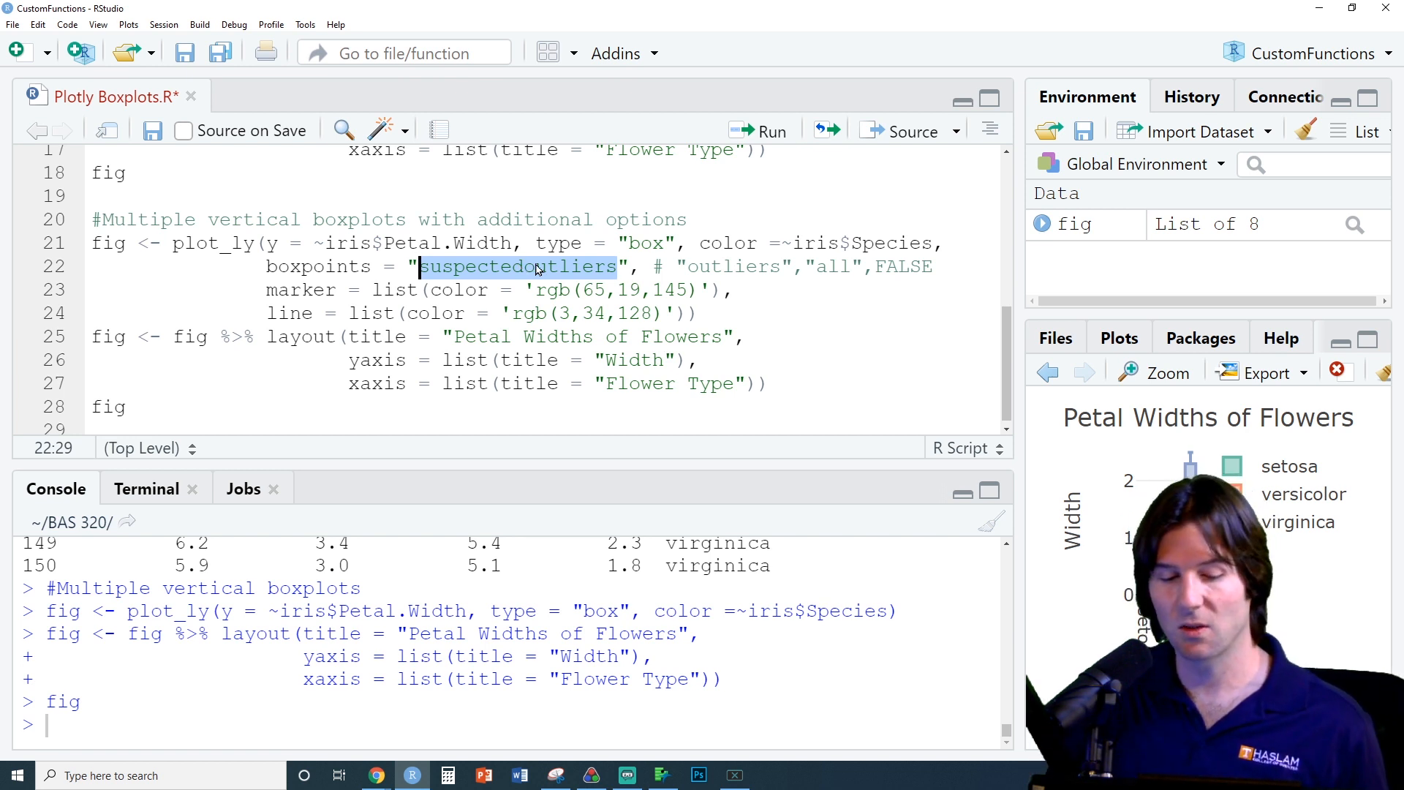
double_click(835, 266)
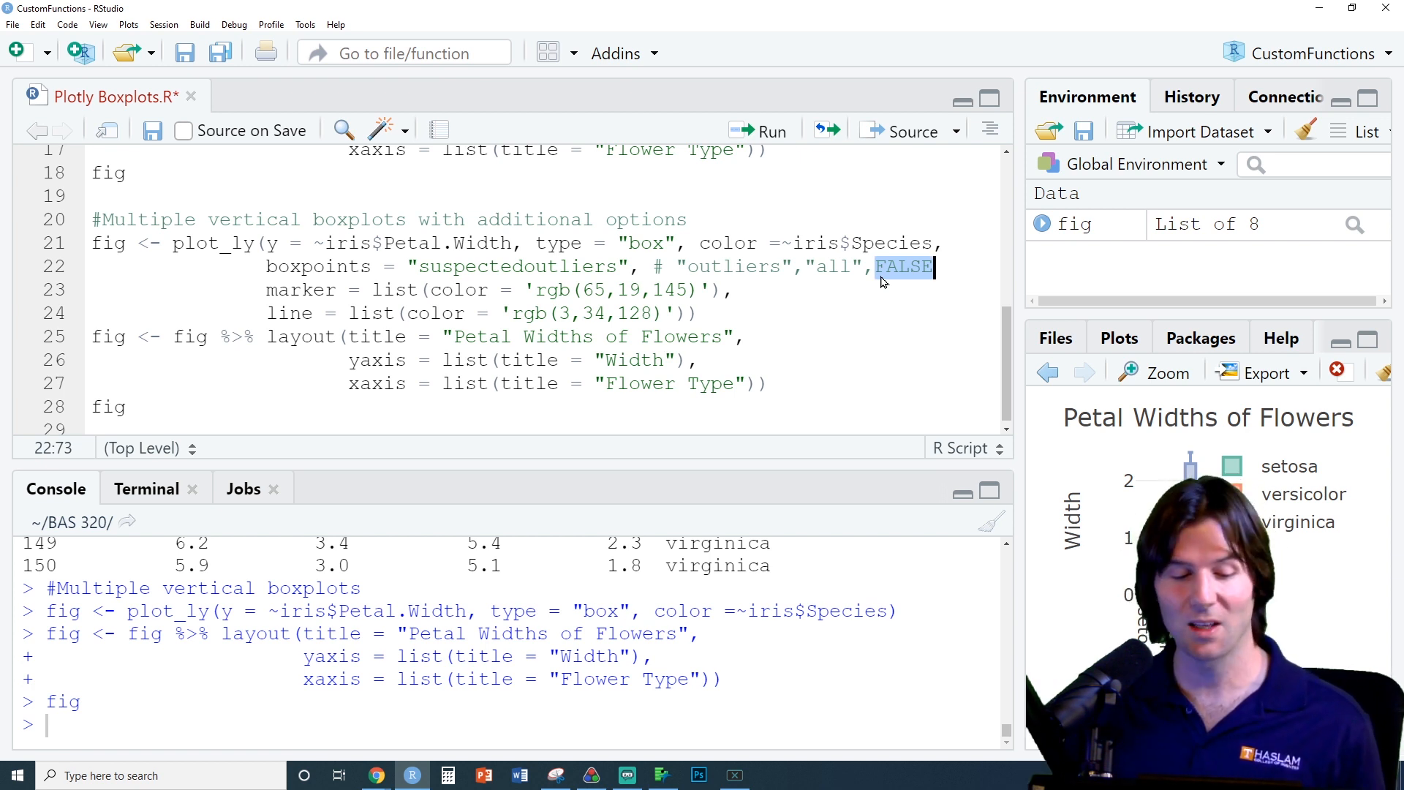
double_click(733, 267)
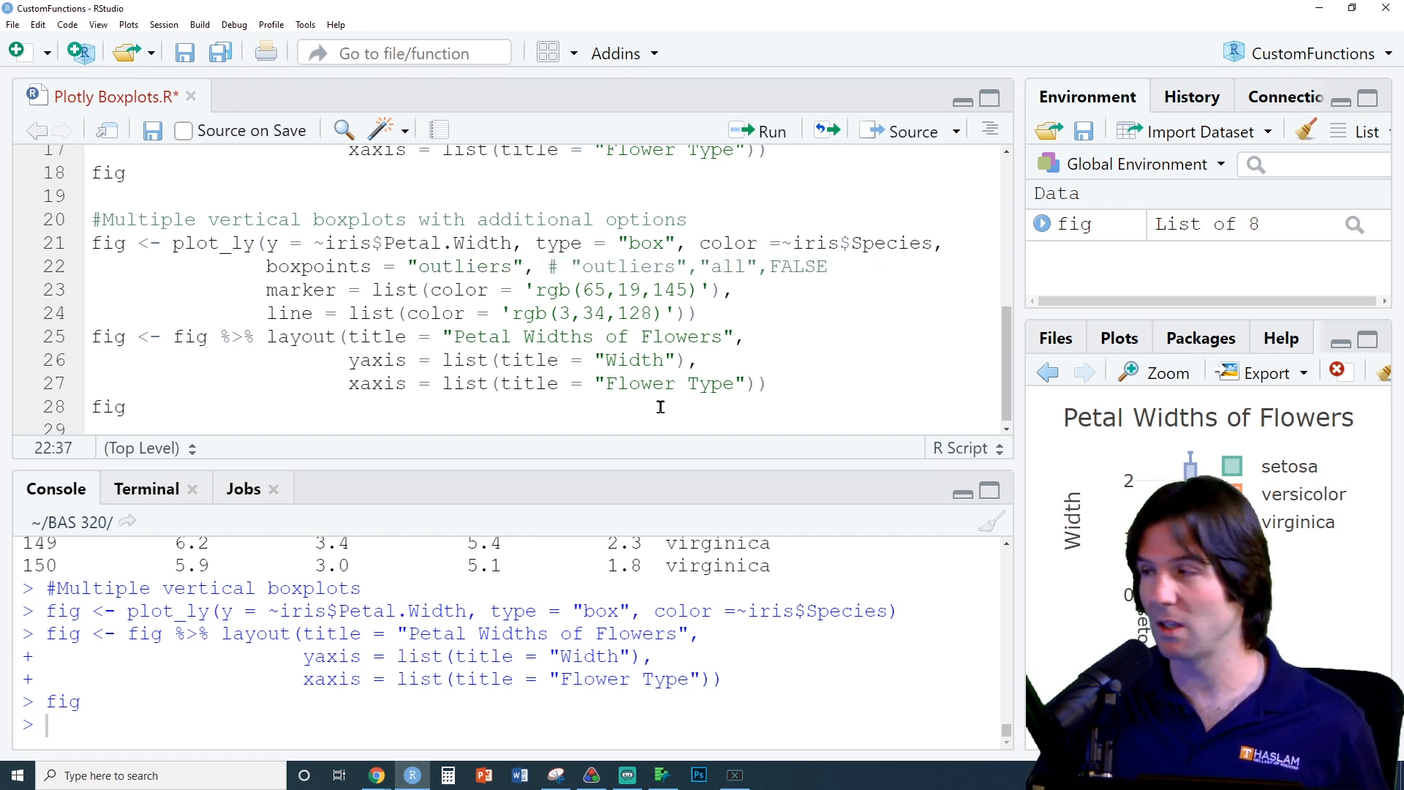
type("suspectedoutliers")
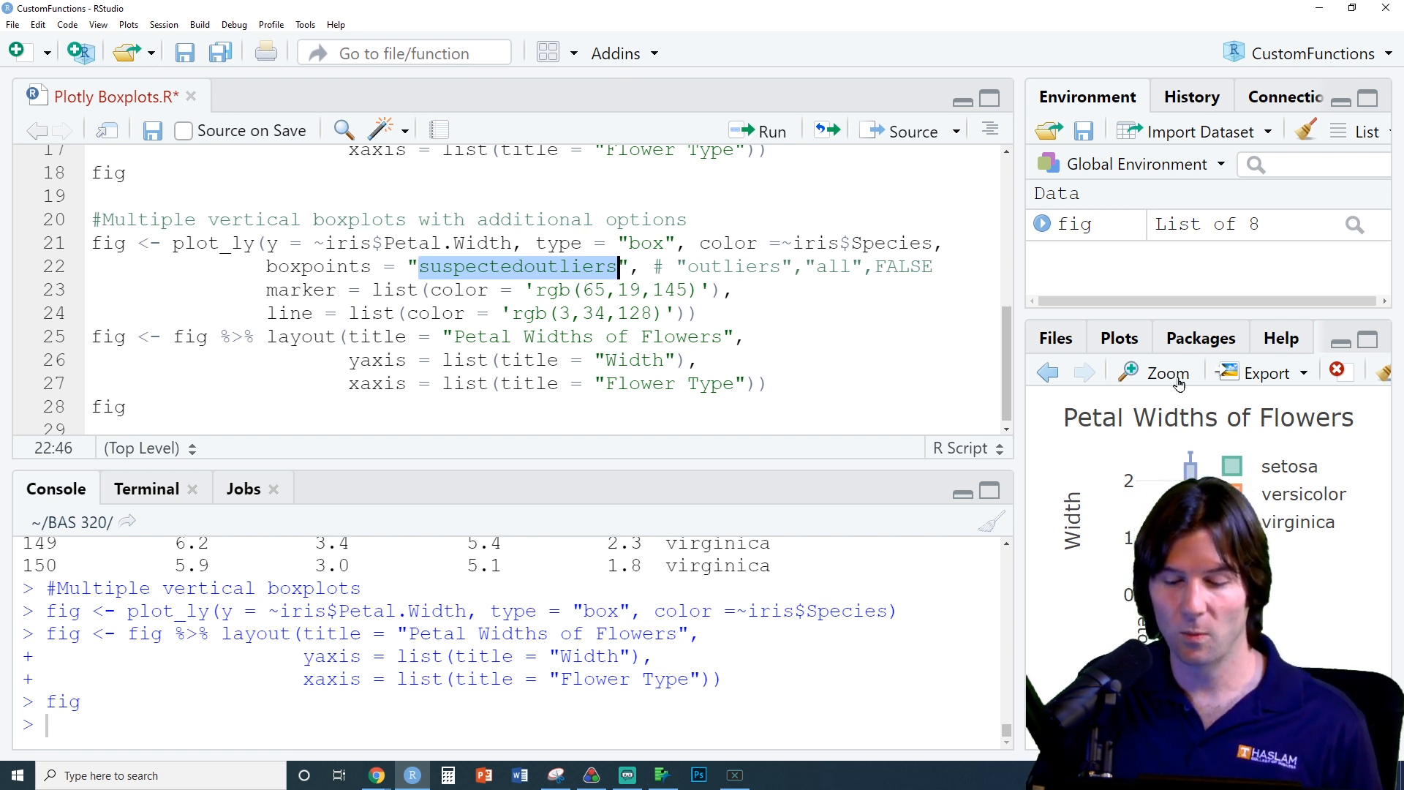
left_click(1167, 373)
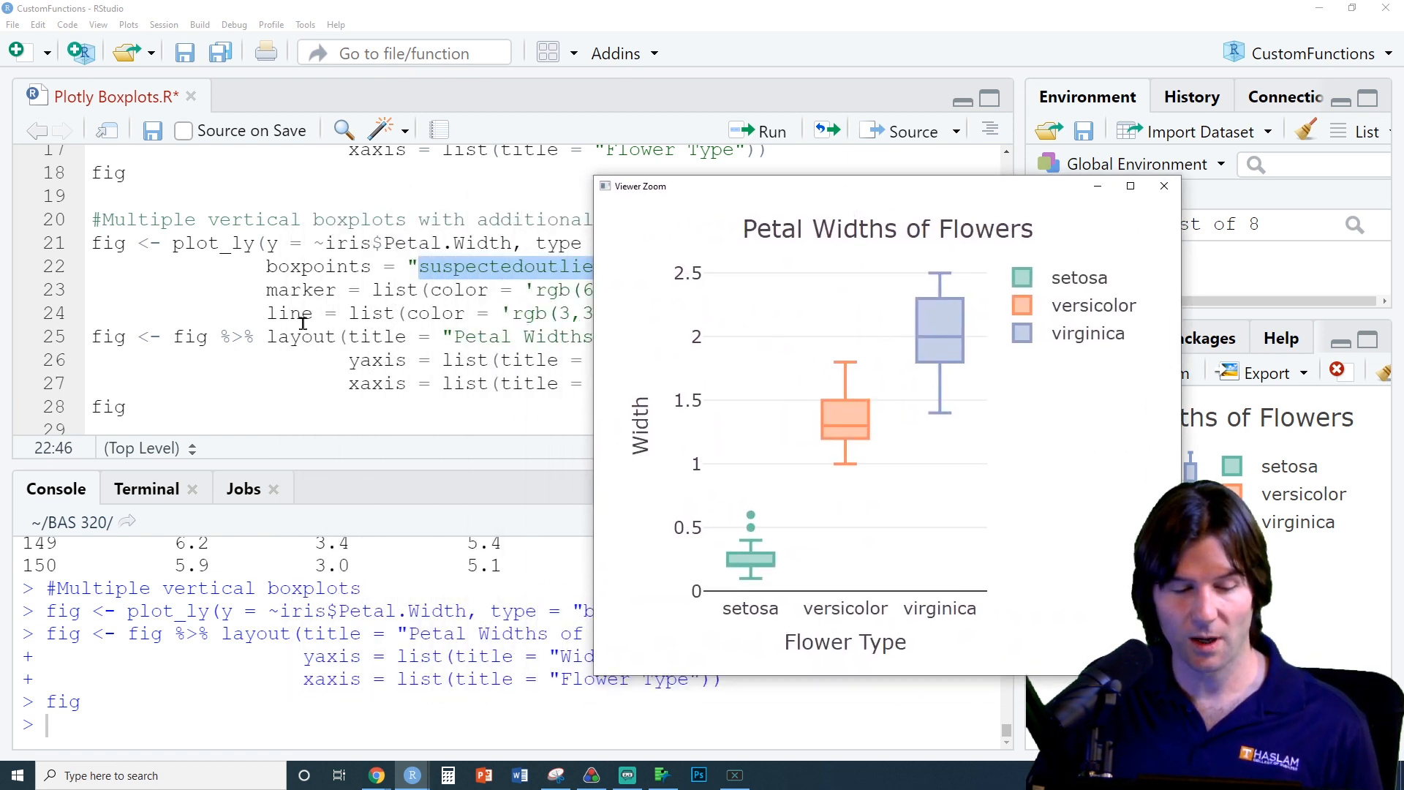
mouse_move(735, 557)
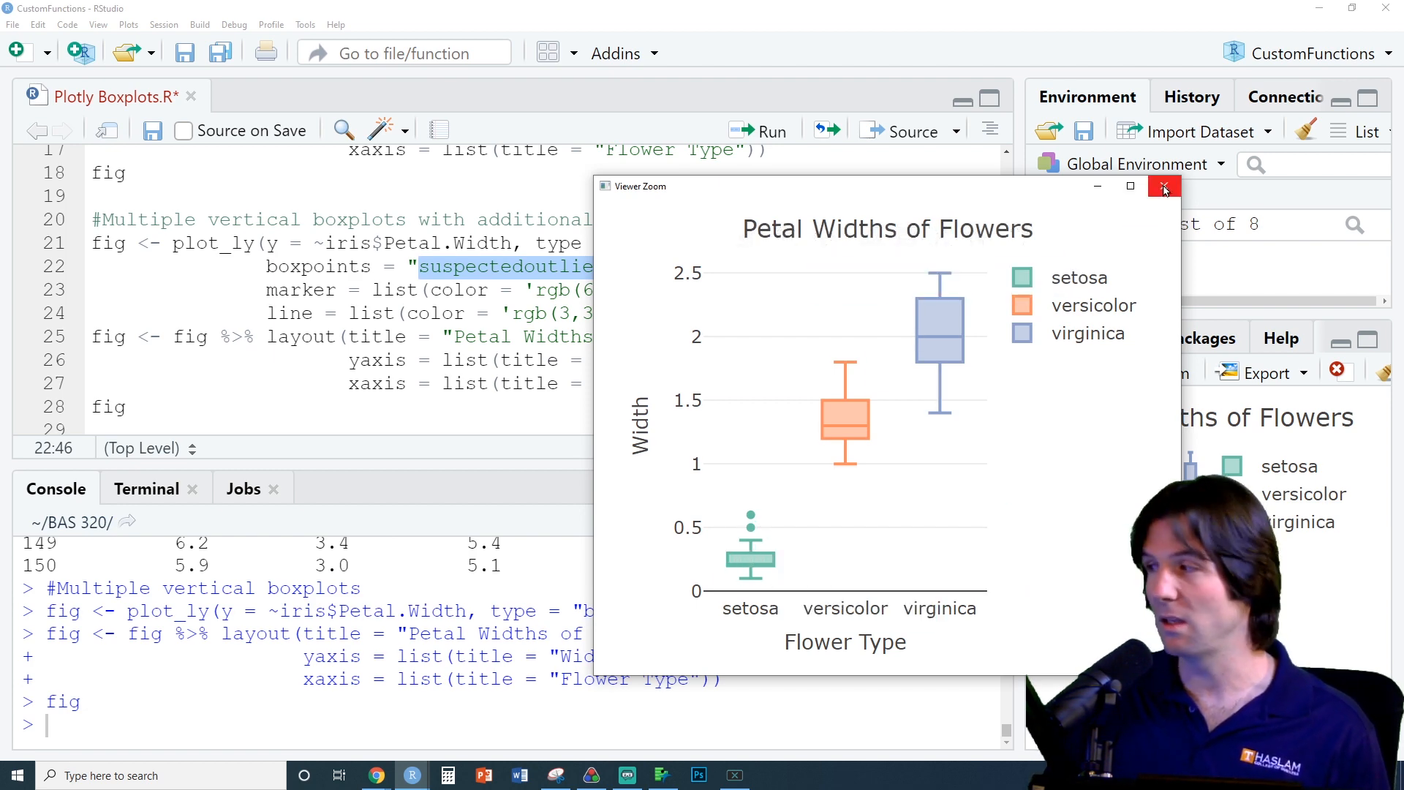
mouse_move(751, 515)
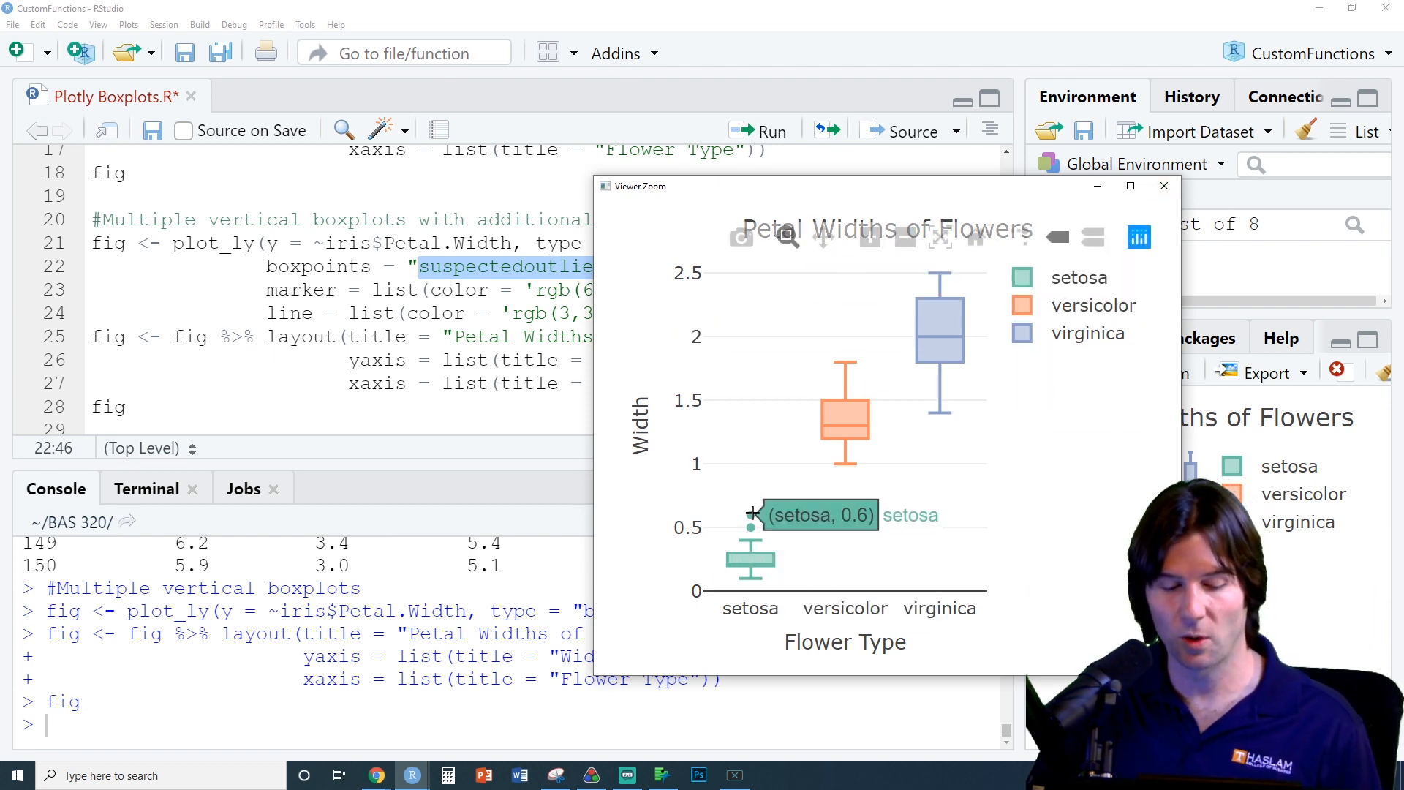
mouse_move(727, 547)
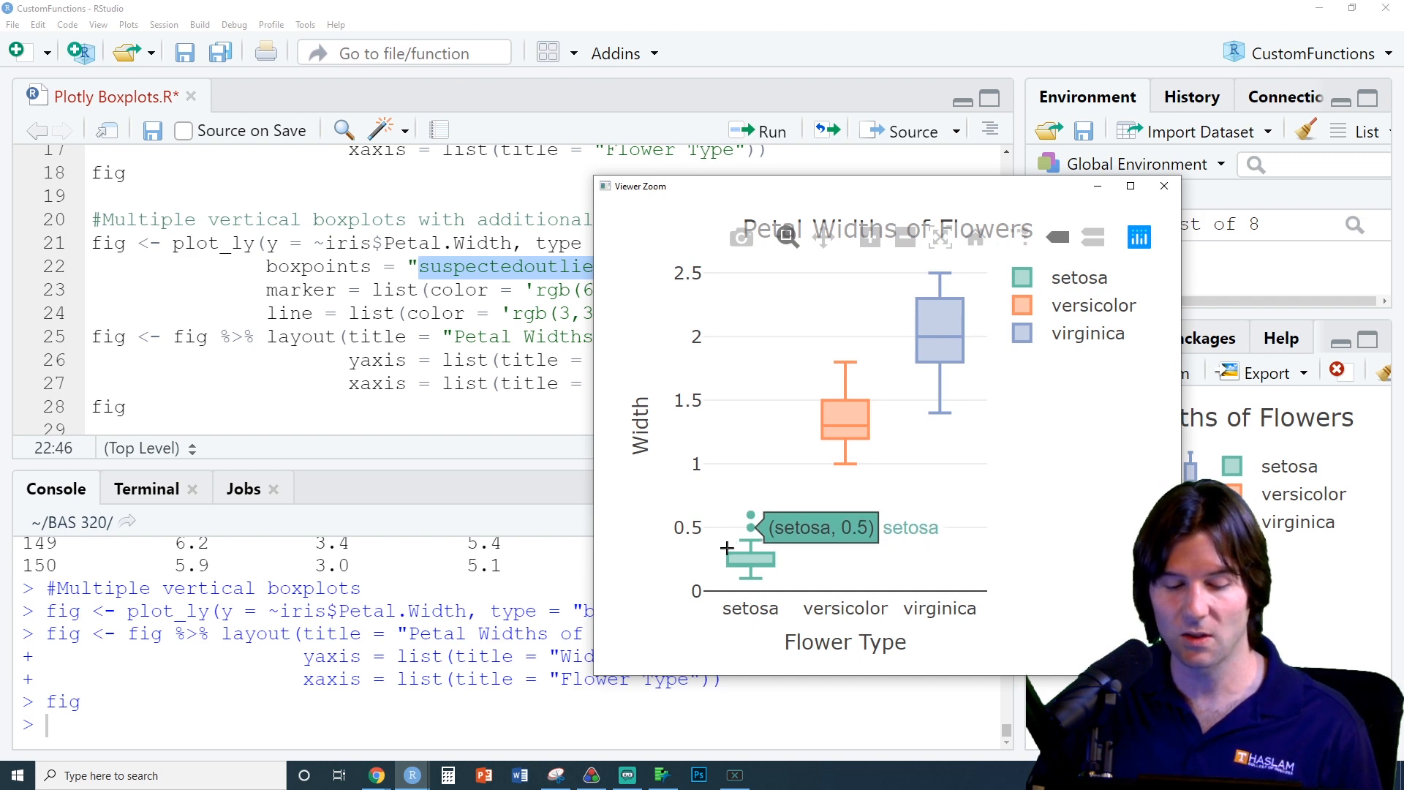
left_click(1163, 186)
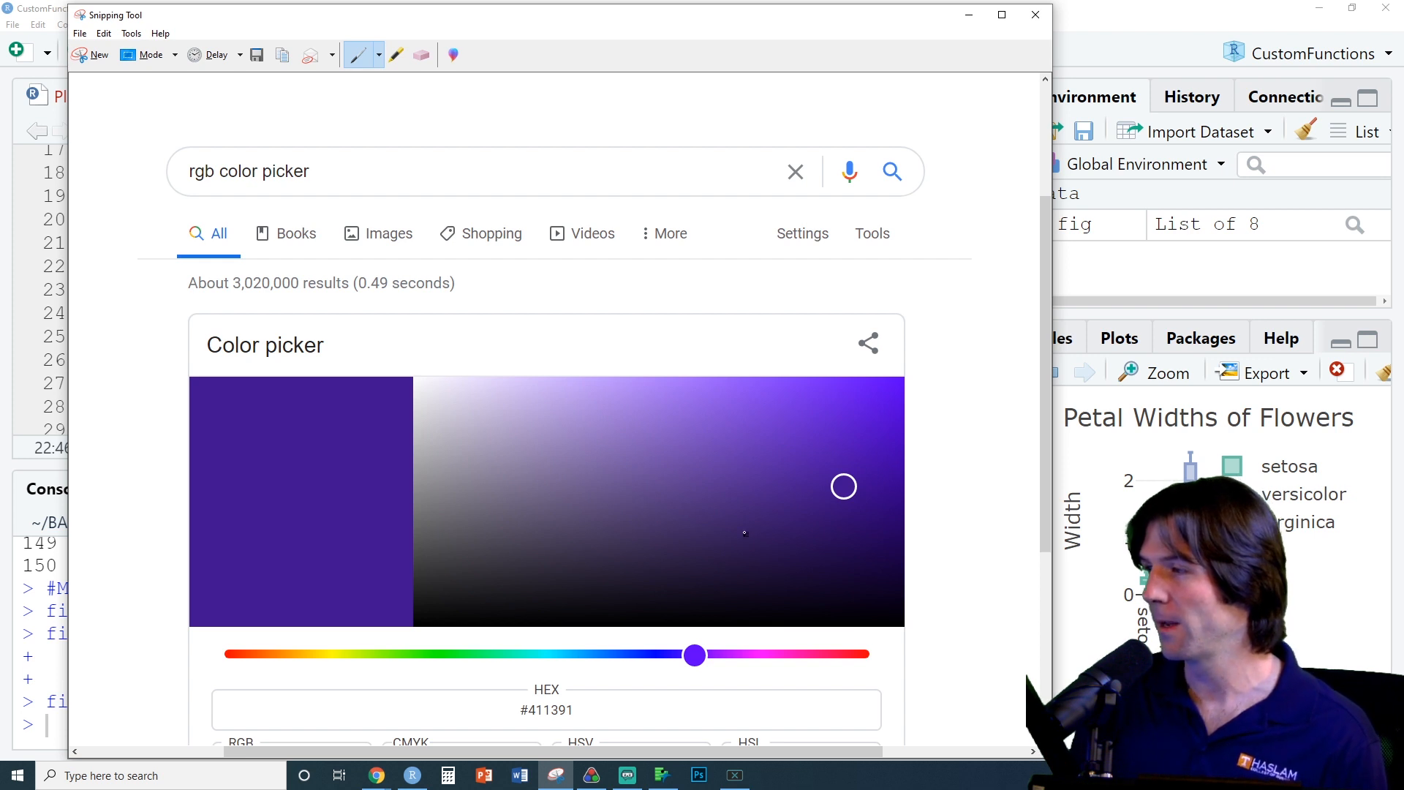
Scroll the color picker to the RGB values 65, 19, 145, then close the screenshot window
scroll("down", 3)
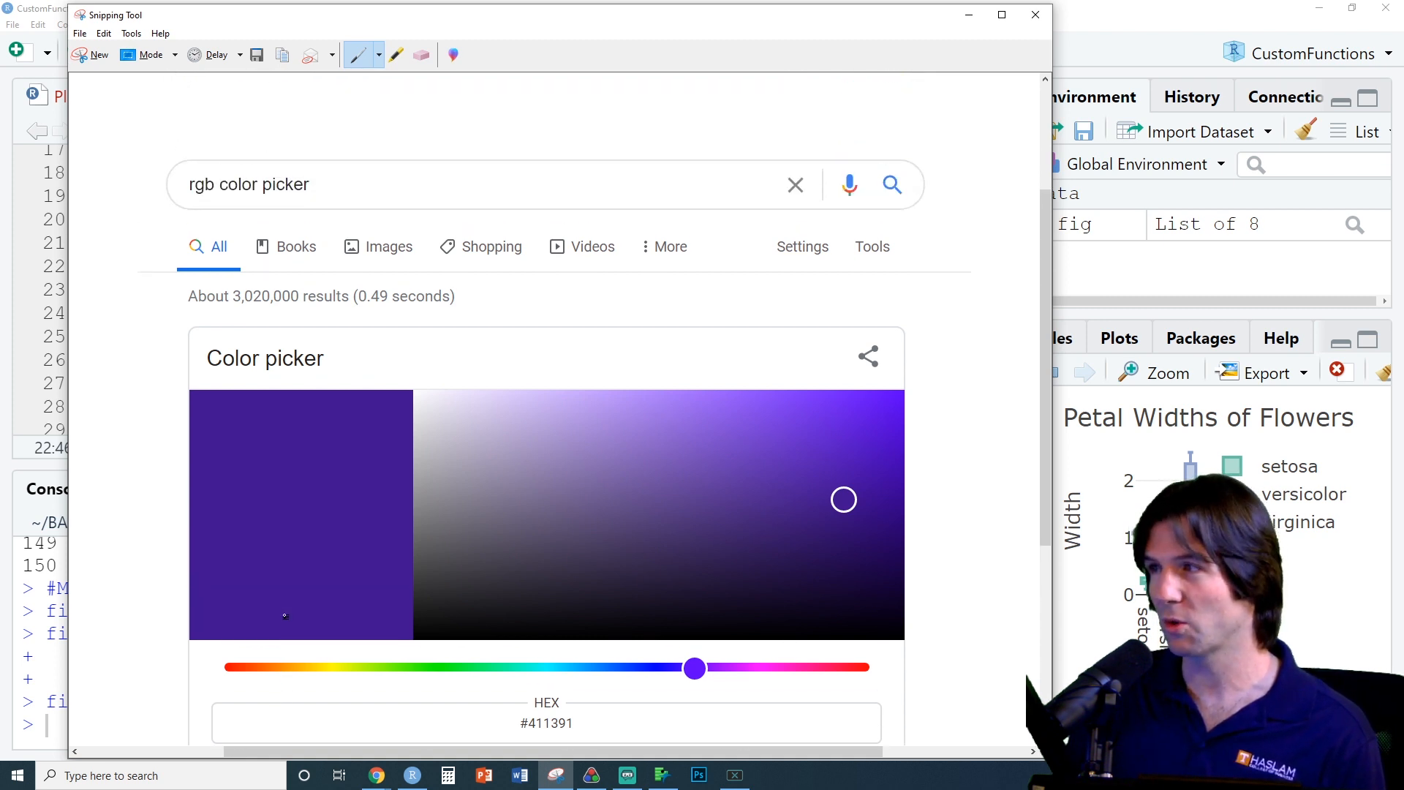
scroll("down", 3)
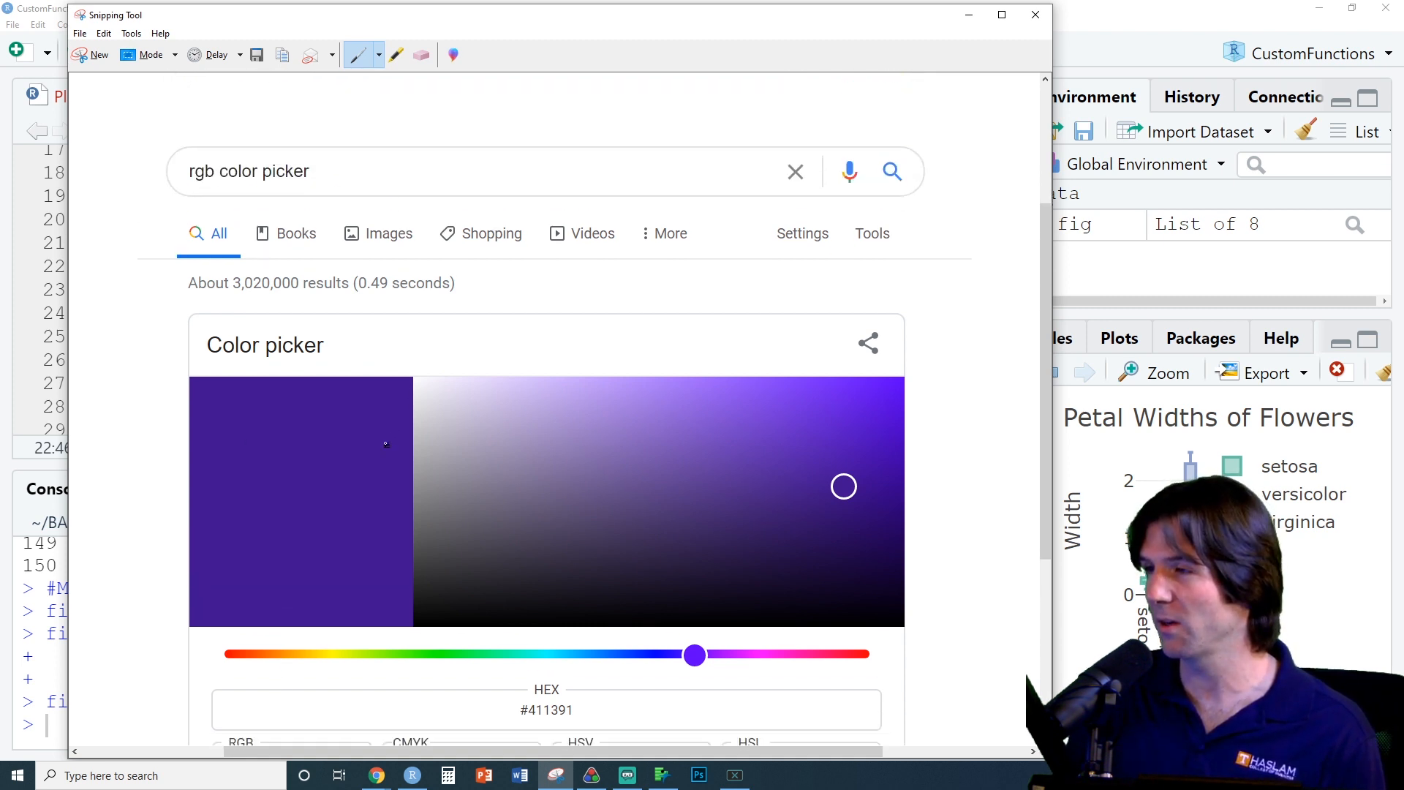
scroll("down", 3)
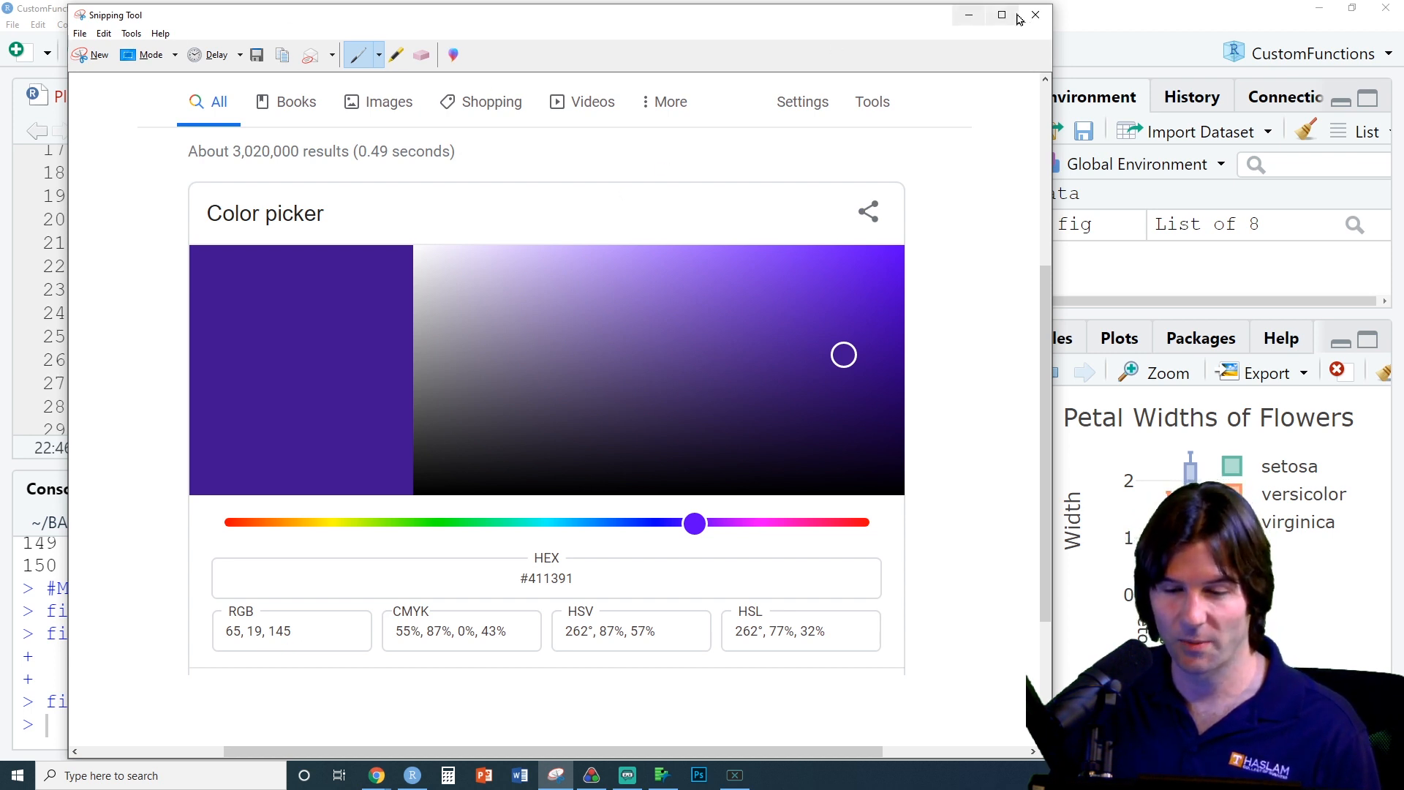
left_click(1035, 15)
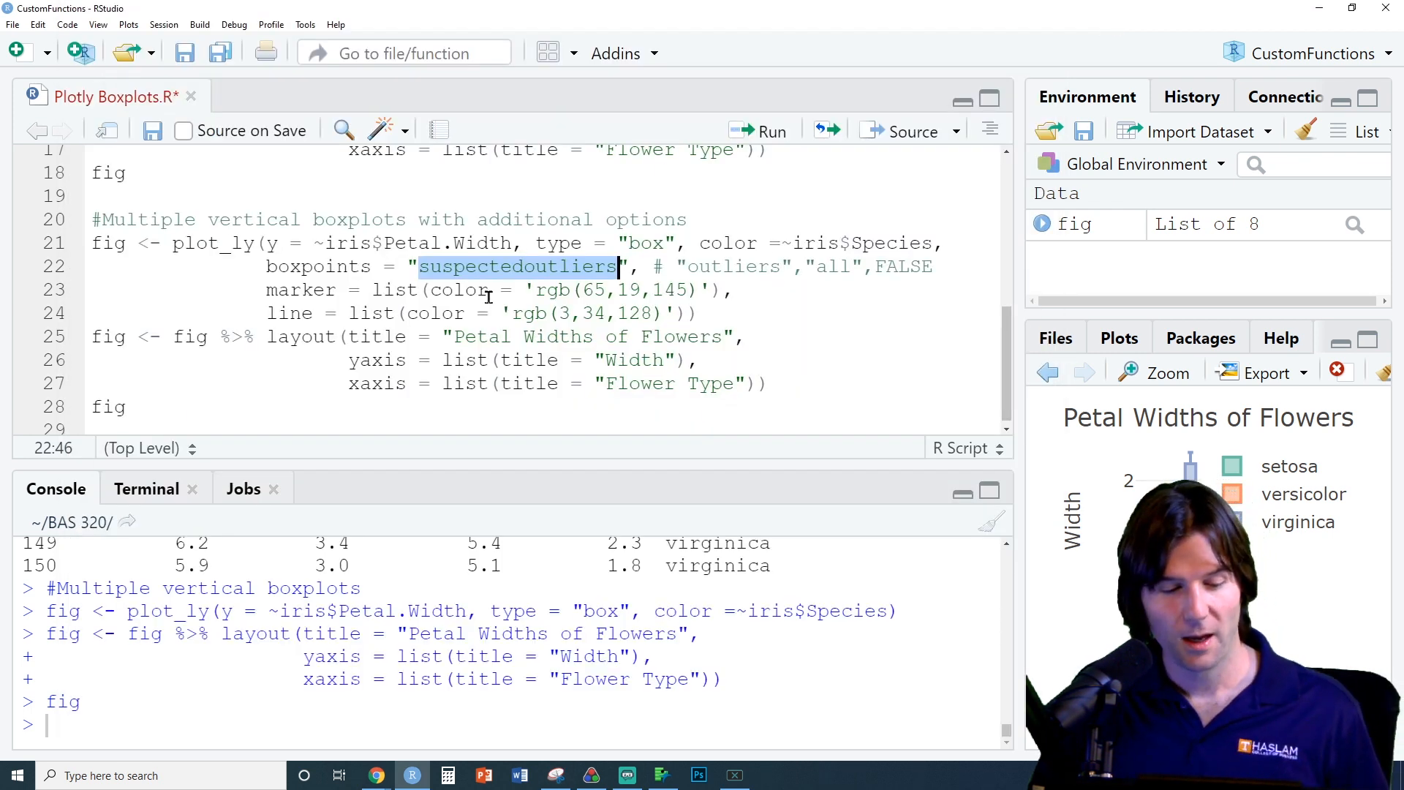
mouse_move(803, 293)
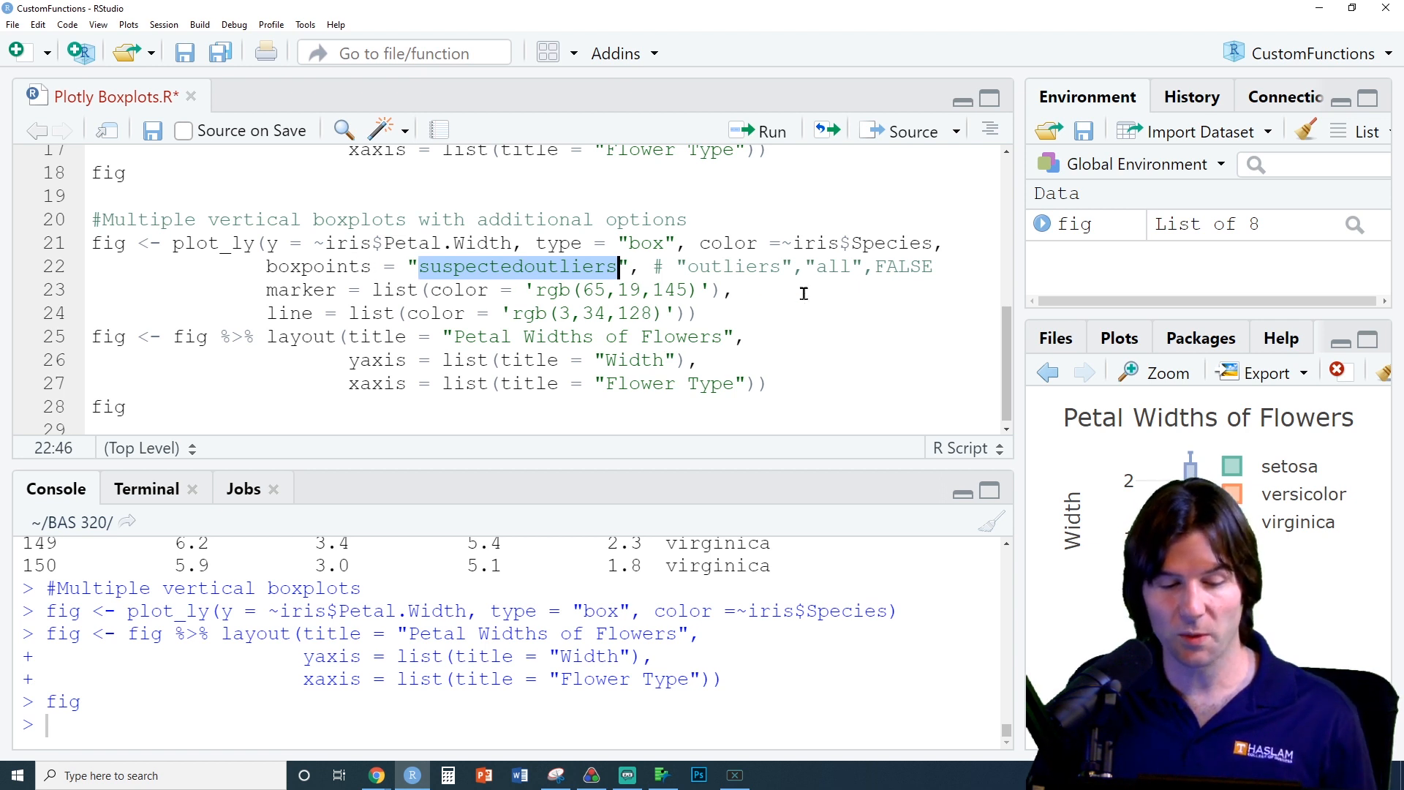
mouse_move(385, 298)
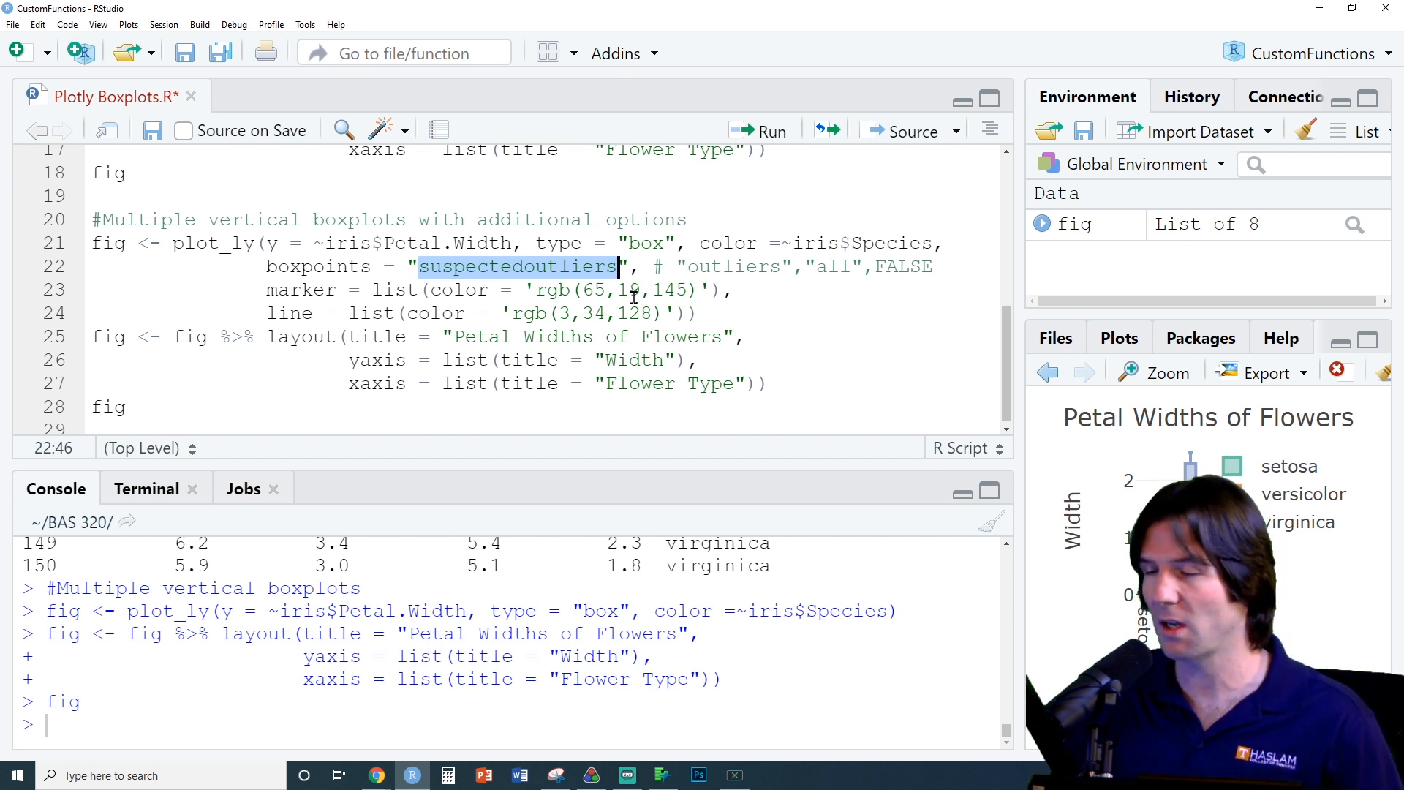
Run the boxplot code block with suspected outliers and rgb marker/line colors
left_click(397, 243)
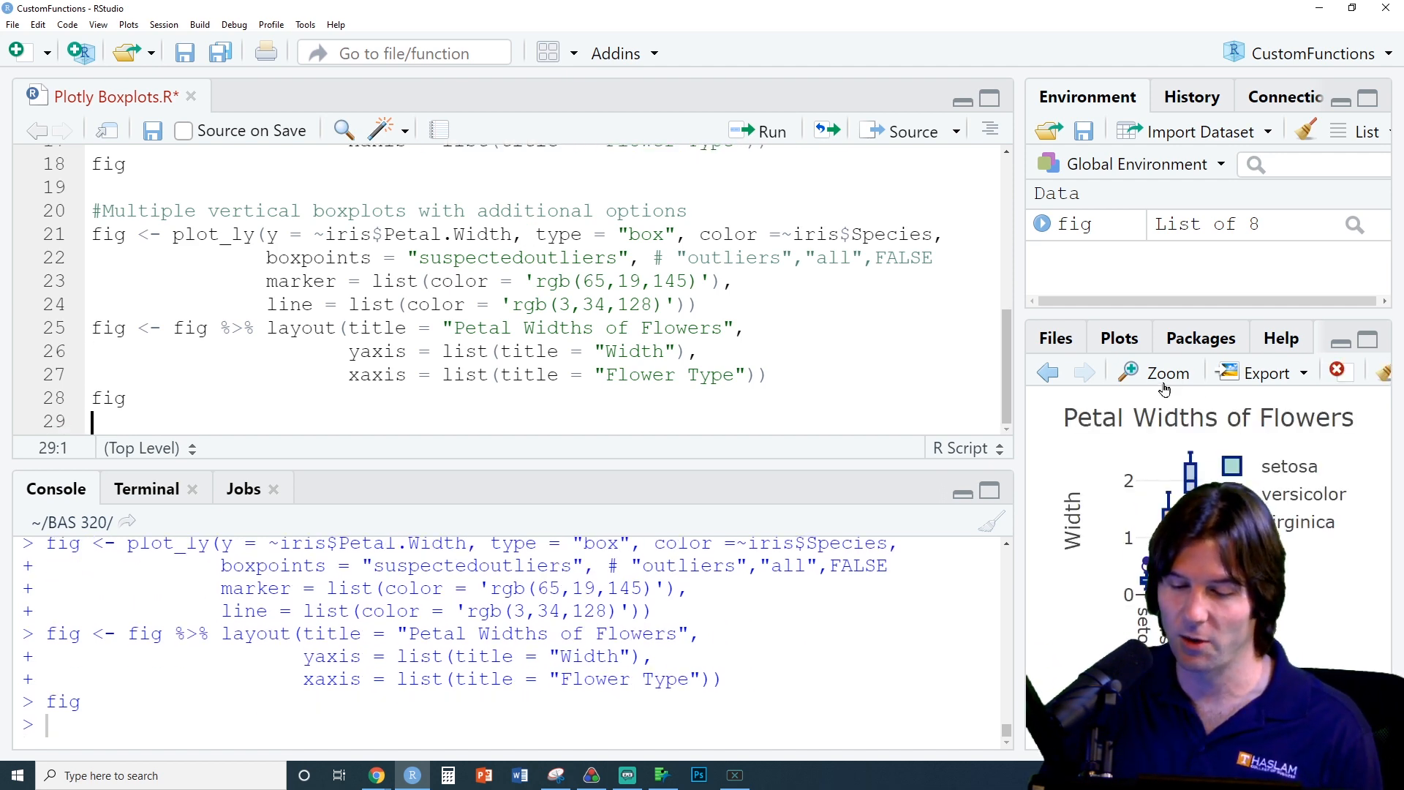
Enlarge the redrawn boxplot to inspect dark blue outlines and setosa outliers at 0.5 and 0.6
left_click(1166, 373)
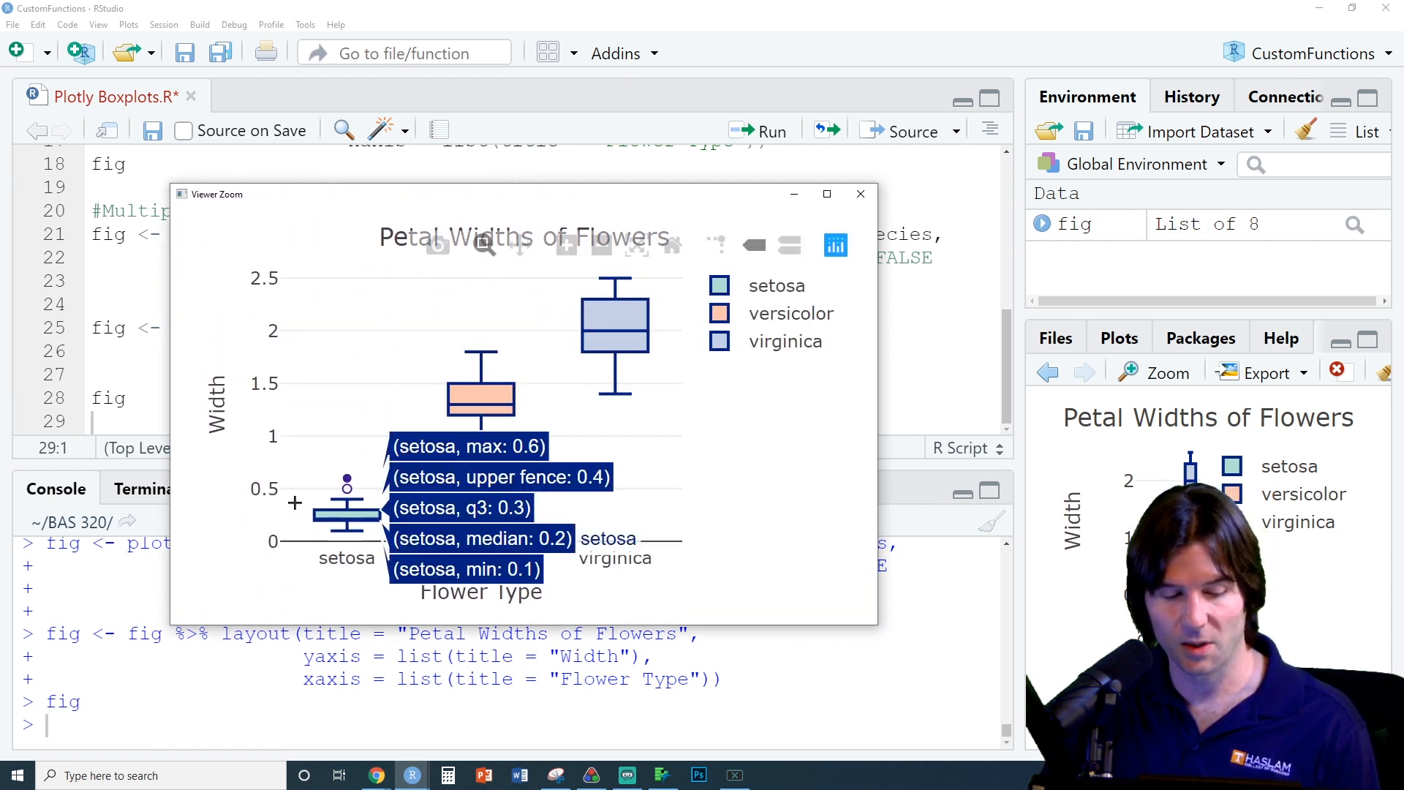
mouse_move(345, 489)
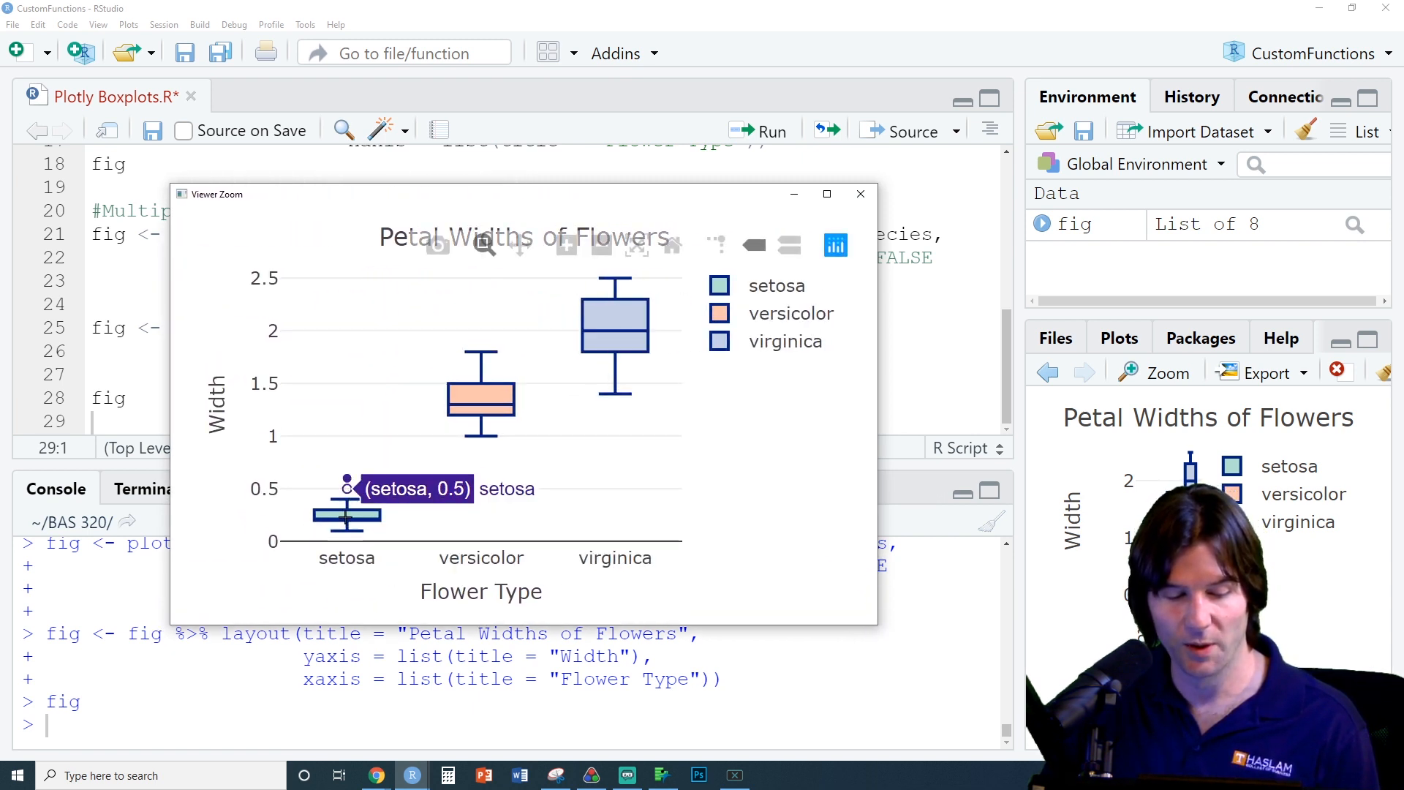
mouse_move(858, 645)
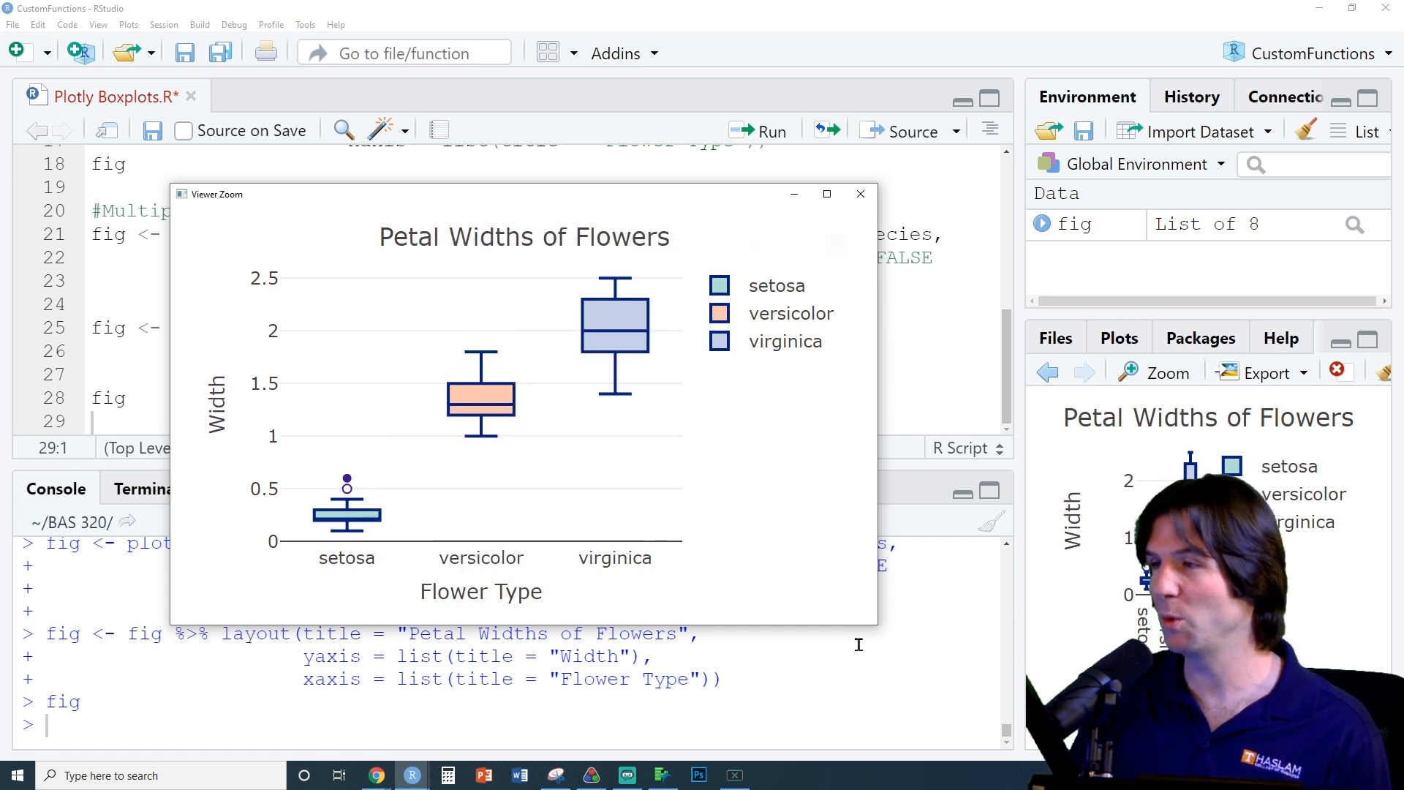